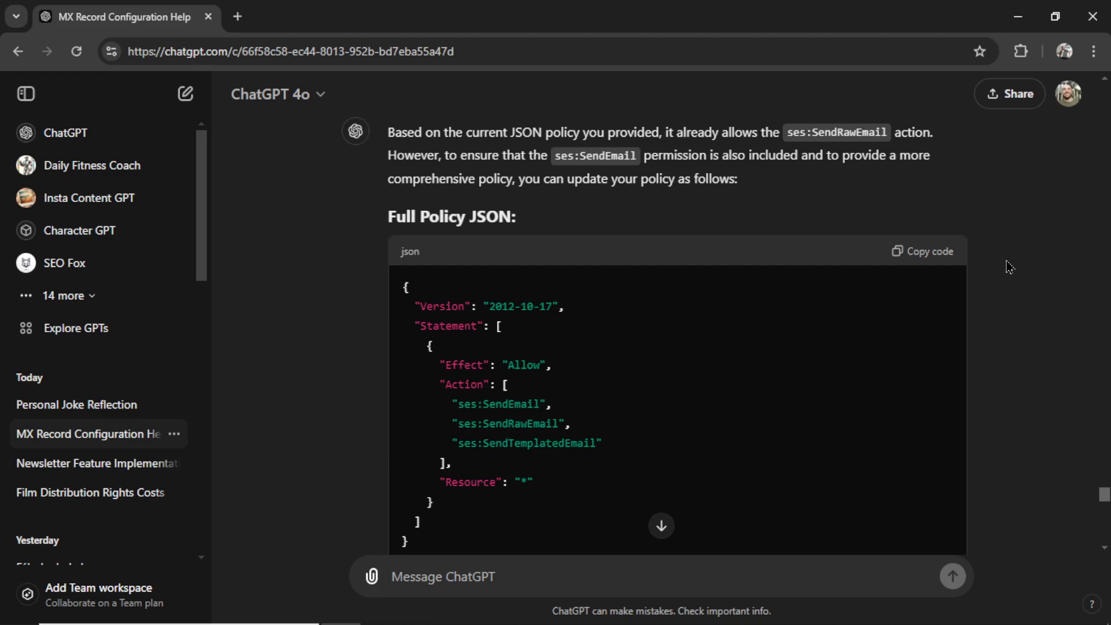
- Search for the best email sending services and open the Newsletter Feature Implementation chat
{"action": "left_click", "coordinate": [430, 16]}
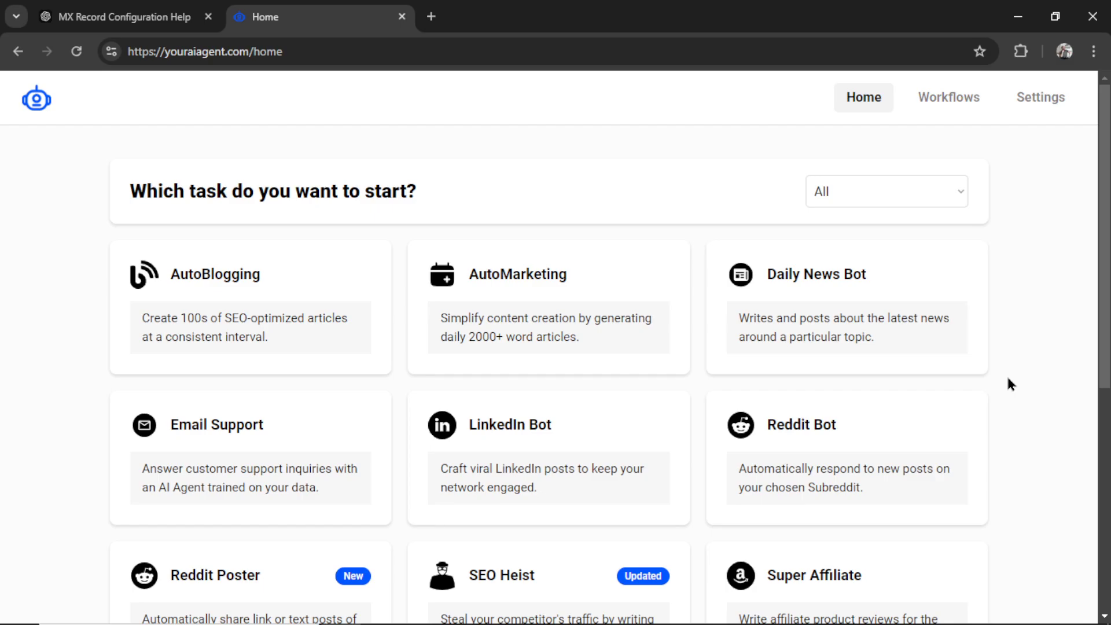
{"action": "left_click", "coordinate": [127, 16]}
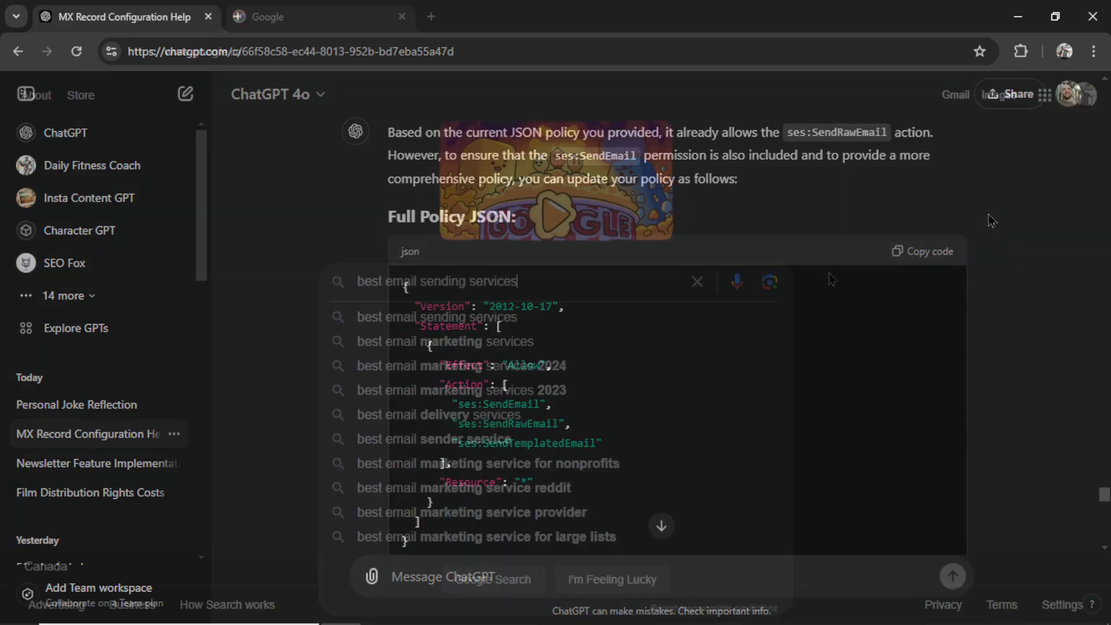
{"action": "left_click", "coordinate": [319, 16]}
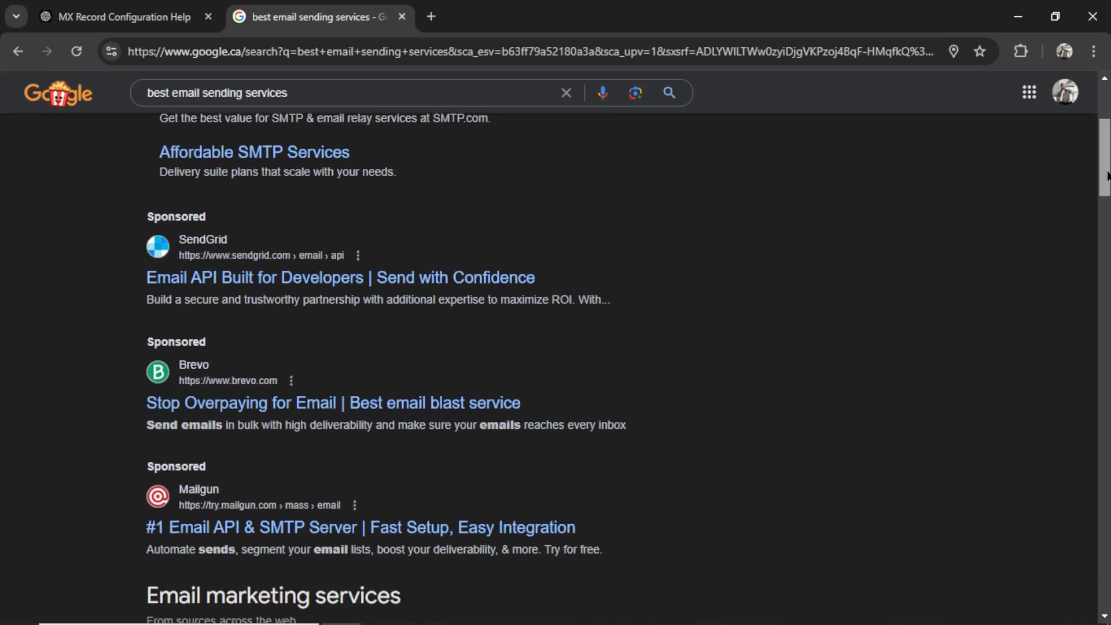
{"action": "scroll", "scroll_direction": "down", "scroll_amount": 3}
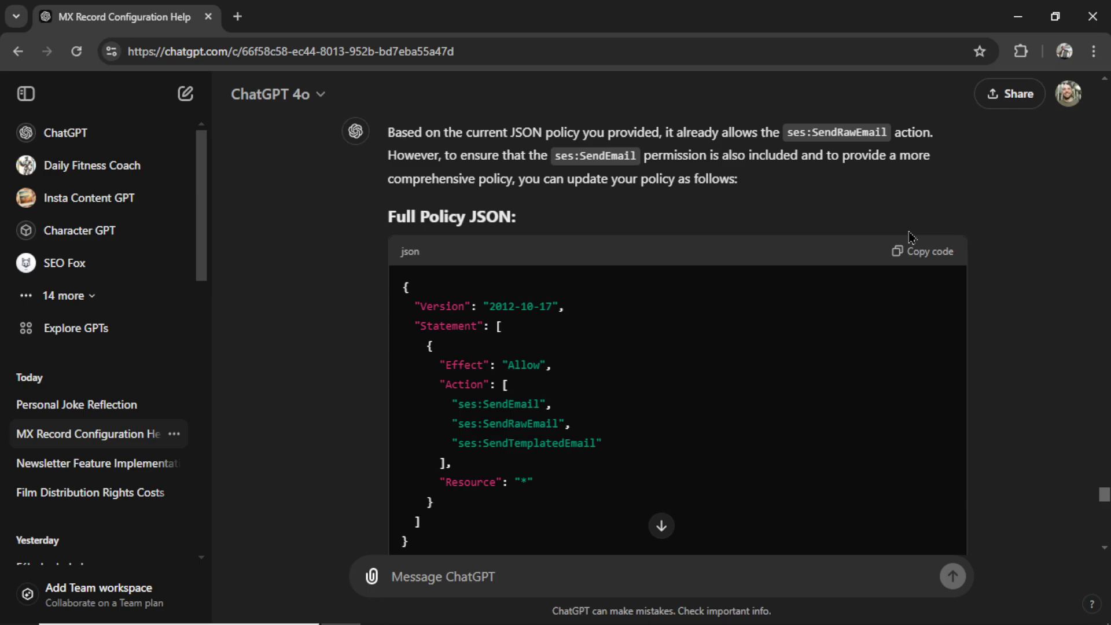
{"action": "left_click", "coordinate": [99, 463]}
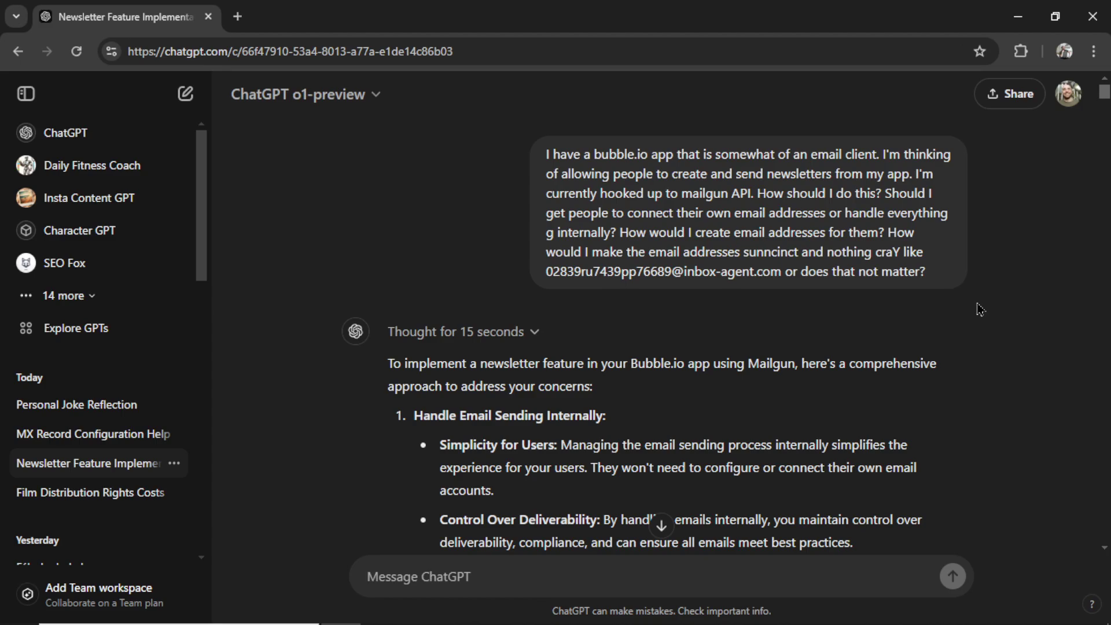
{"action": "mouse_move", "coordinate": [939, 278]}
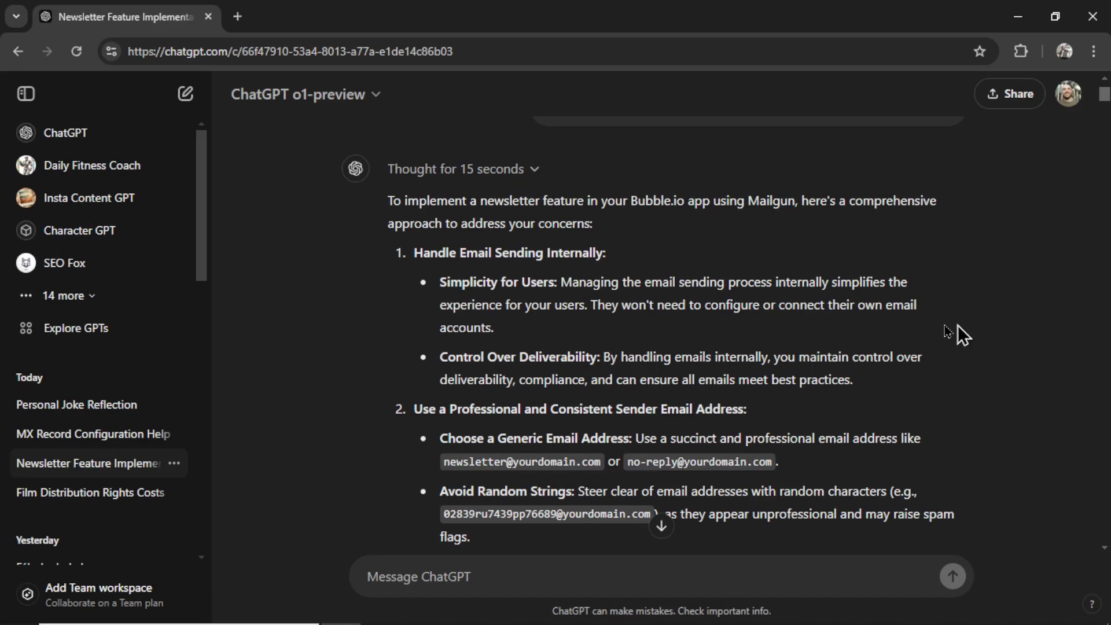
{"action": "mouse_move", "coordinate": [868, 348]}
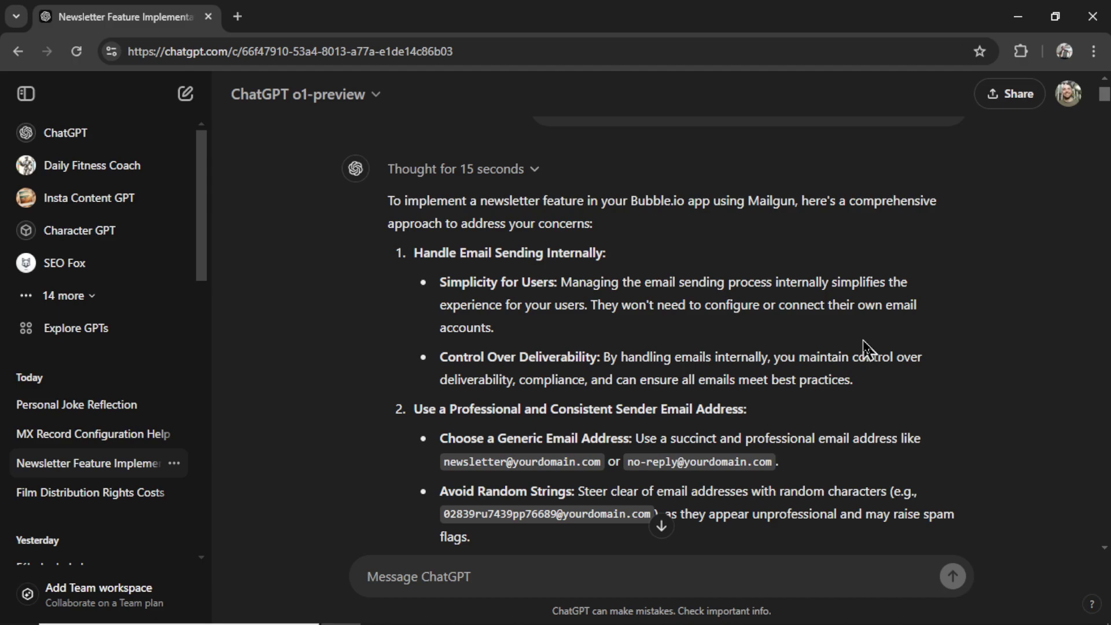
{"action": "mouse_move", "coordinate": [916, 358]}
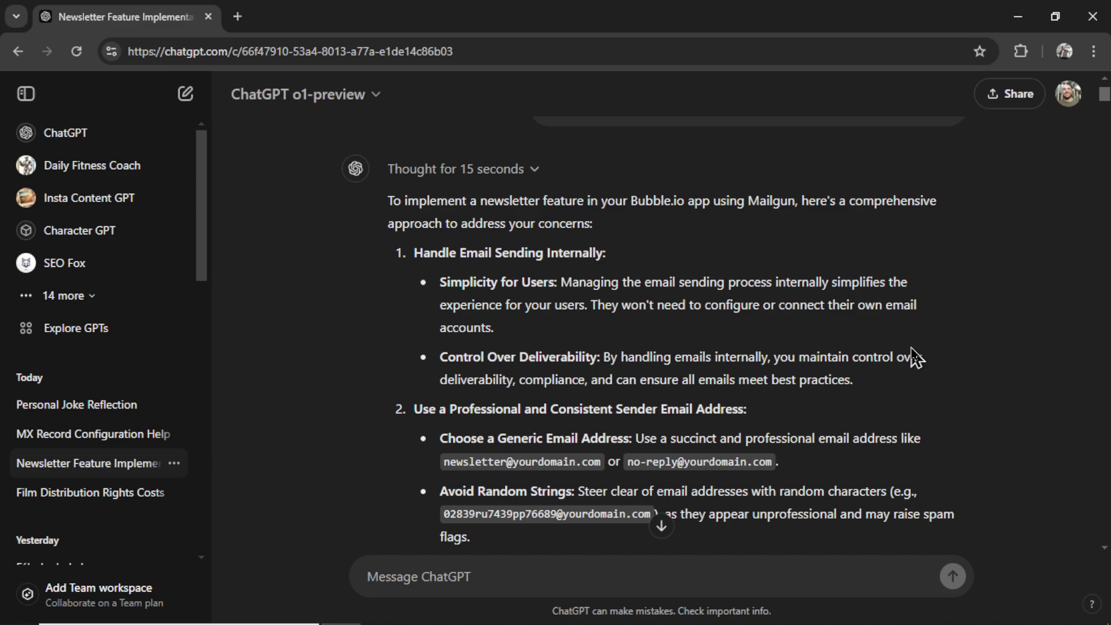
{"action": "mouse_move", "coordinate": [320, 142]}
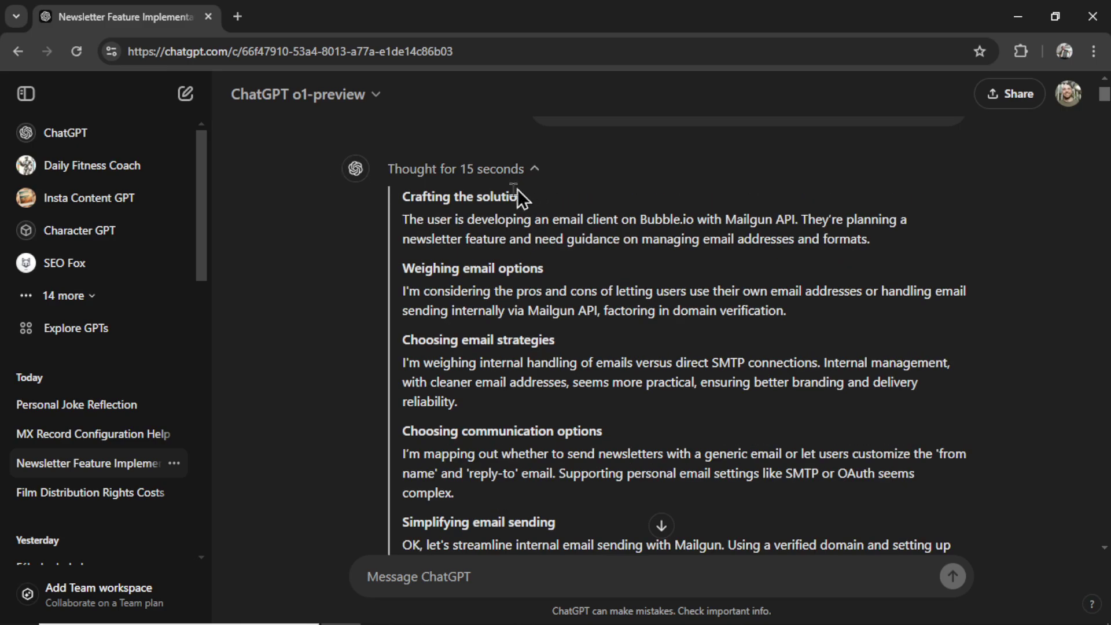
{"action": "mouse_move", "coordinate": [636, 296]}
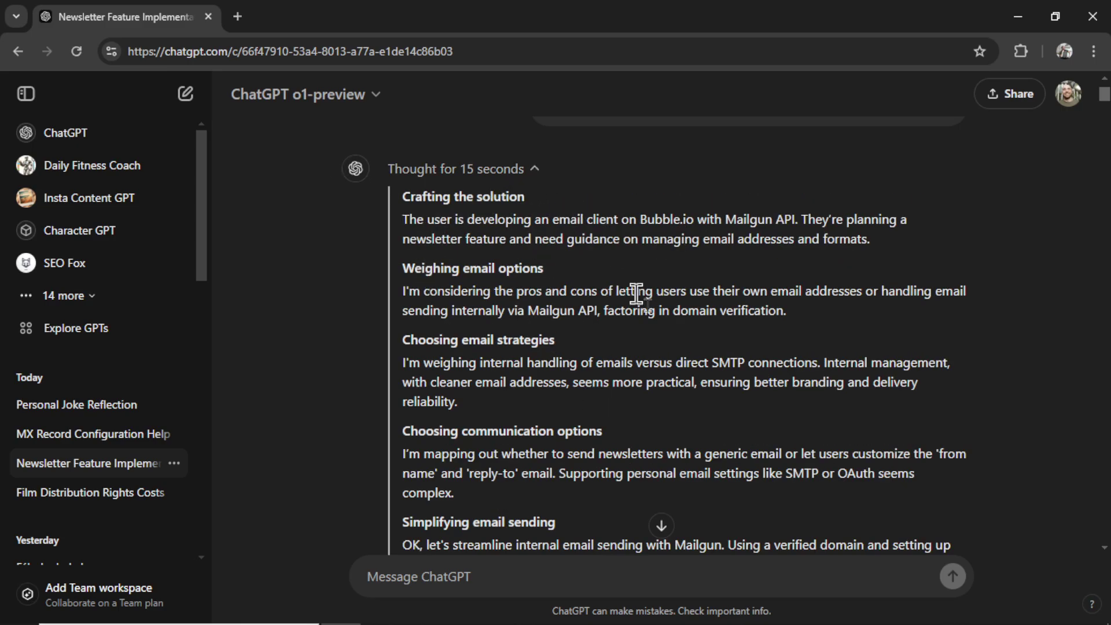
- Expand the 15-second reasoning and scroll down to its Conclusion
{"action": "scroll", "scroll_direction": "down", "scroll_amount": 3}
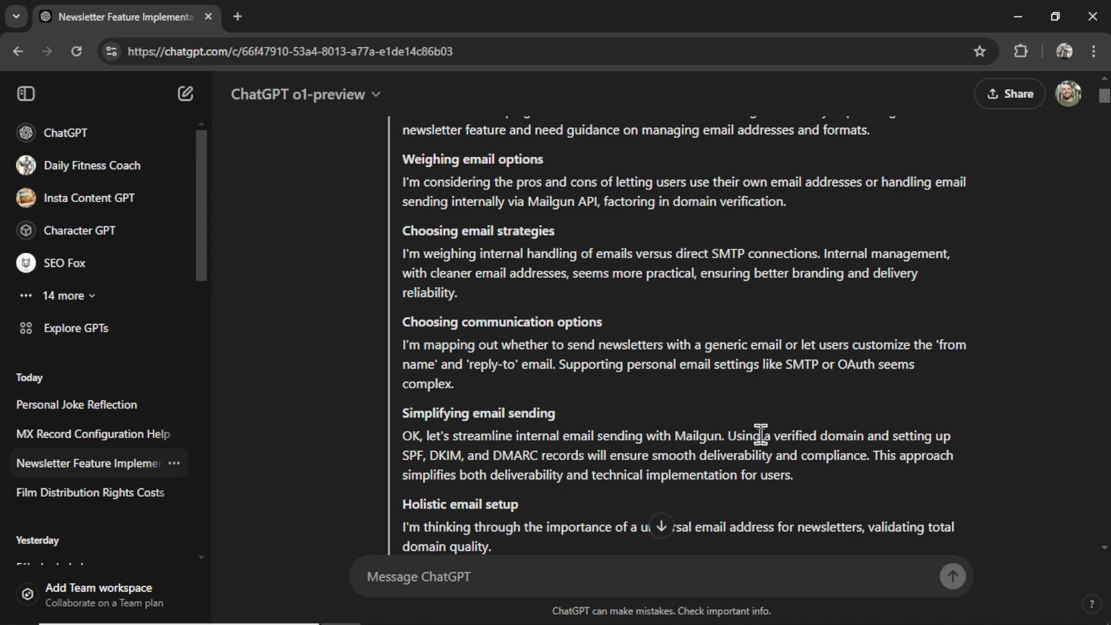
{"action": "scroll", "scroll_direction": "down", "scroll_amount": 3}
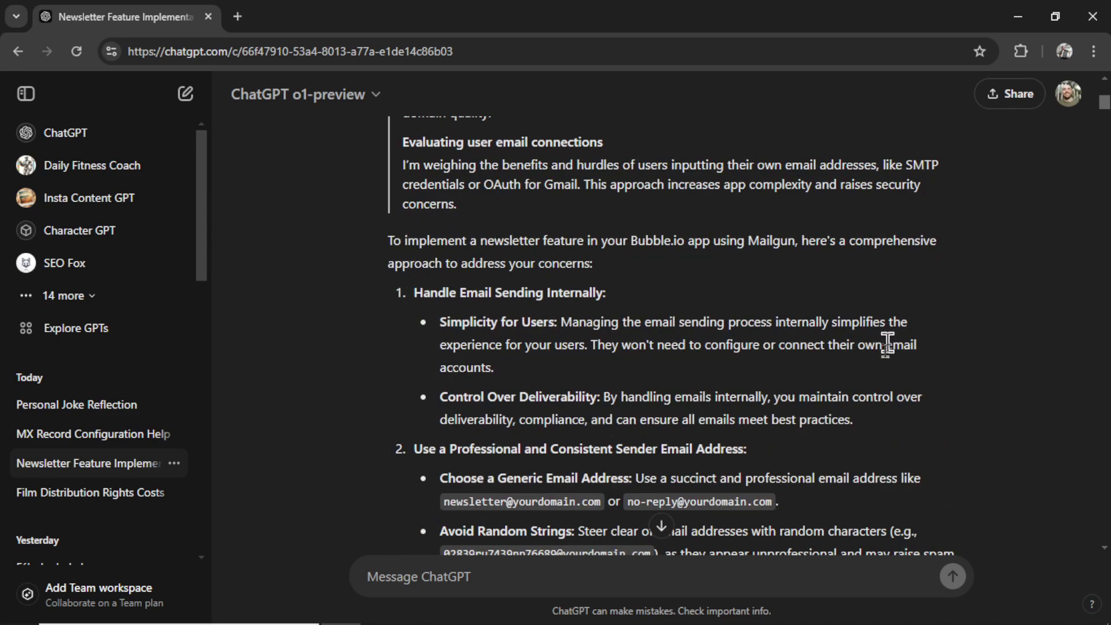
{"action": "scroll", "scroll_direction": "down", "scroll_amount": 3}
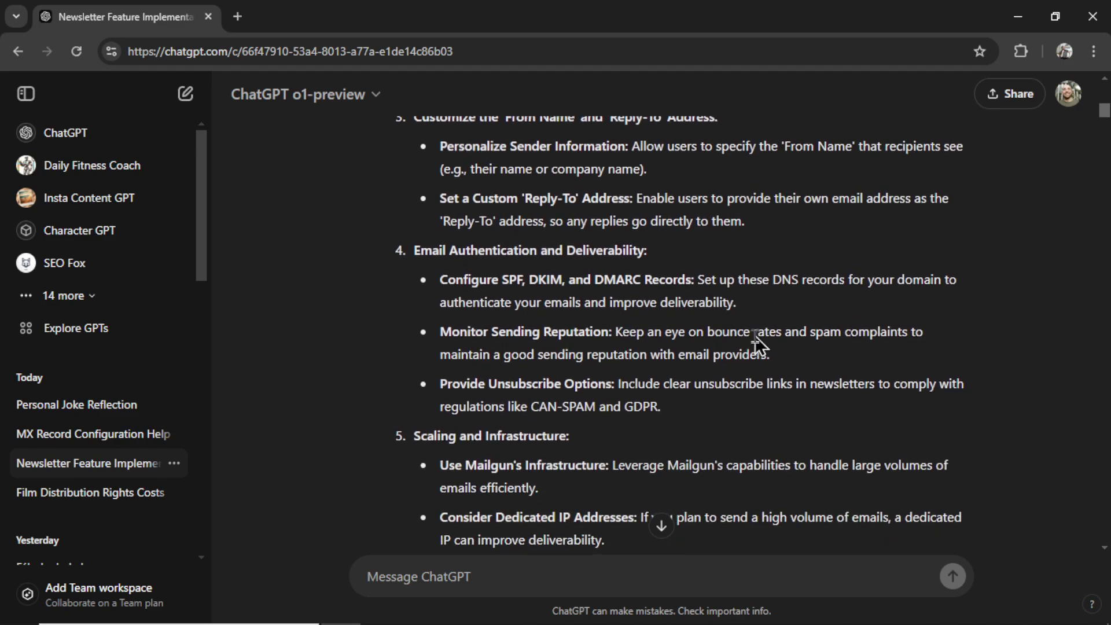
{"action": "scroll", "scroll_direction": "down", "scroll_amount": 3}
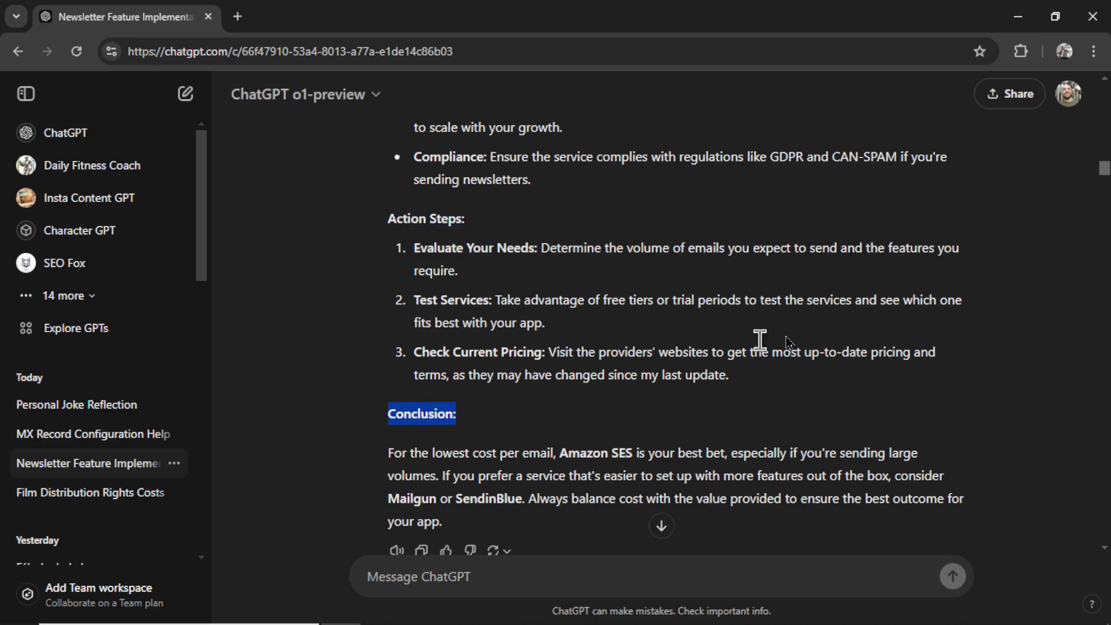
{"action": "scroll", "scroll_direction": "up", "scroll_amount": 3}
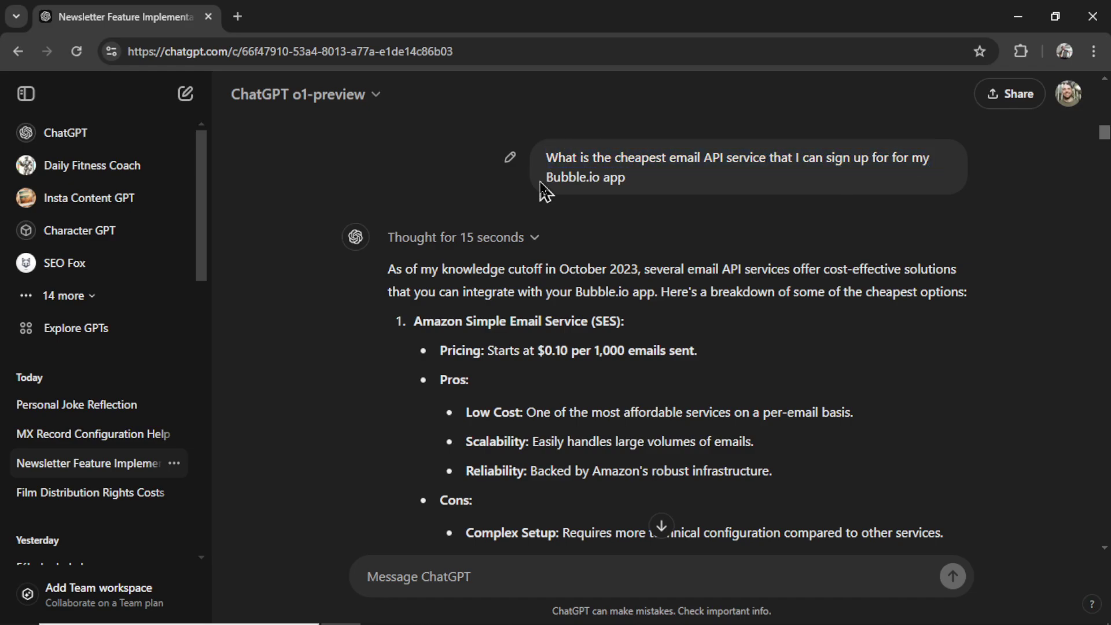
{"action": "double_click", "coordinate": [586, 178]}
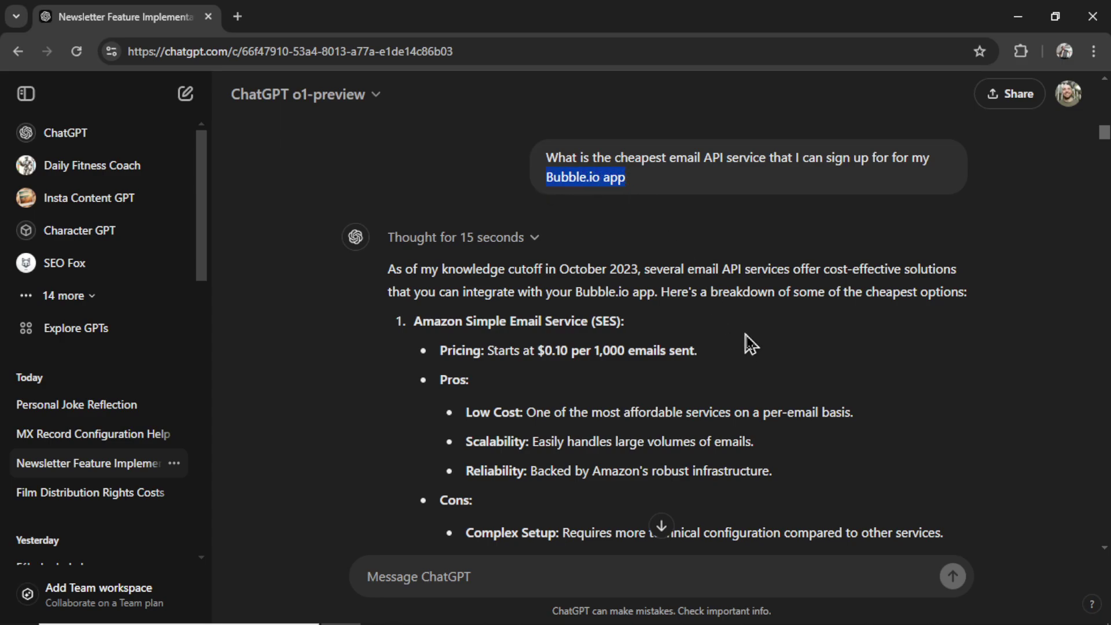
{"action": "mouse_move", "coordinate": [689, 396]}
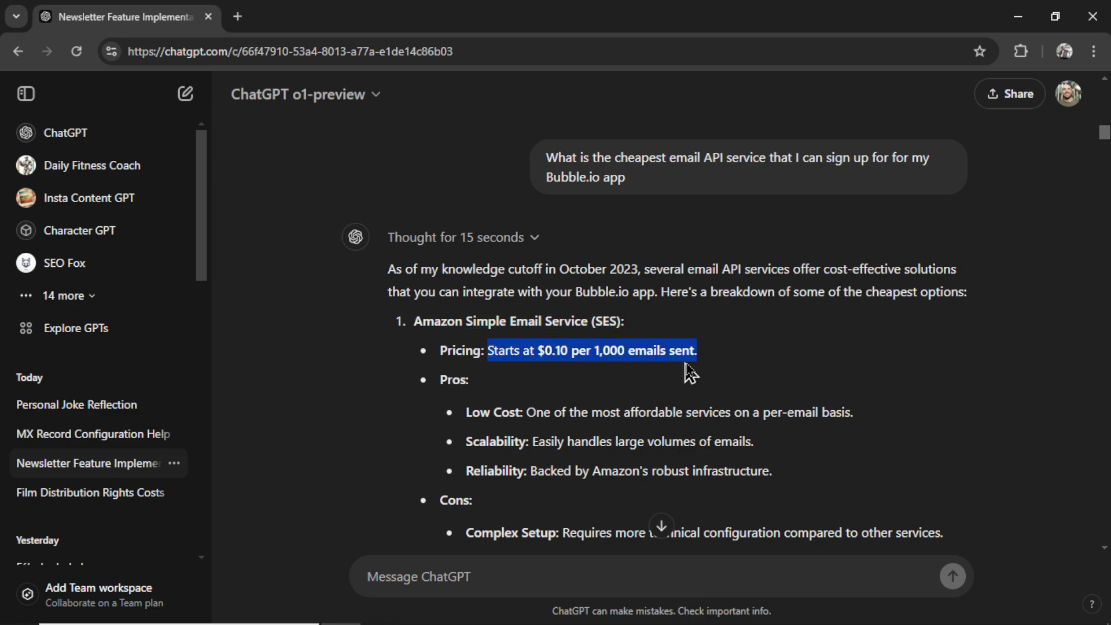
{"action": "mouse_move", "coordinate": [567, 373]}
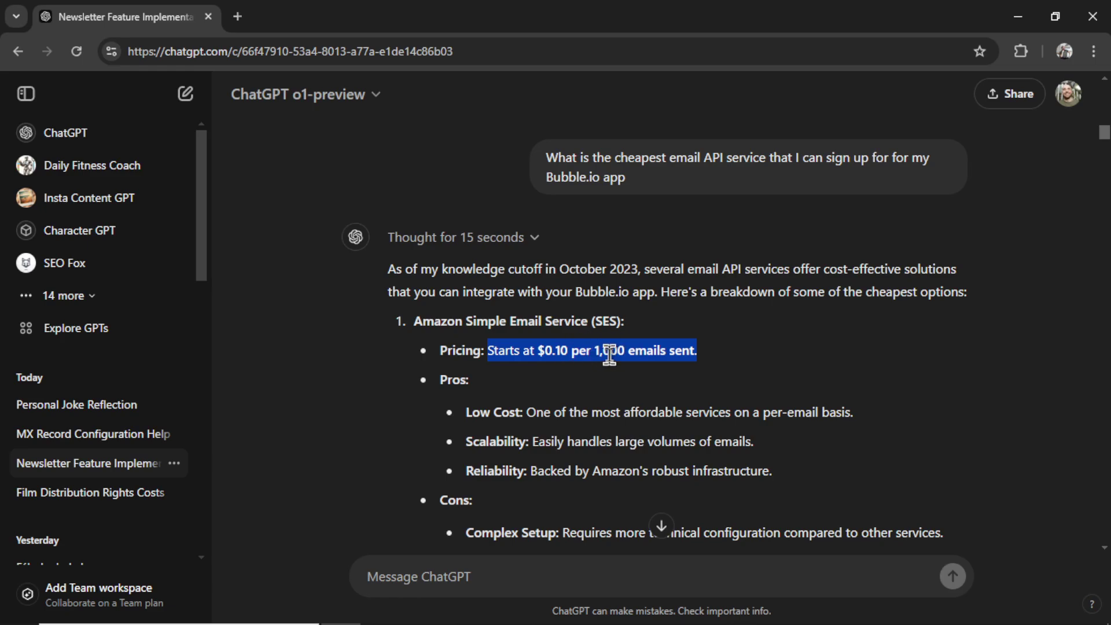
{"action": "mouse_move", "coordinate": [668, 404]}
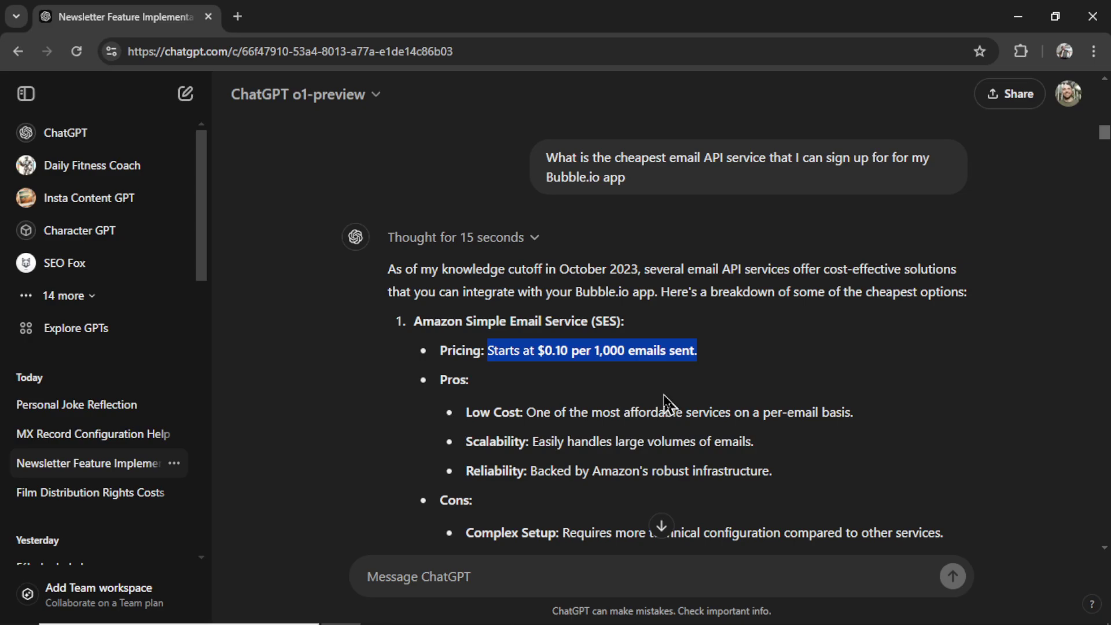
{"action": "double_click", "coordinate": [500, 321]}
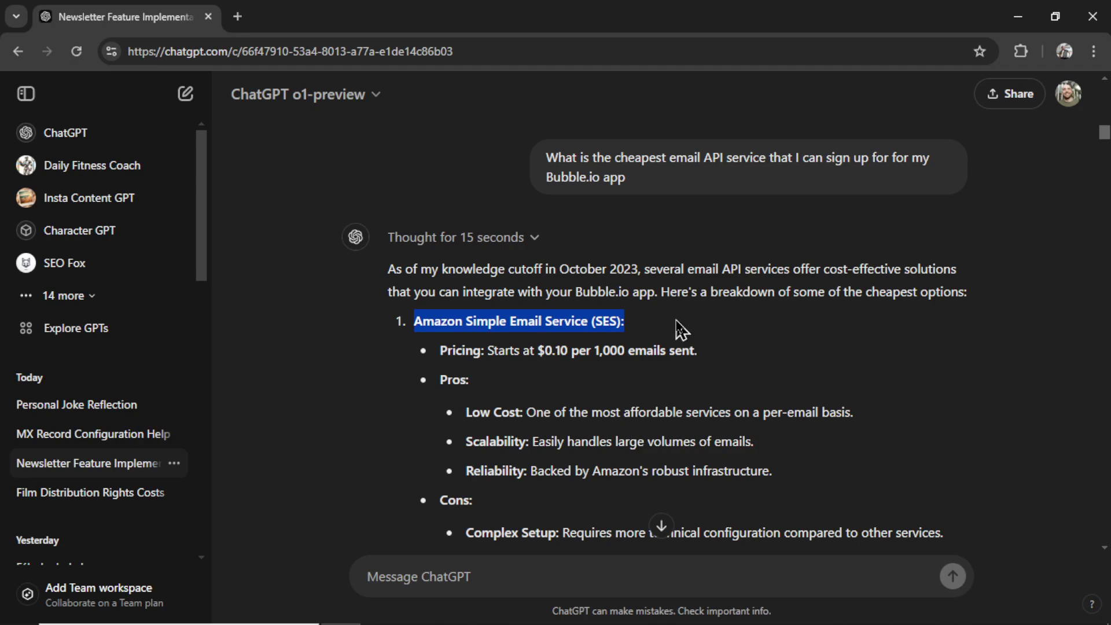
{"action": "mouse_move", "coordinate": [599, 341]}
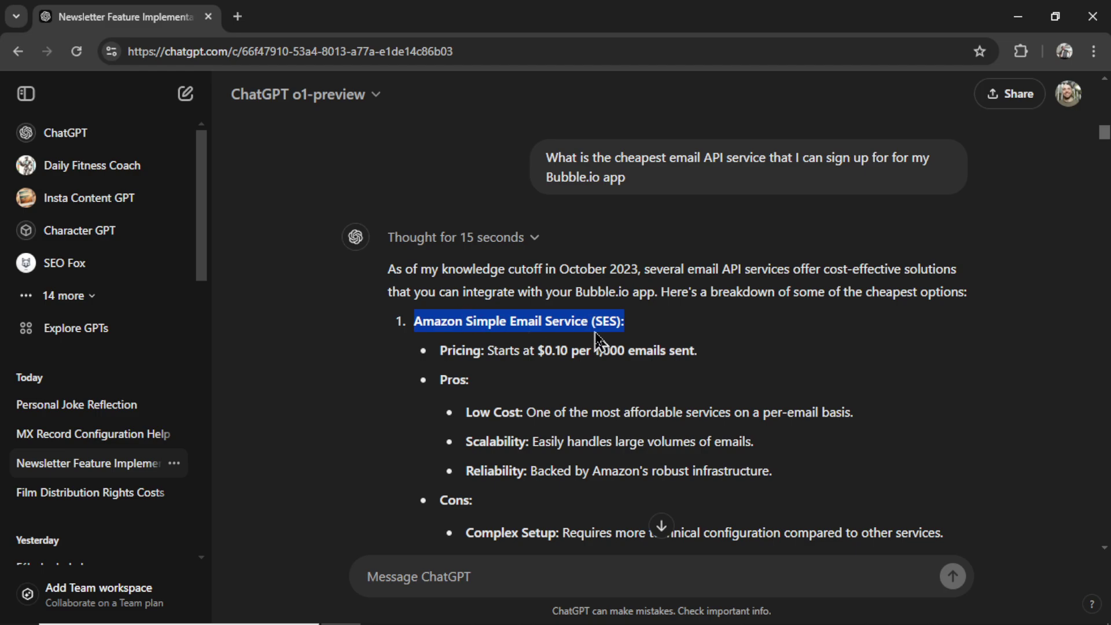
{"action": "mouse_move", "coordinate": [579, 354]}
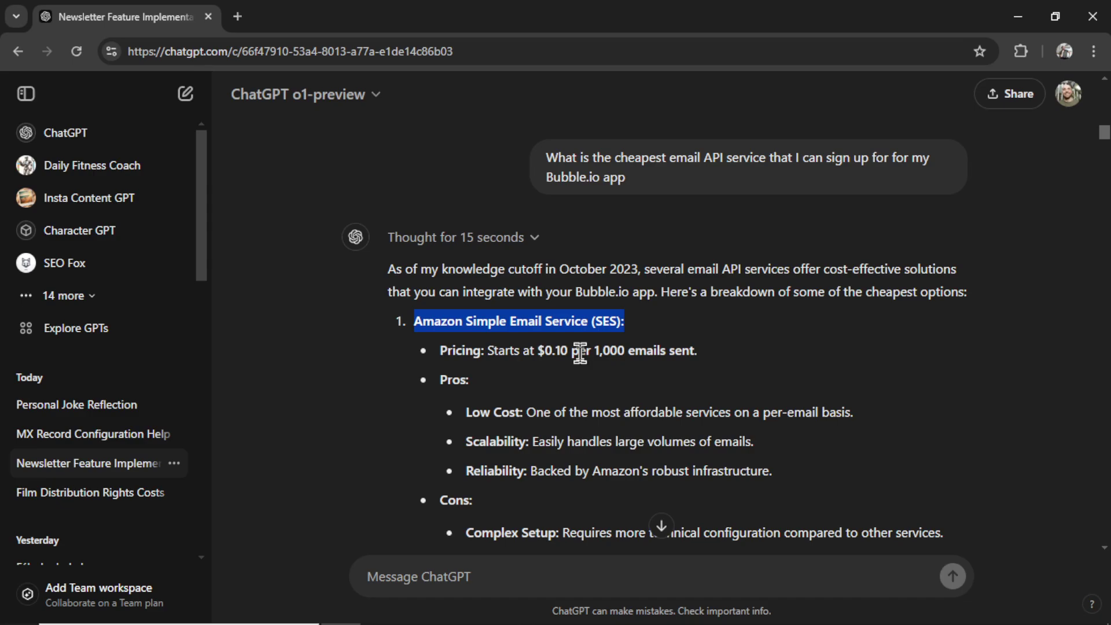
{"action": "mouse_move", "coordinate": [470, 268]}
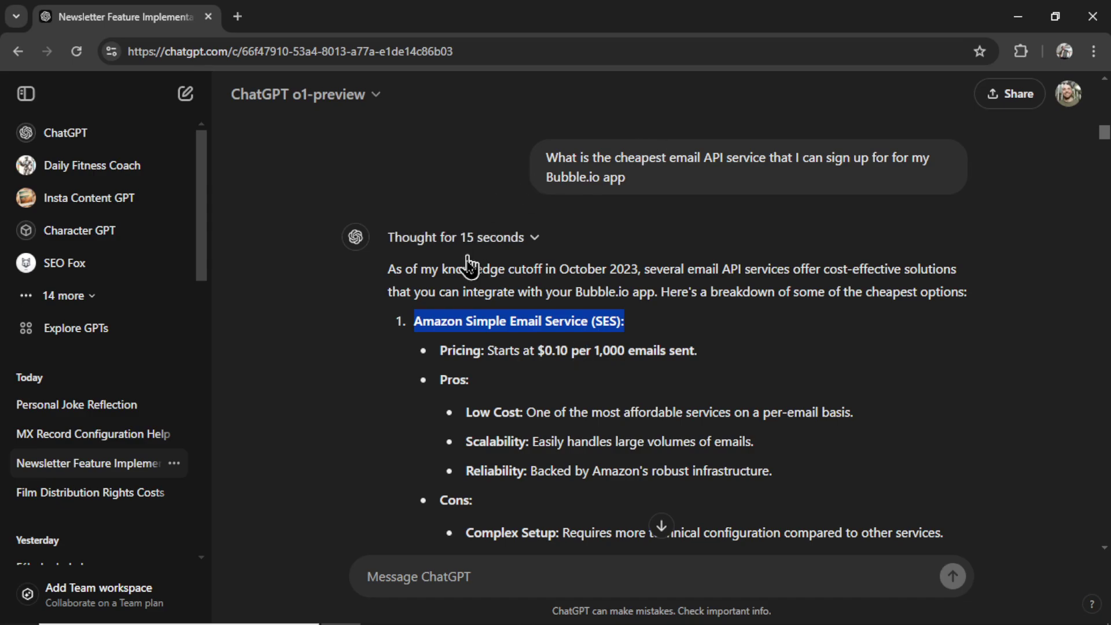
{"action": "mouse_move", "coordinate": [269, 135]}
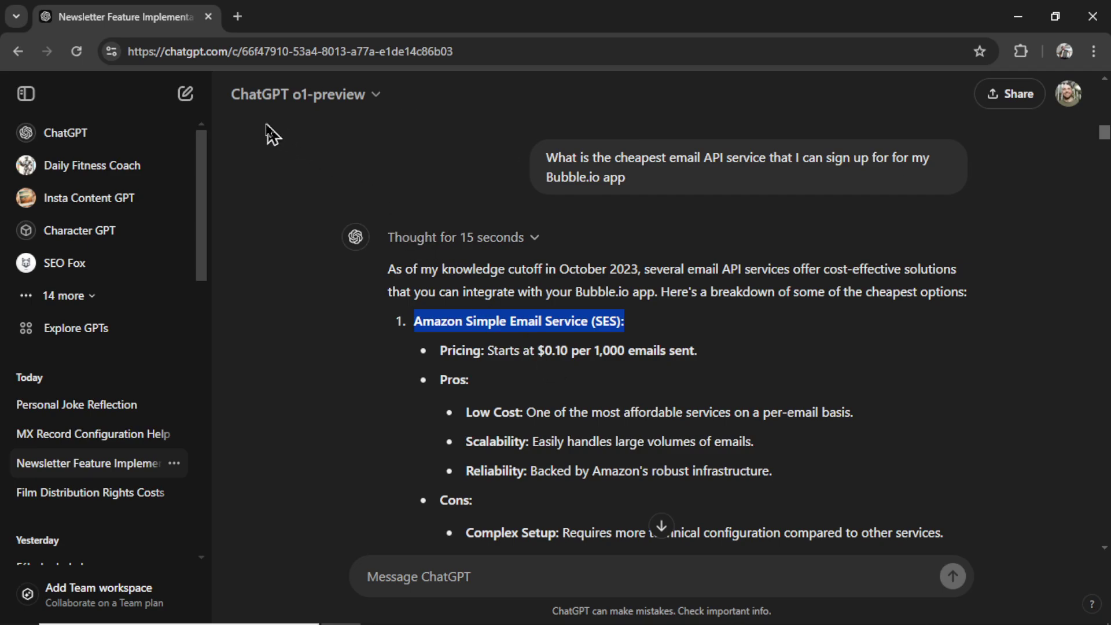
{"action": "mouse_move", "coordinate": [385, 148]}
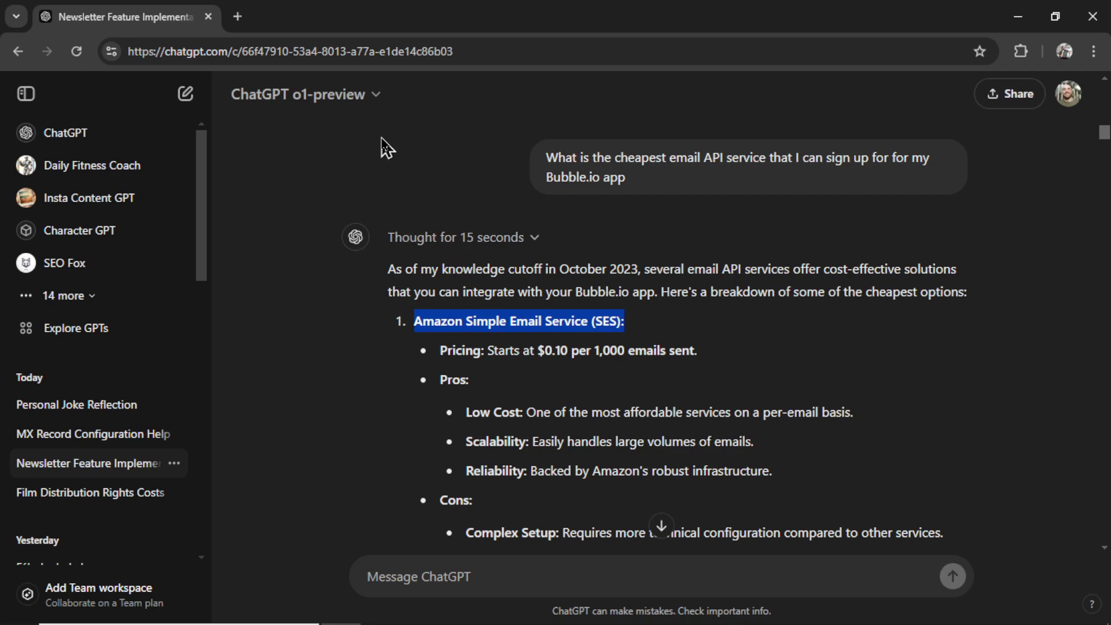
{"action": "left_click", "coordinate": [305, 93]}
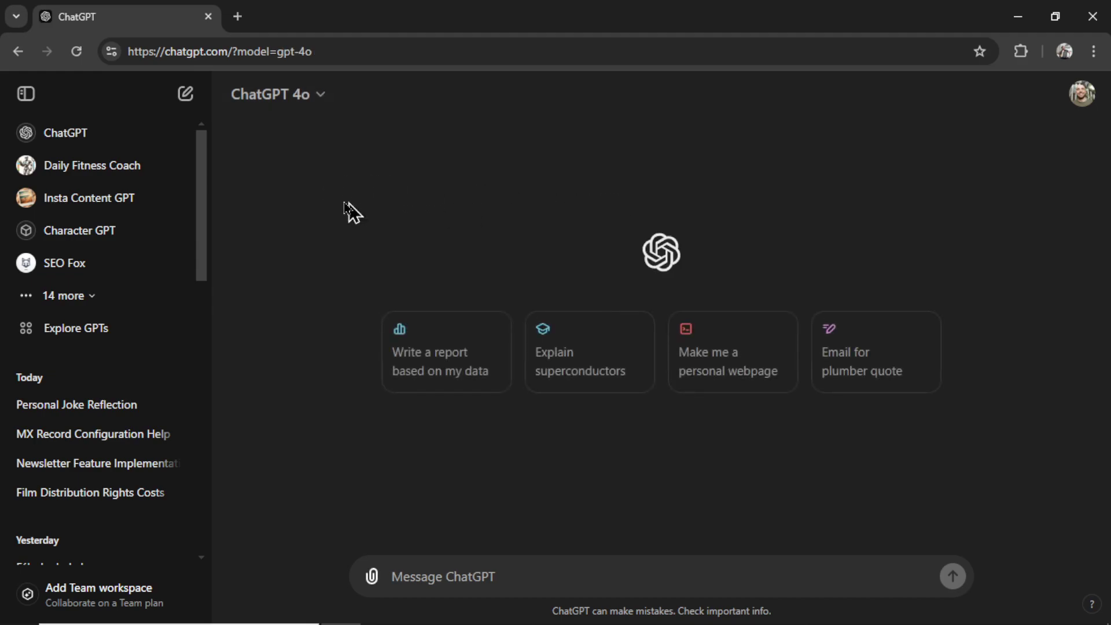
{"action": "mouse_move", "coordinate": [341, 158]}
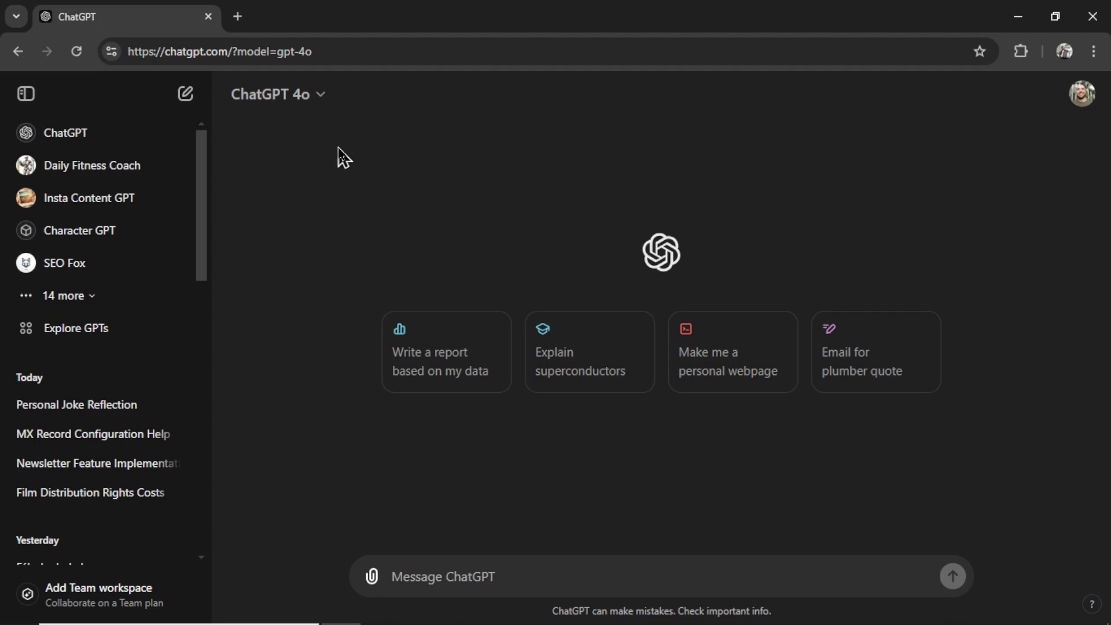
{"action": "mouse_move", "coordinate": [515, 209]}
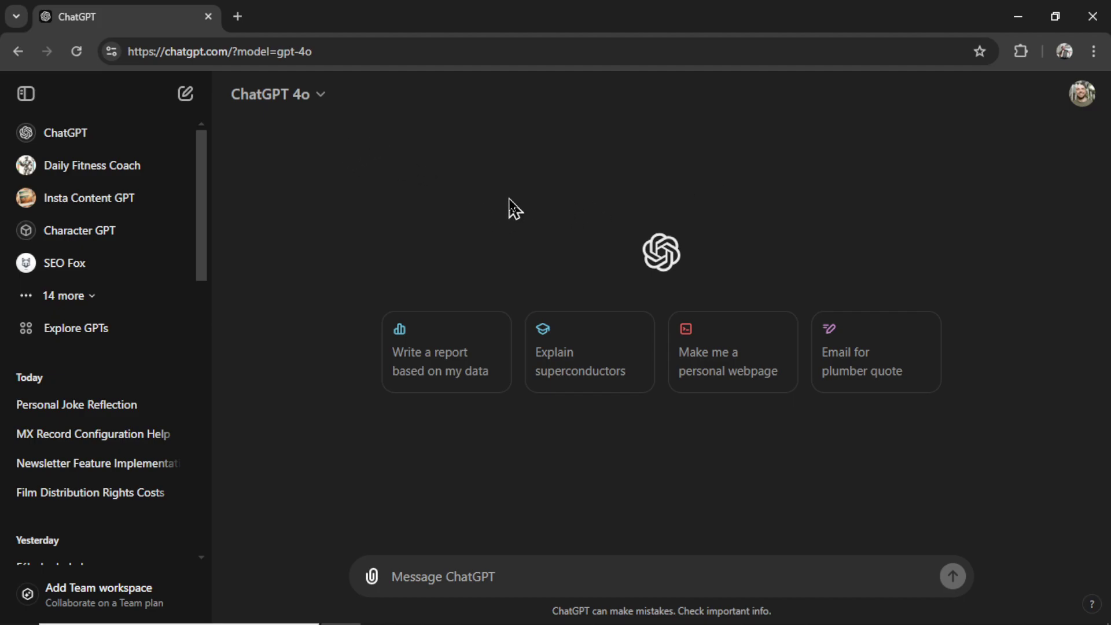
{"action": "mouse_move", "coordinate": [523, 209]}
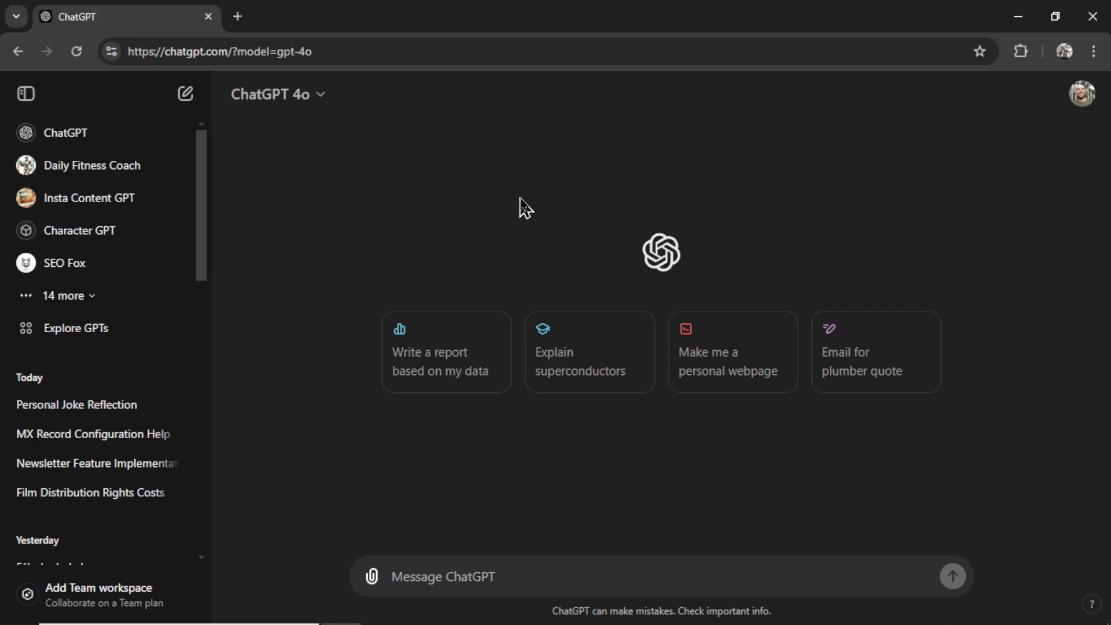
{"action": "mouse_move", "coordinate": [414, 602]}
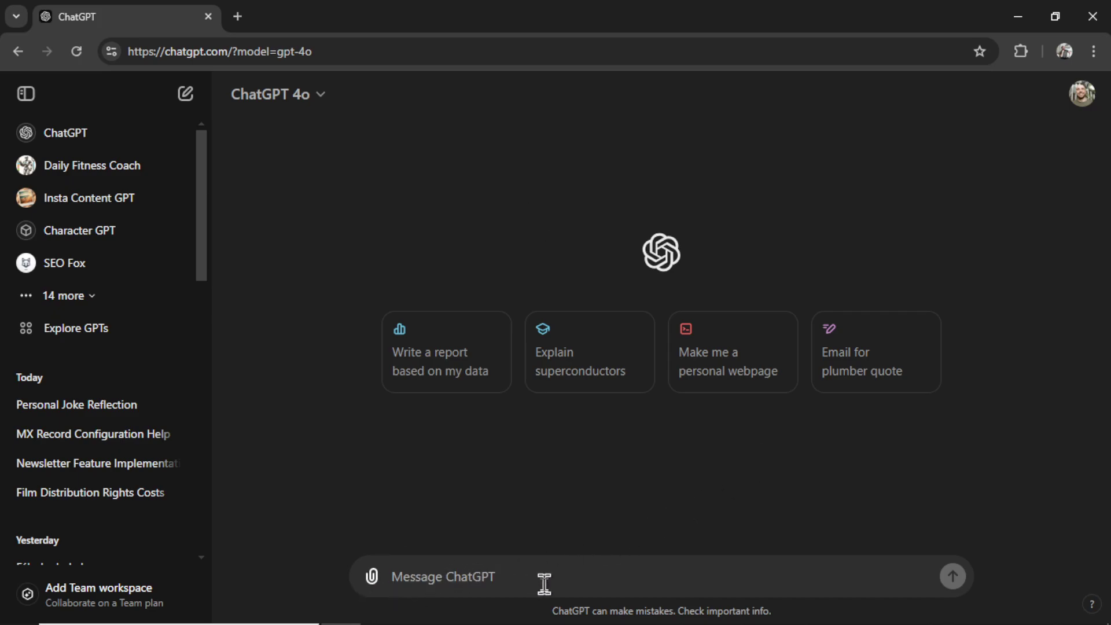
{"action": "mouse_move", "coordinate": [518, 457]}
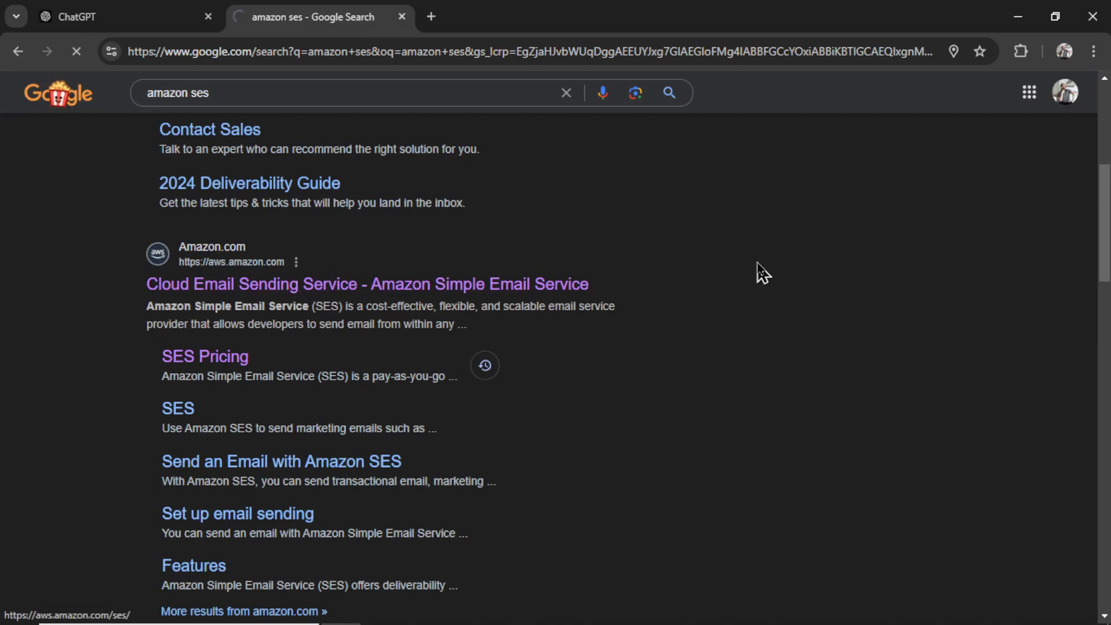
- Open the Amazon SES site from the search results and start a new AWS account
{"action": "left_click", "coordinate": [367, 284]}
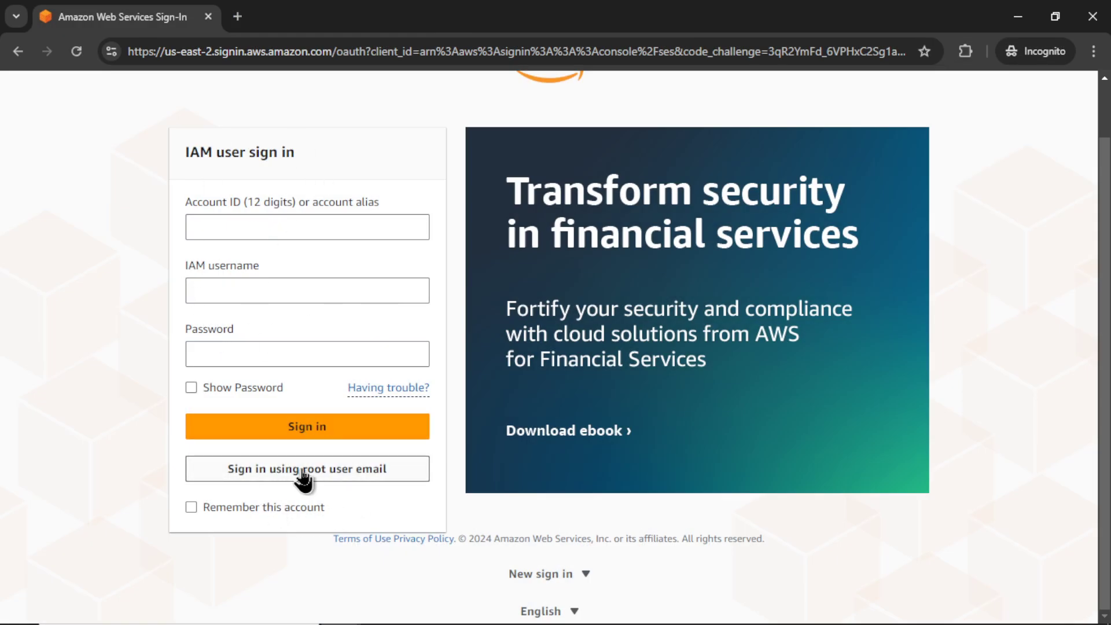
{"action": "left_click", "coordinate": [306, 469]}
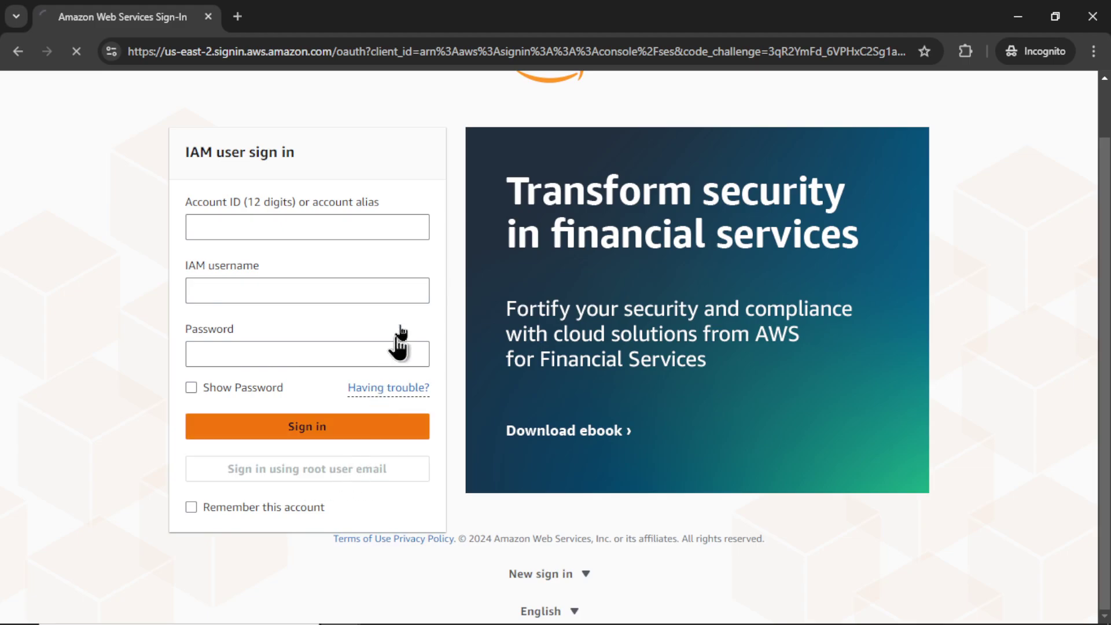
{"action": "left_click", "coordinate": [307, 469]}
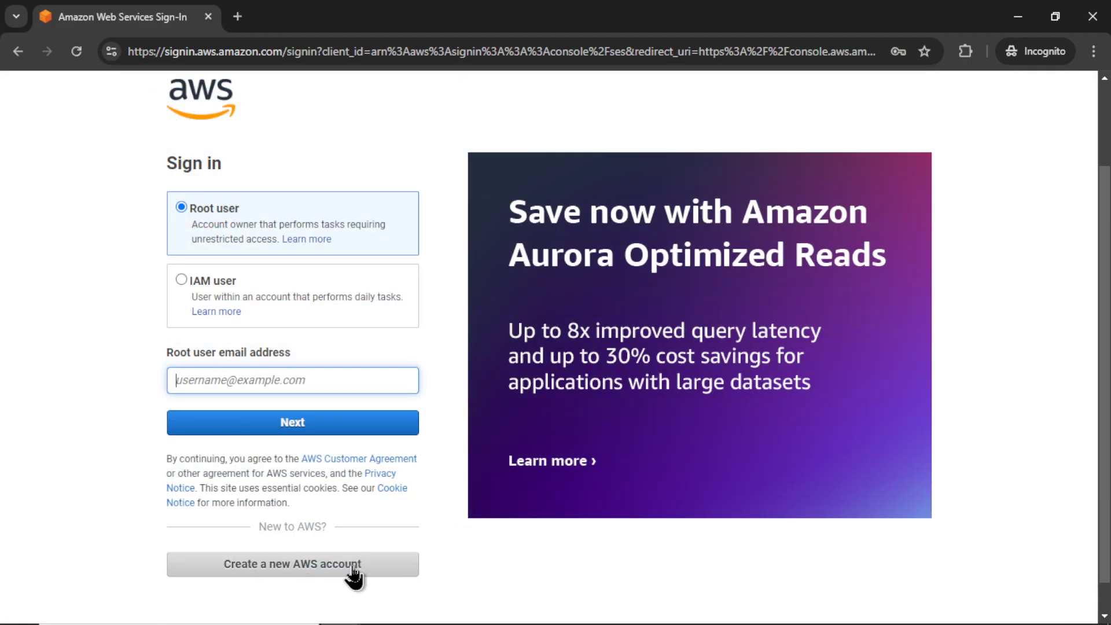
{"action": "left_click", "coordinate": [291, 565]}
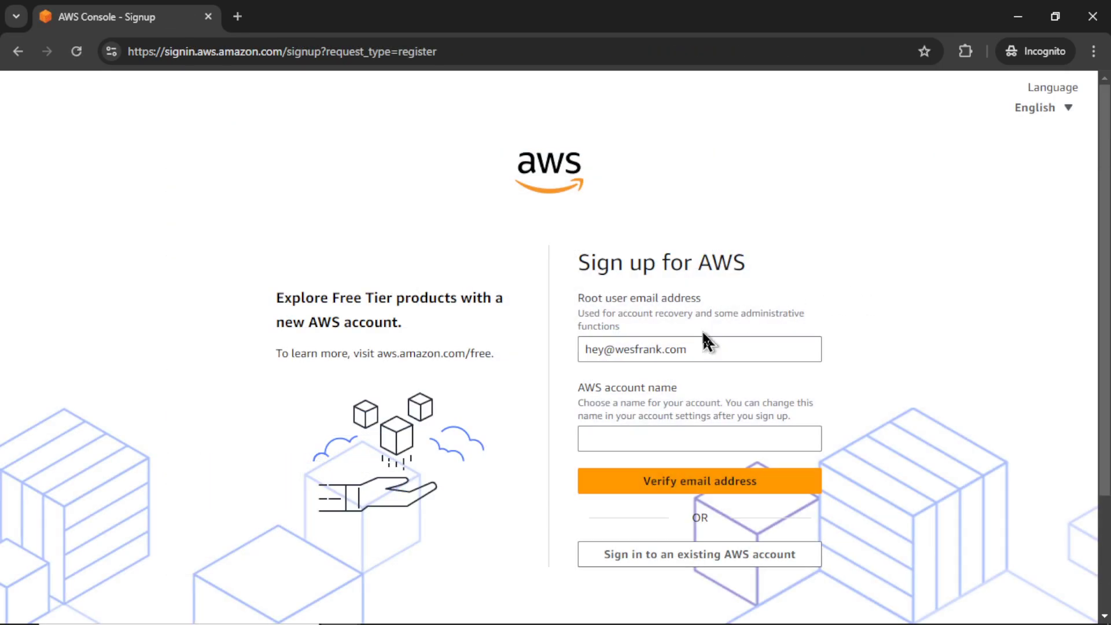
- Create the 'wesfrank' AWS account with verified email, root password and identity check
{"action": "type", "text": "wesfrank"}
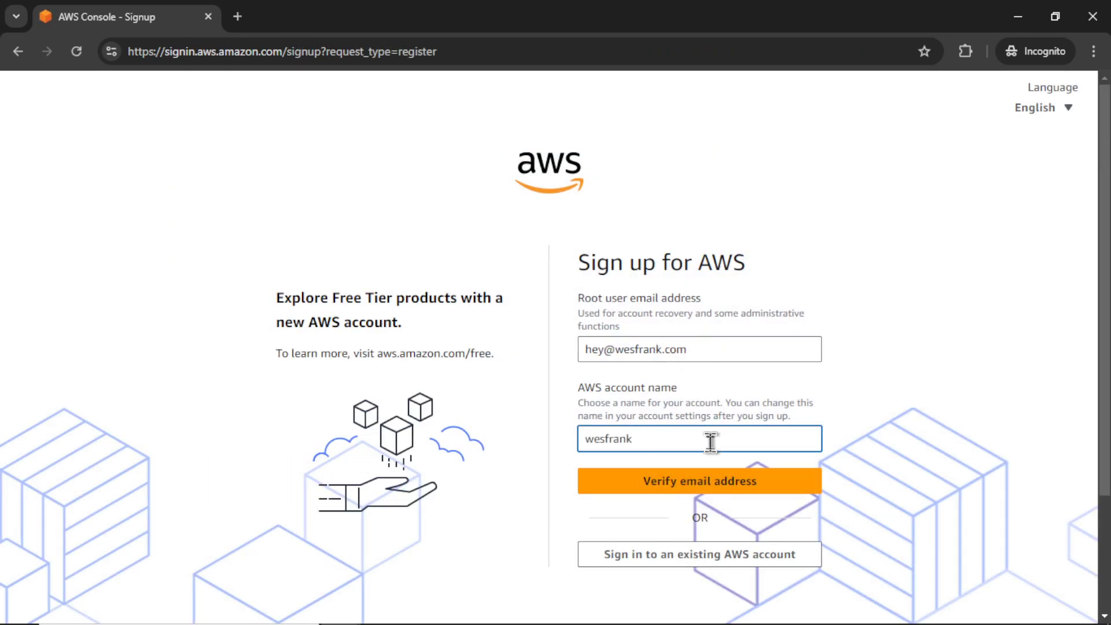
{"action": "left_click", "coordinate": [698, 481]}
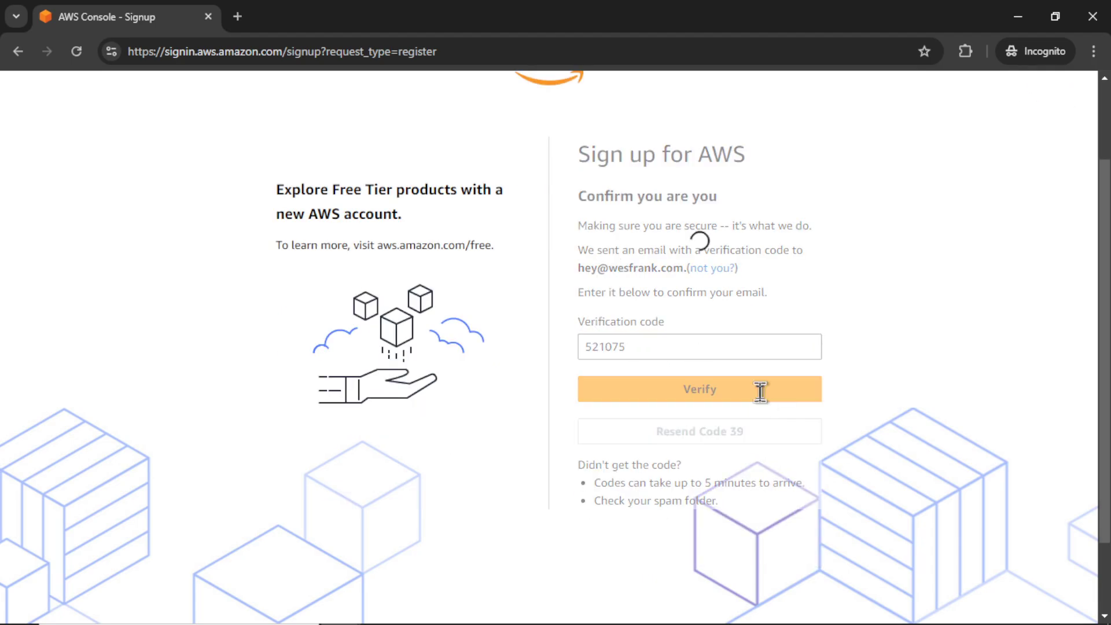
{"action": "left_click", "coordinate": [699, 389]}
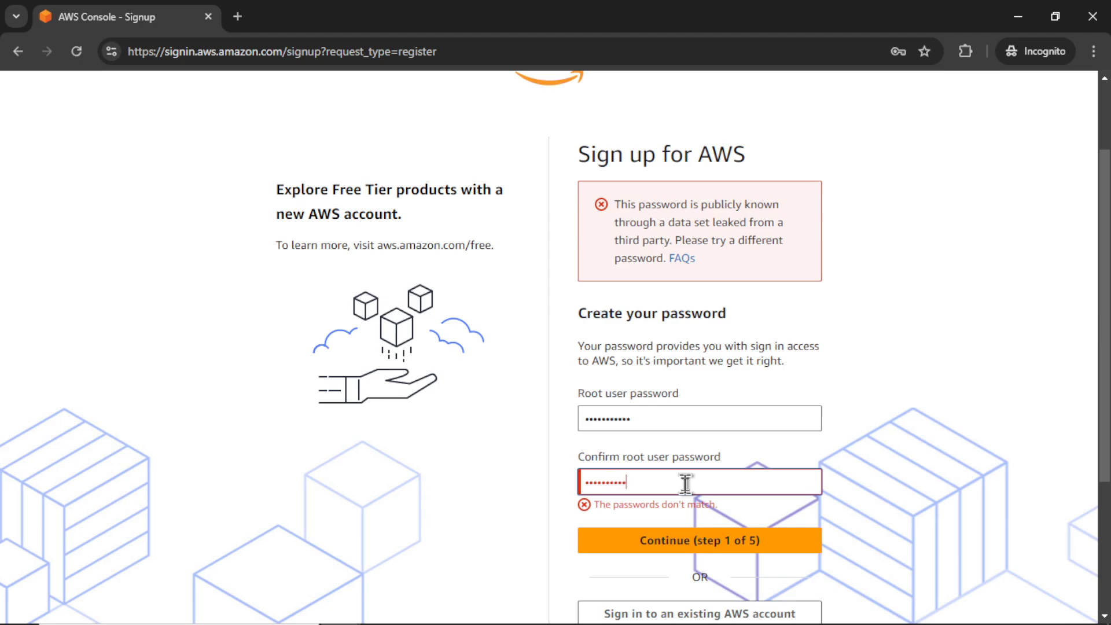
{"action": "left_click", "coordinate": [698, 540]}
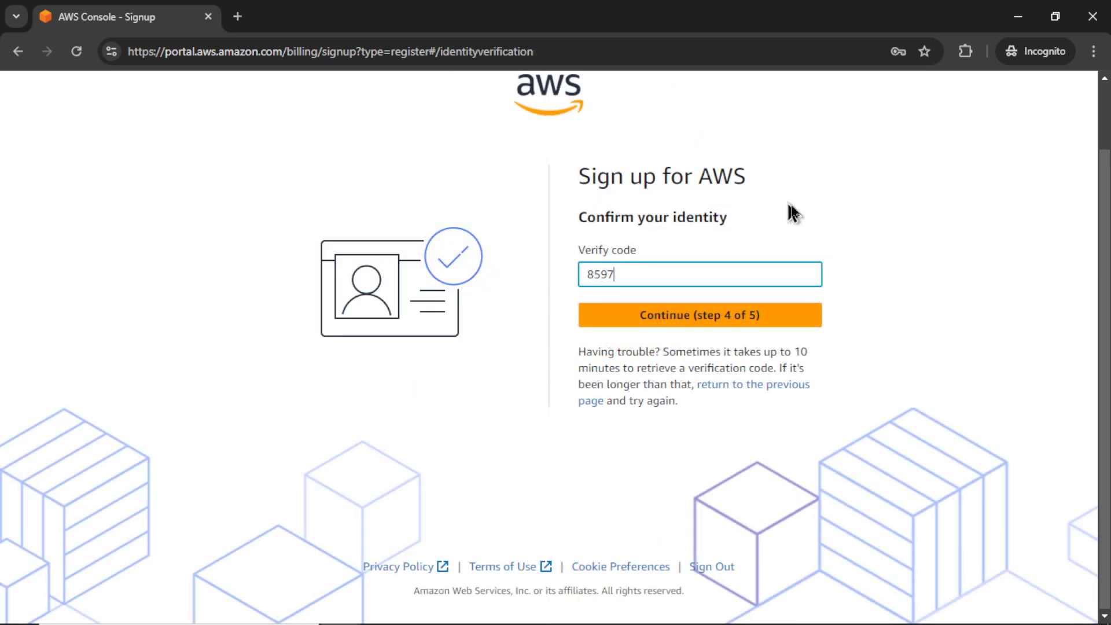
{"action": "left_click", "coordinate": [698, 315]}
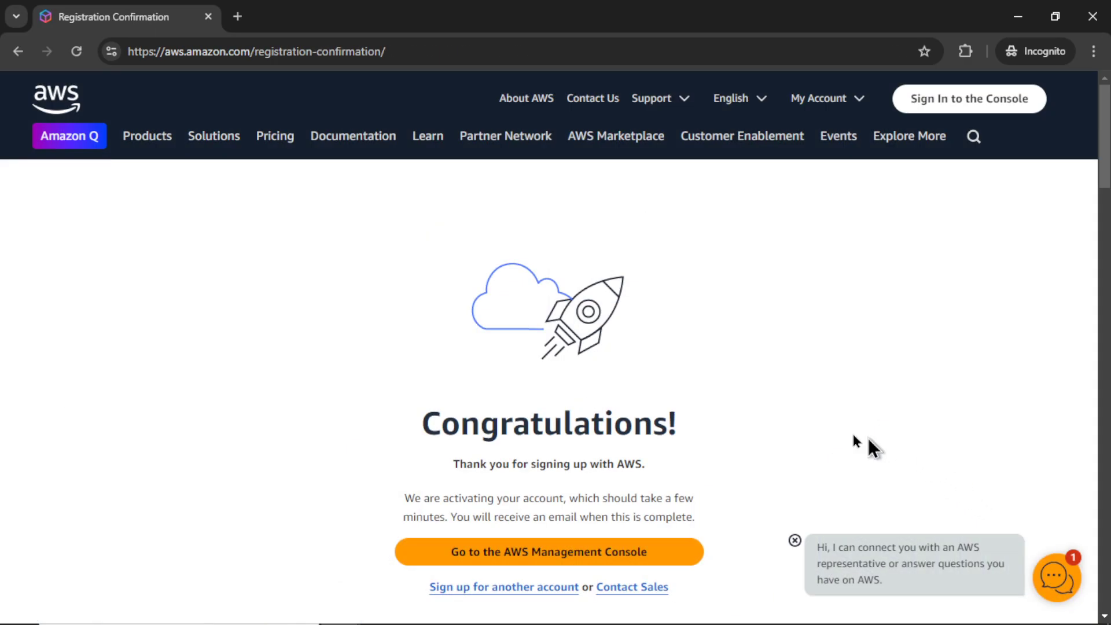
- Search the console for 'ses' and open Amazon Simple Email Service
{"action": "left_click", "coordinate": [549, 552]}
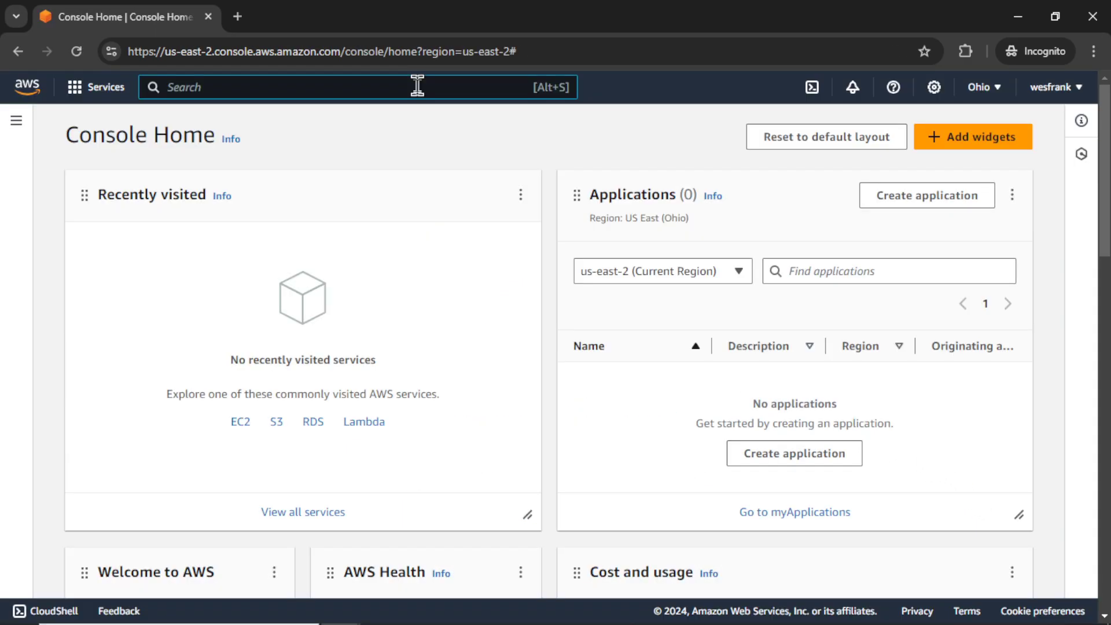
{"action": "type", "text": "ses"}
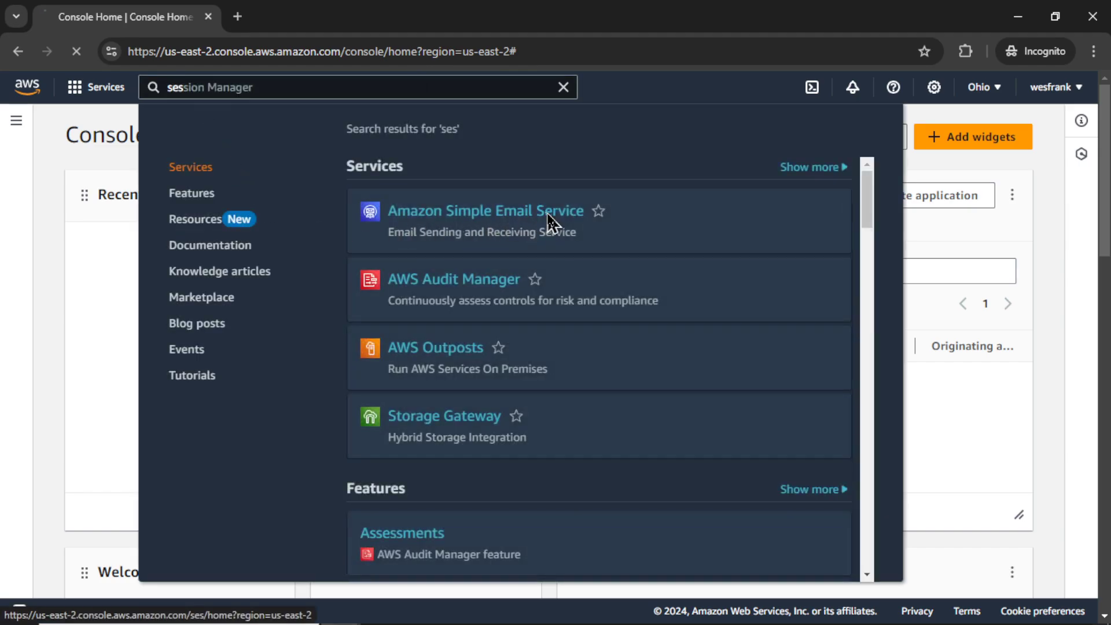
{"action": "left_click", "coordinate": [486, 210]}
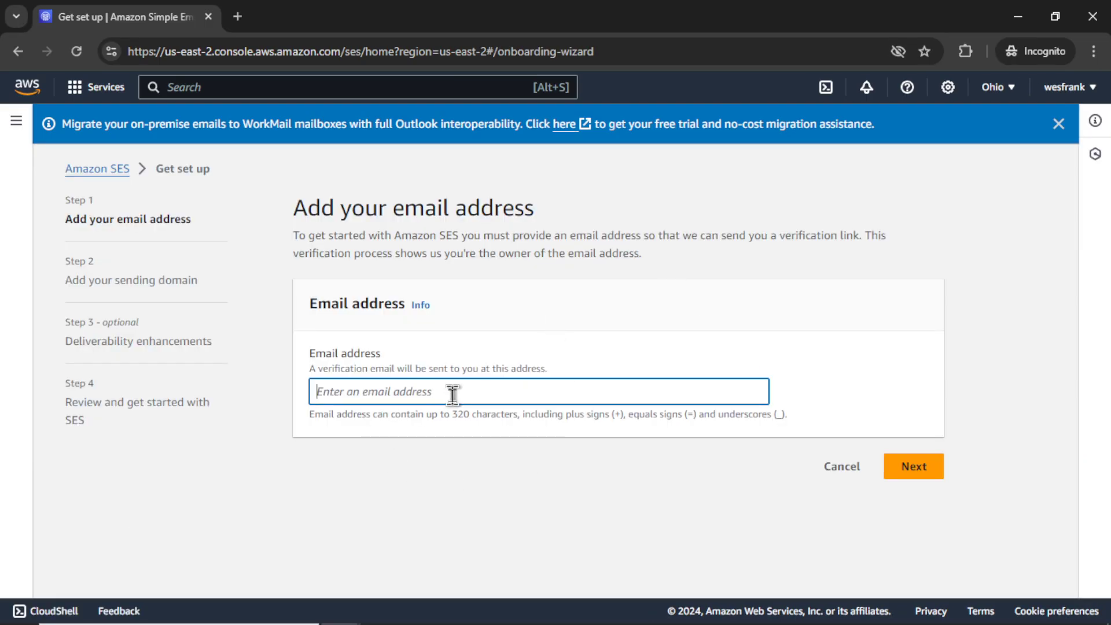
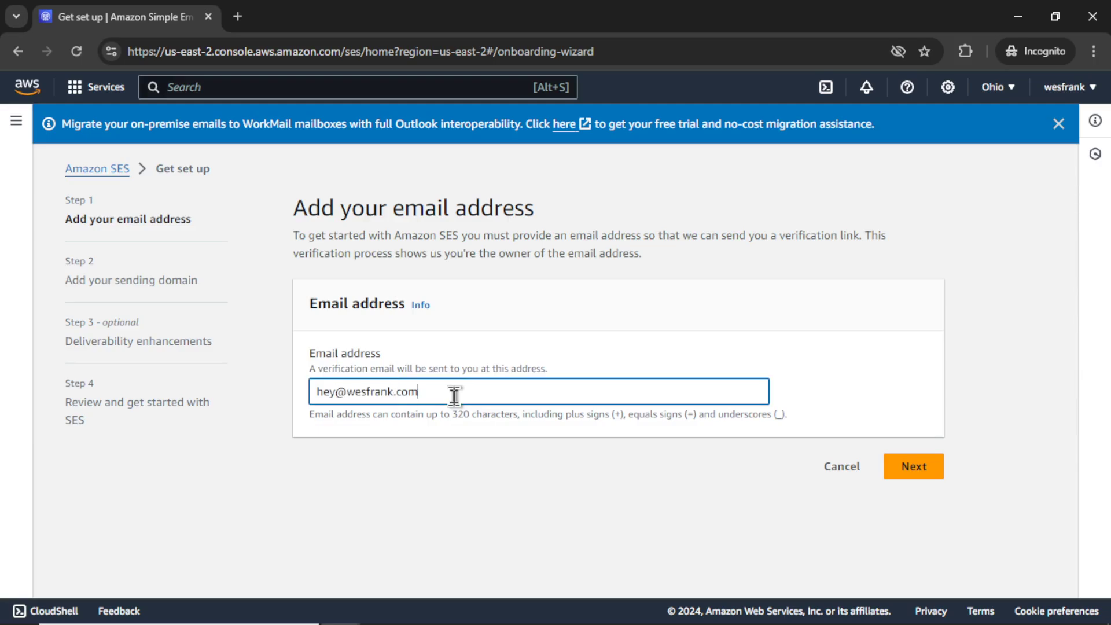
{"action": "left_click", "coordinate": [914, 465]}
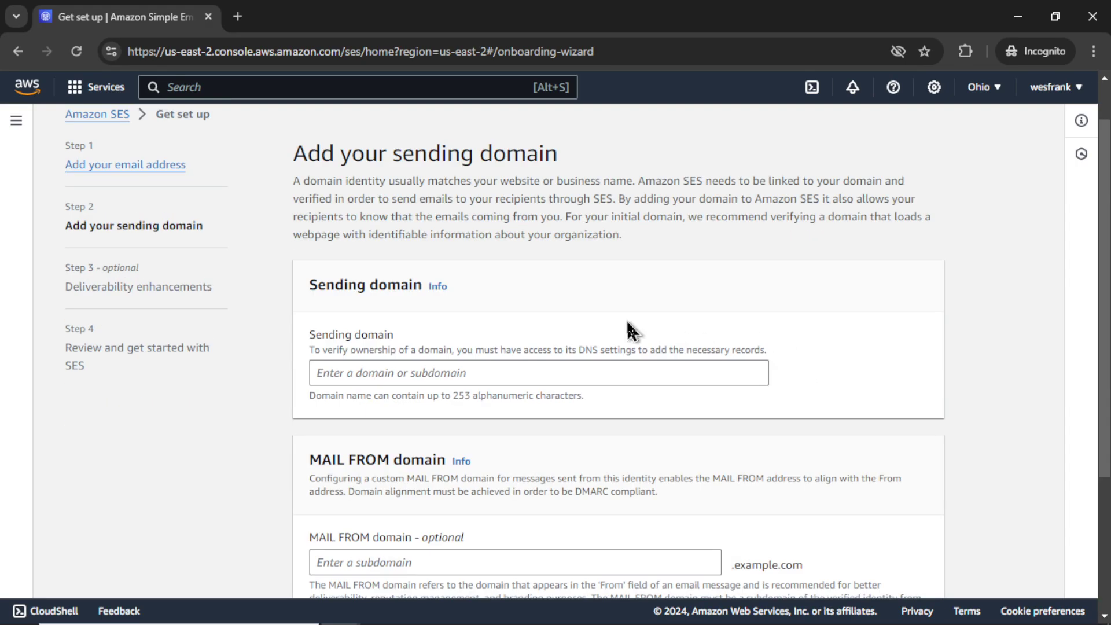
- Scroll through the sending domain page and start a new snip of it
{"action": "scroll", "scroll_direction": "down", "scroll_amount": 3}
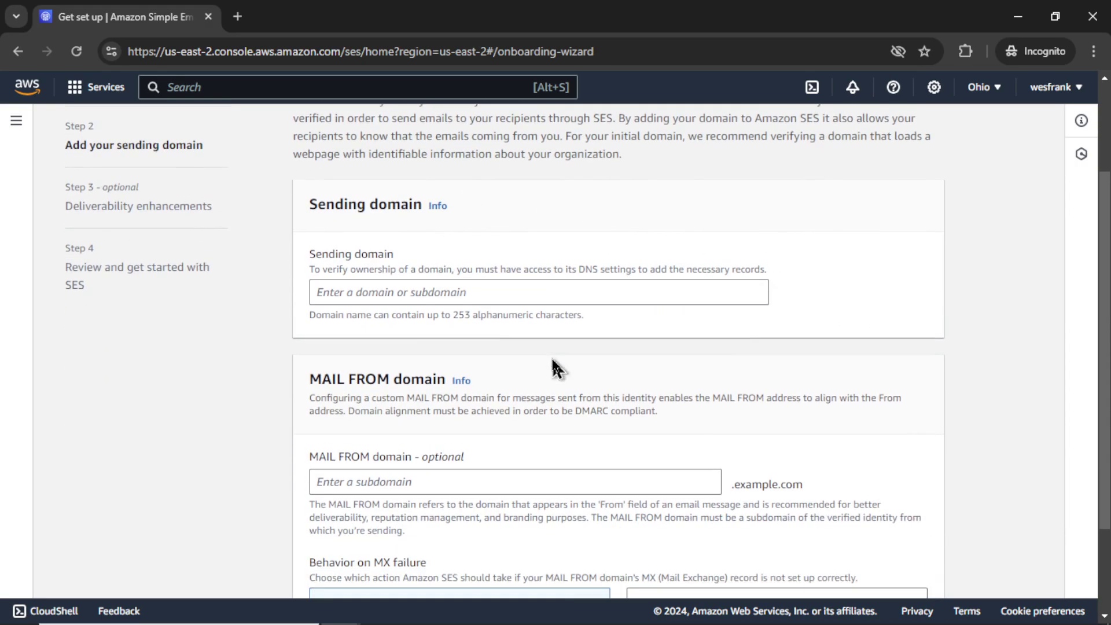
{"action": "scroll", "scroll_direction": "down", "scroll_amount": 3}
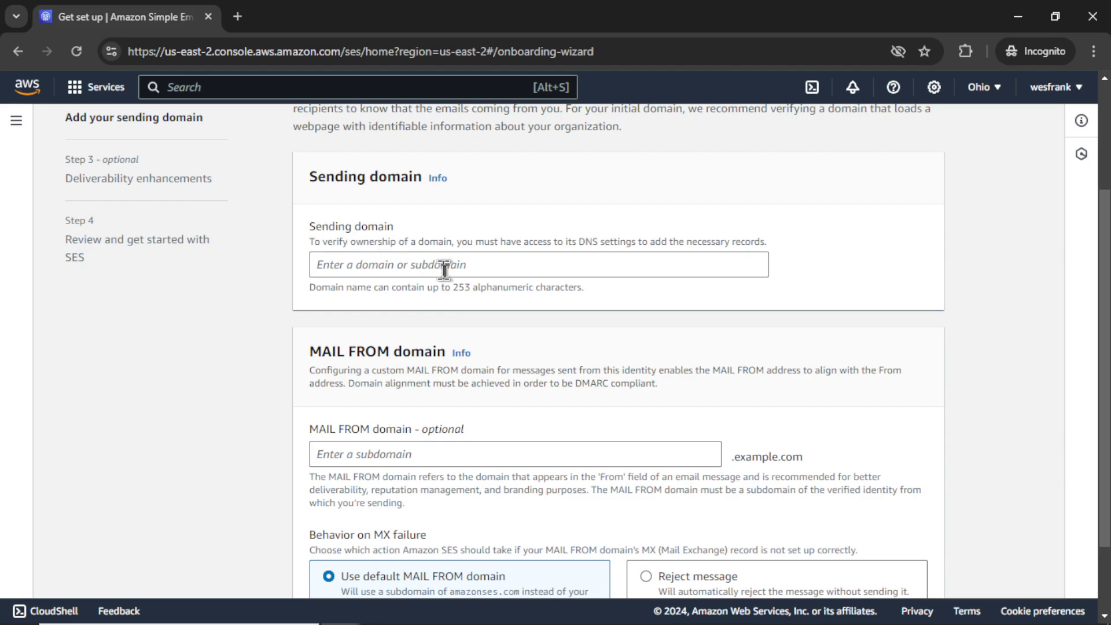
{"action": "mouse_move", "coordinate": [407, 264]}
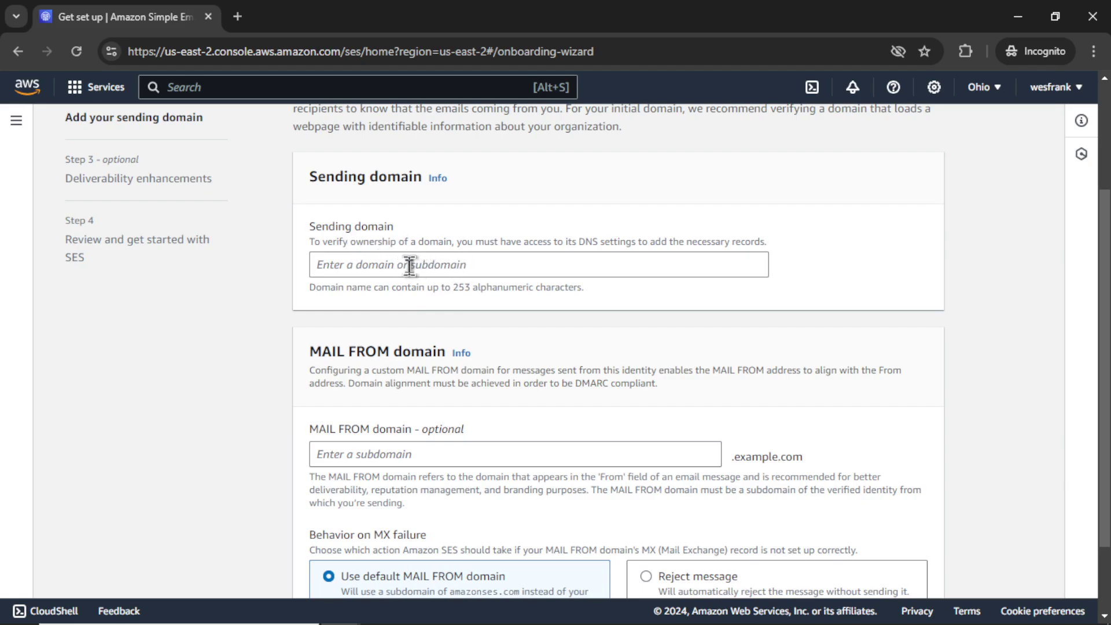
{"action": "scroll", "scroll_direction": "down", "scroll_amount": 3}
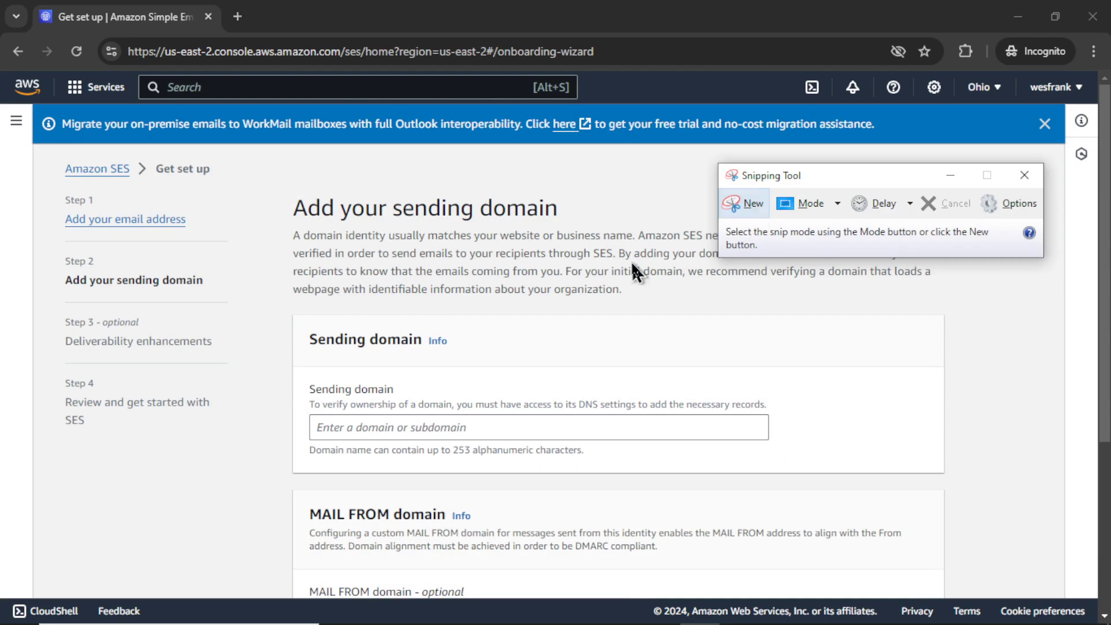
{"action": "left_click", "coordinate": [1024, 175]}
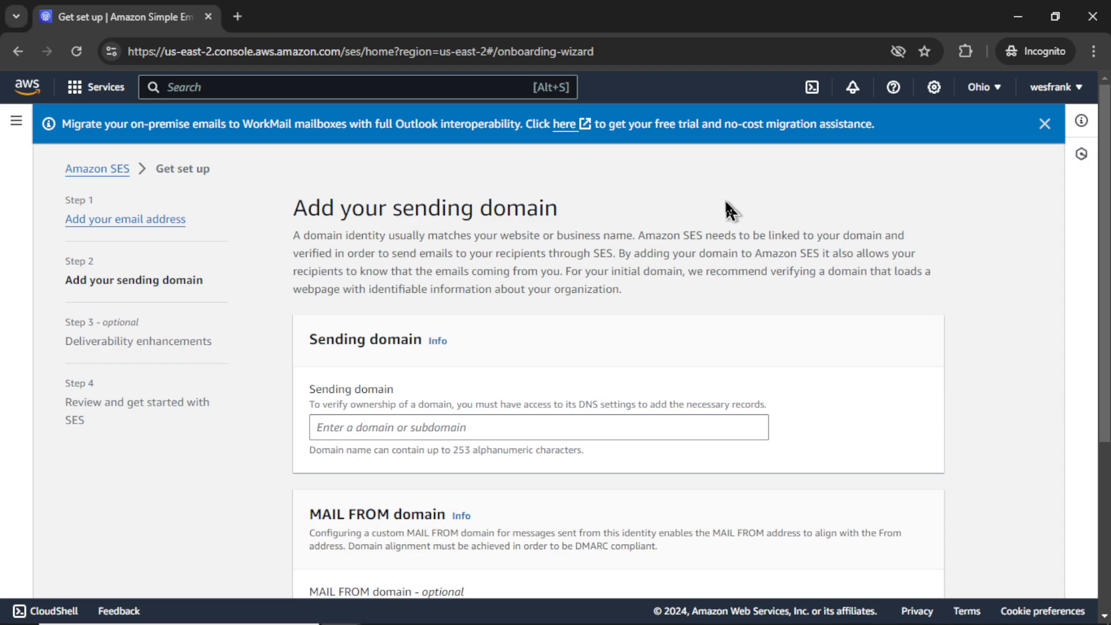
{"action": "mouse_move", "coordinate": [969, 498]}
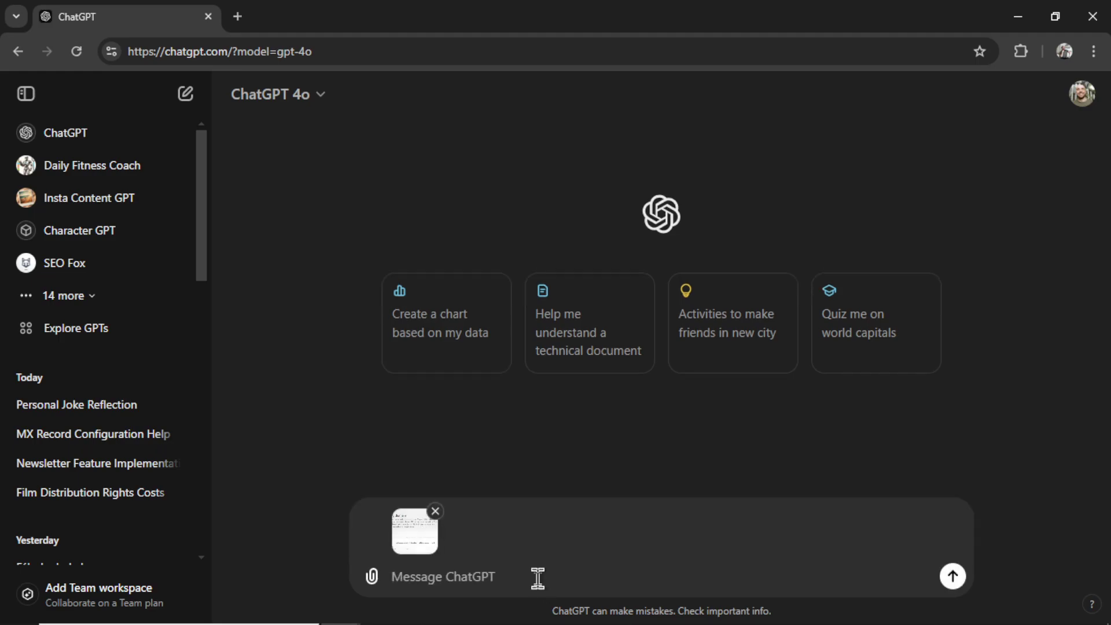
- Ask ChatGPT what sender domain to use for wesfrank mail, and select its recommended domain
{"action": "type", "text": "what do i put as m"}
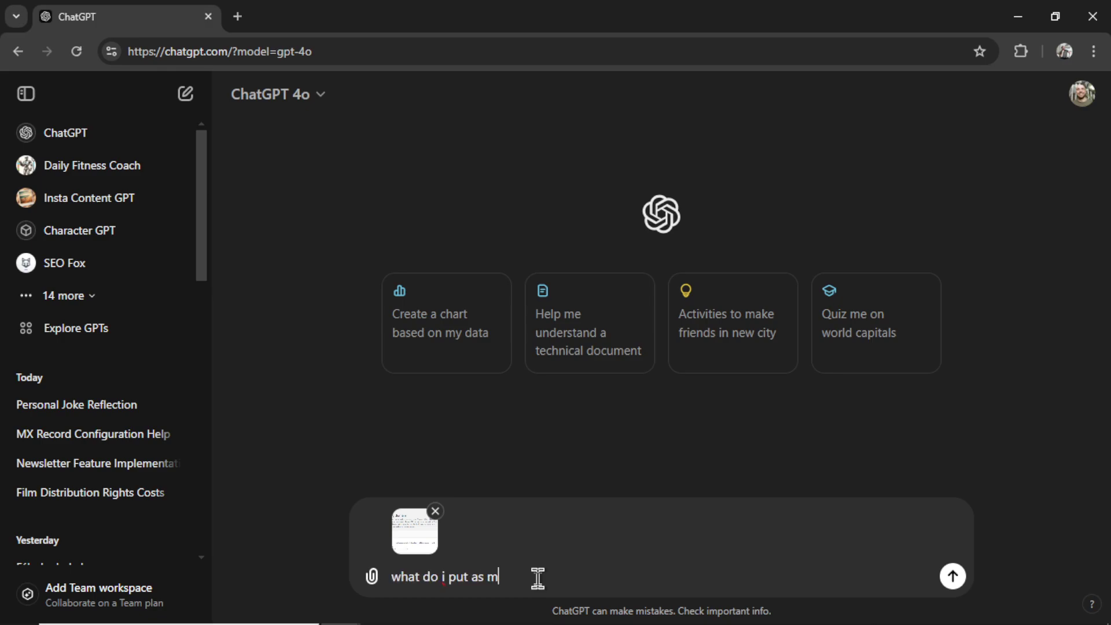
{"action": "type", "text": "y sender domin? i want to send e"}
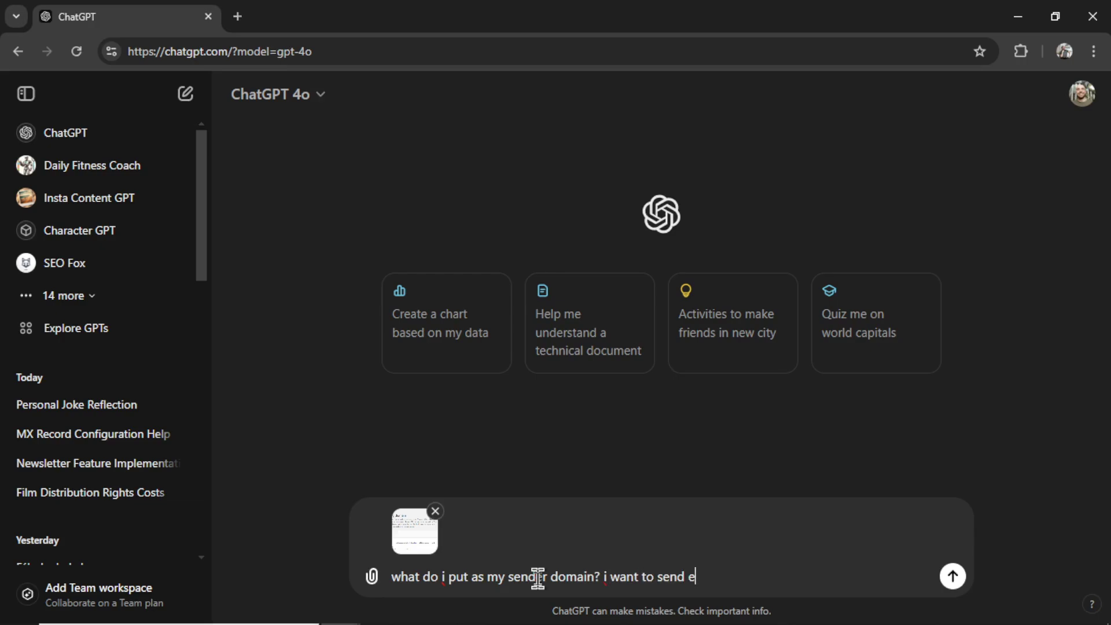
{"action": "type", "text": "mails from wesfran"}
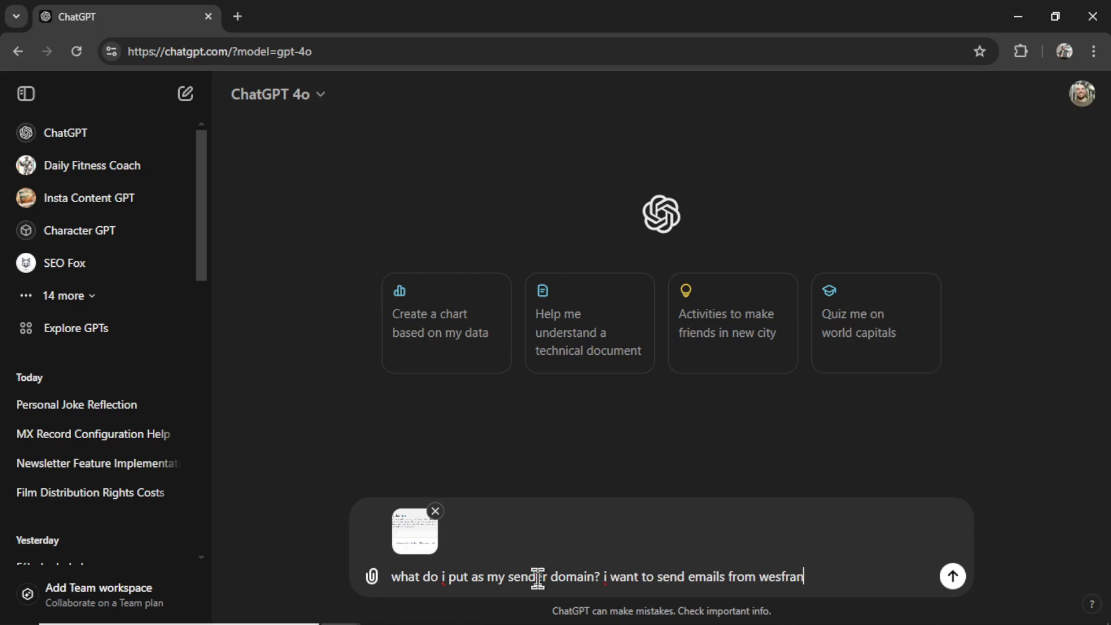
{"action": "left_click", "coordinate": [953, 576]}
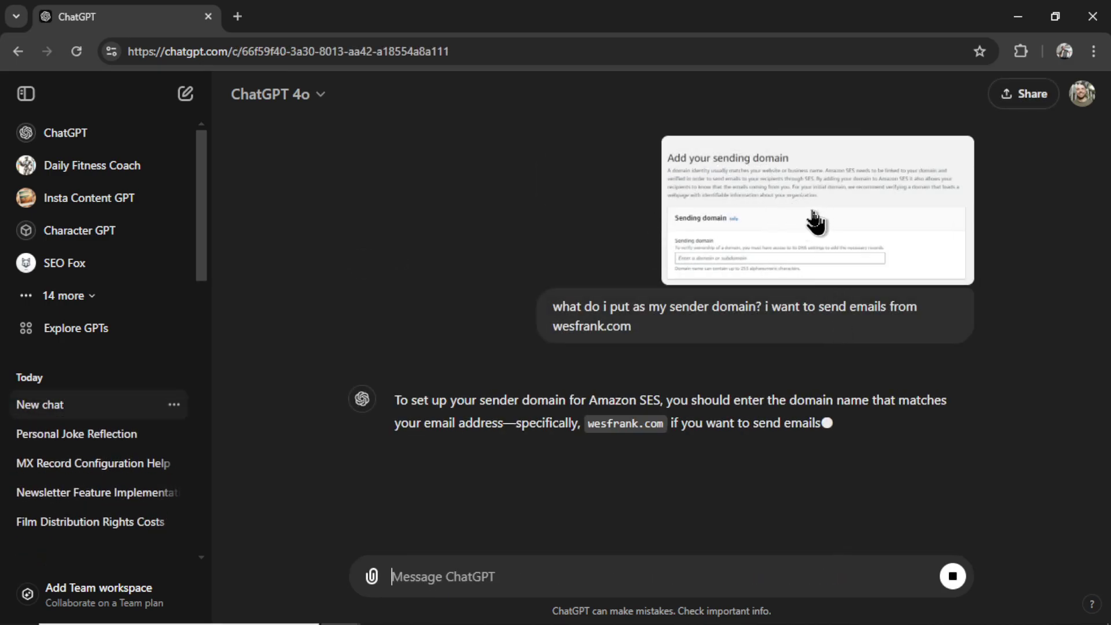
{"action": "scroll", "scroll_direction": "down", "scroll_amount": 3}
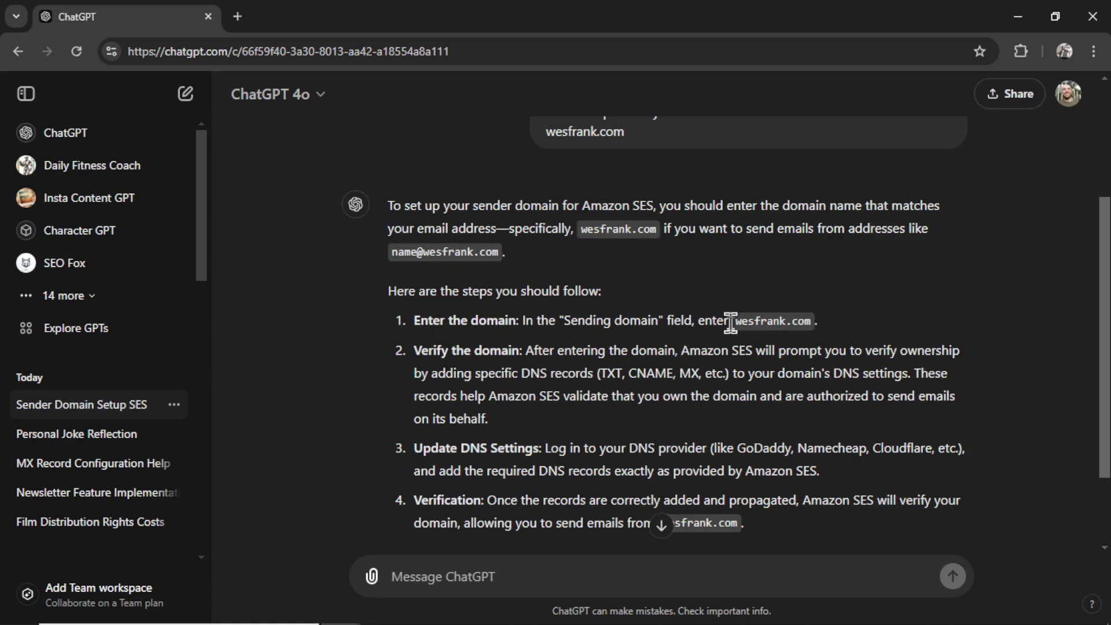
{"action": "double_click", "coordinate": [770, 320]}
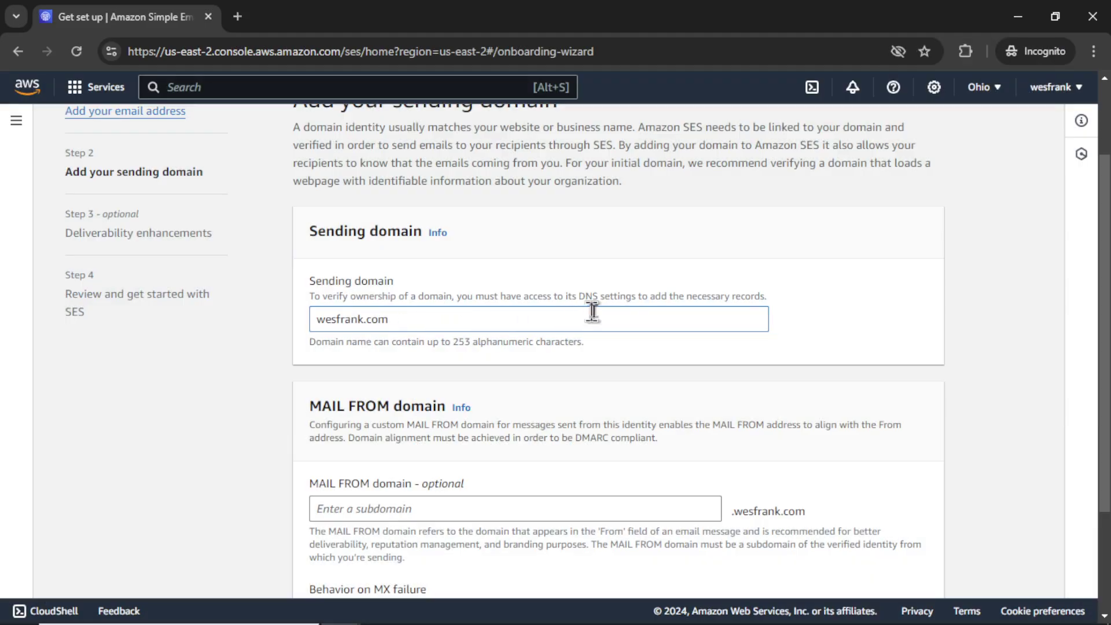
{"action": "scroll", "scroll_direction": "down", "scroll_amount": 3}
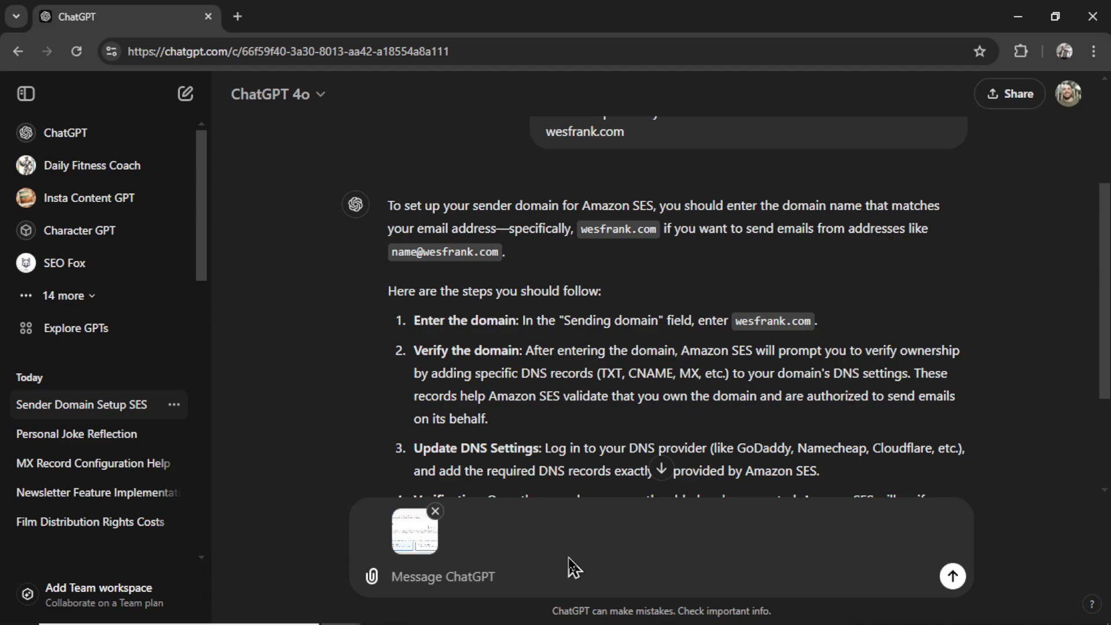
- Send the MAIL FROM section screenshot and pick out the suggested 'mail' subdomain
{"action": "left_click", "coordinate": [953, 575]}
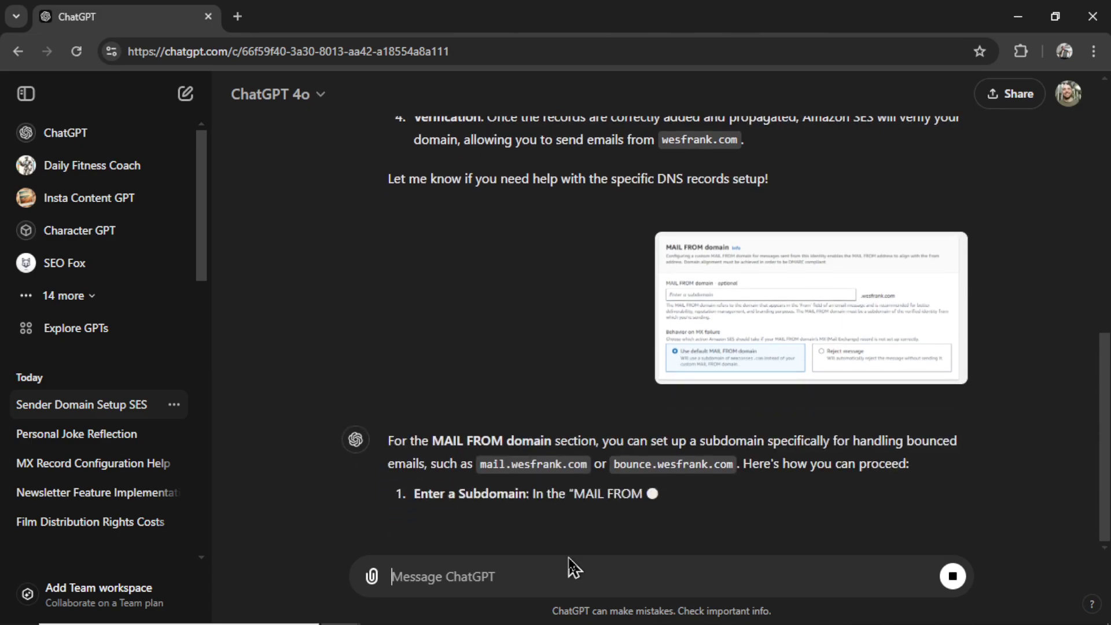
{"action": "scroll", "scroll_direction": "down", "scroll_amount": 3}
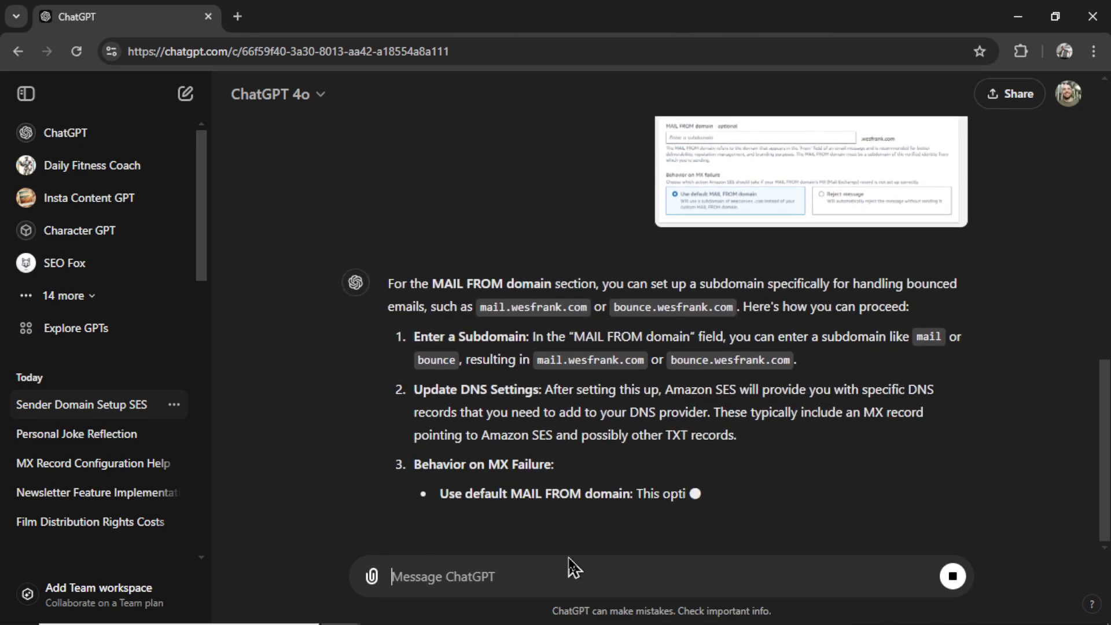
{"action": "scroll", "scroll_direction": "down", "scroll_amount": 3}
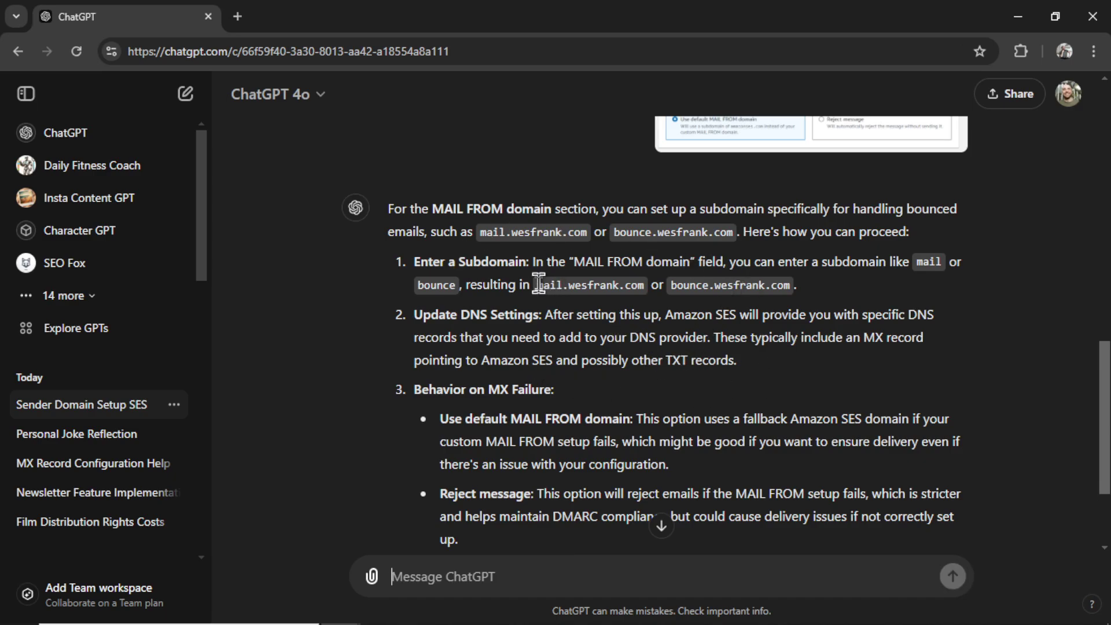
{"action": "double_click", "coordinate": [590, 285]}
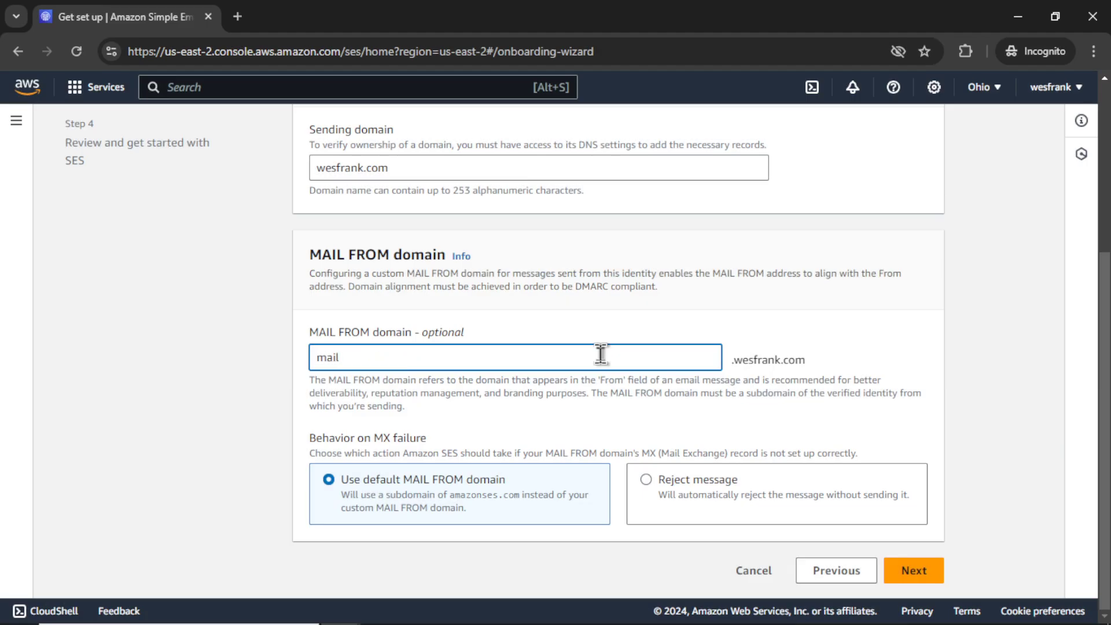
{"action": "mouse_move", "coordinate": [831, 382]}
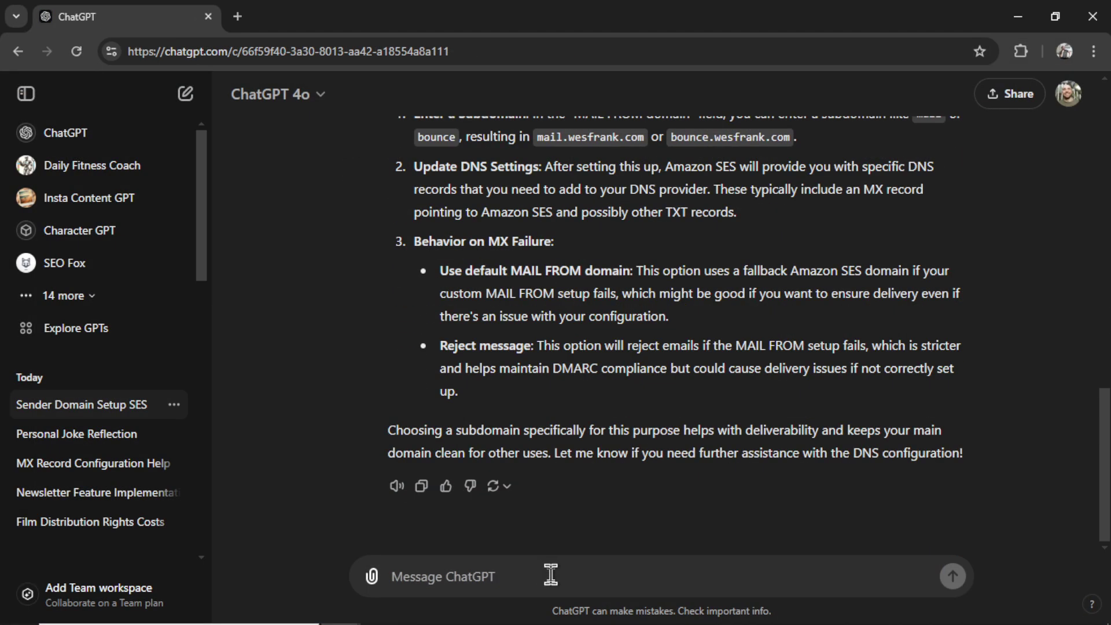
- Ask ChatGPT 'for number 3, which one should i choose?' about MX failure behaviour
{"action": "type", "text": "for number 3, which one should i"}
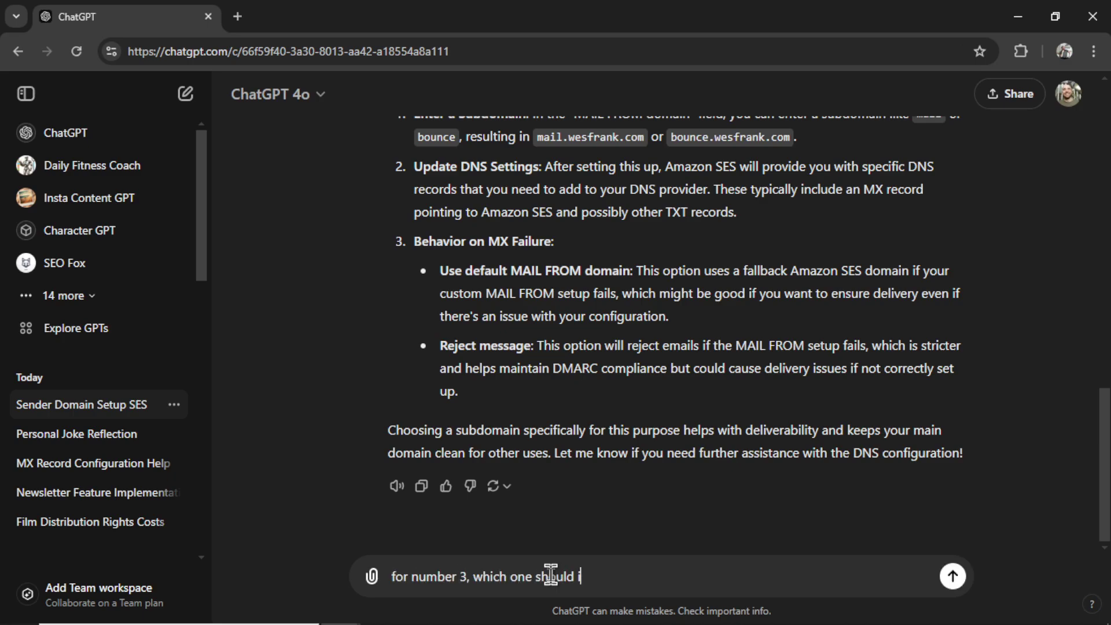
{"action": "left_click", "coordinate": [953, 575]}
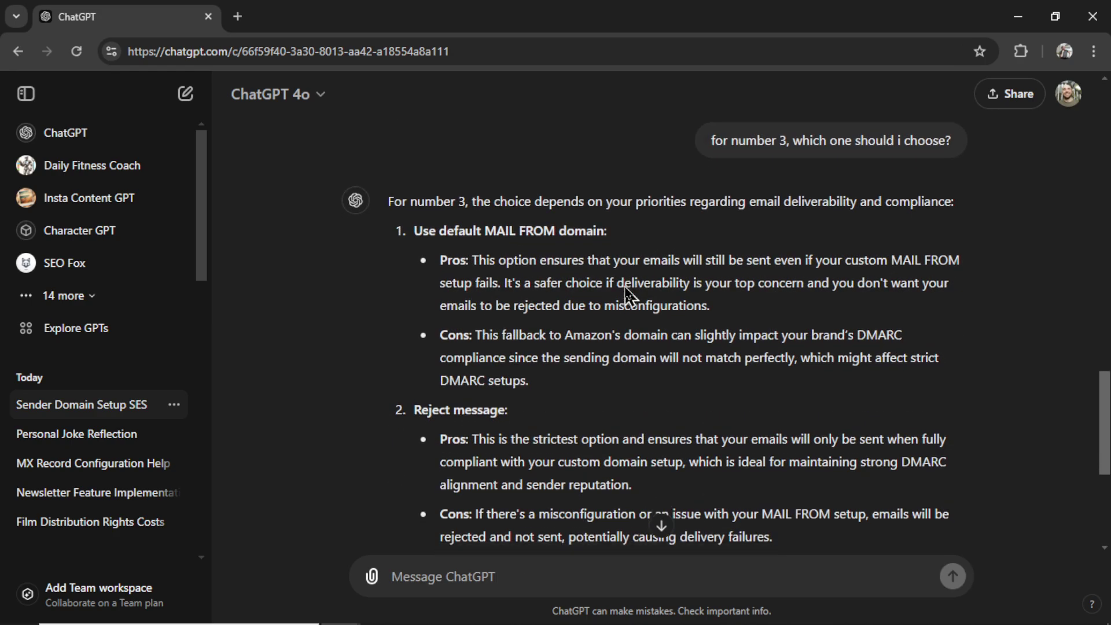
{"action": "scroll", "scroll_direction": "down", "scroll_amount": 3}
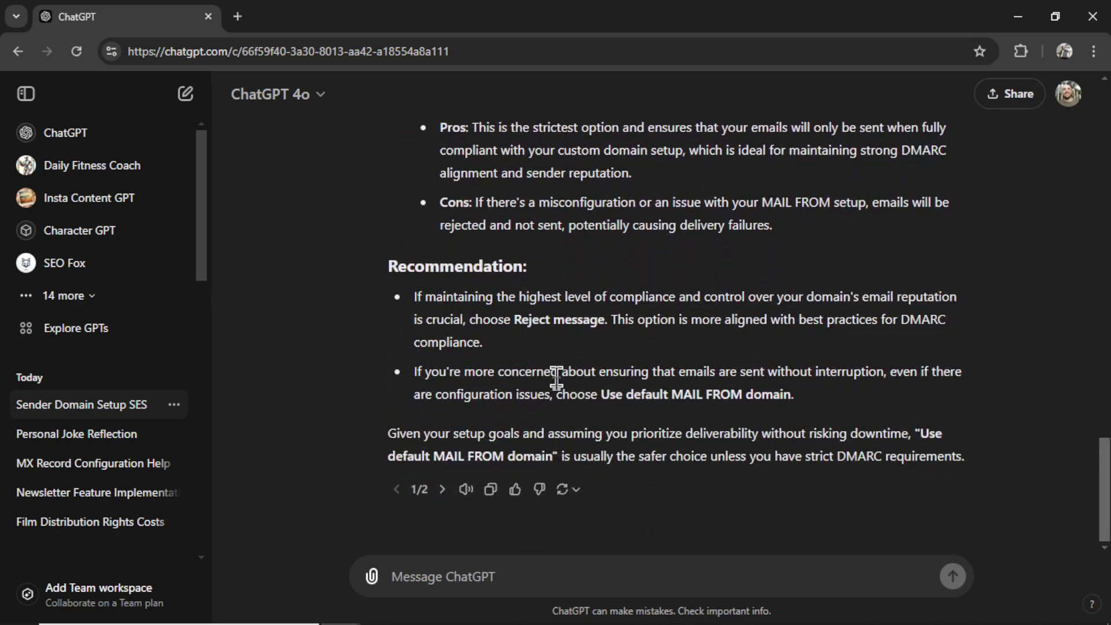
{"action": "mouse_move", "coordinate": [559, 448]}
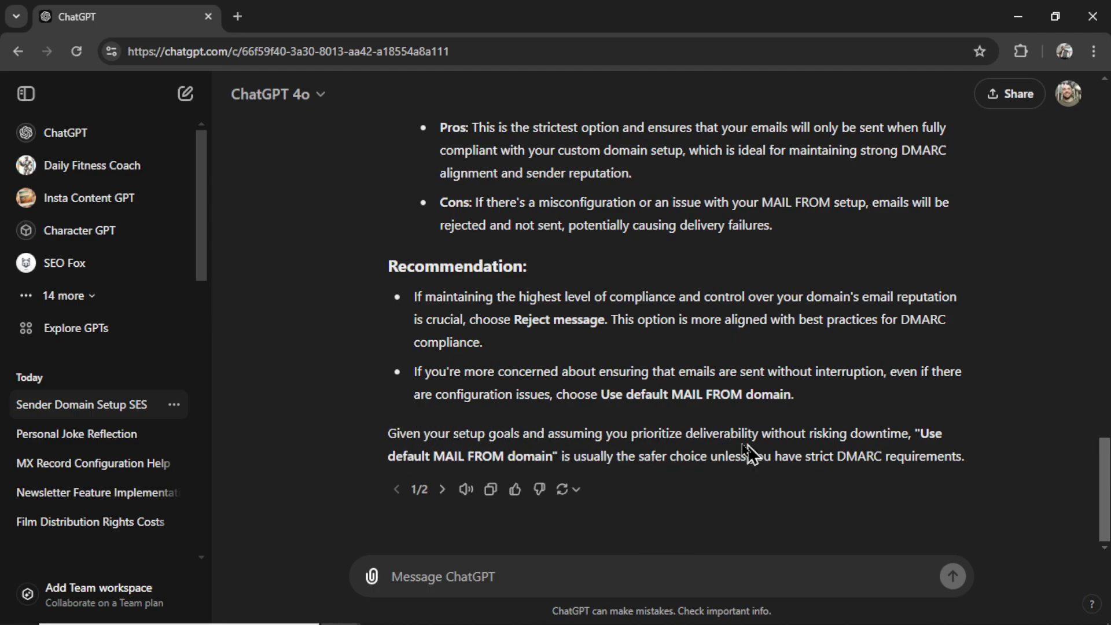
{"action": "mouse_move", "coordinate": [910, 454]}
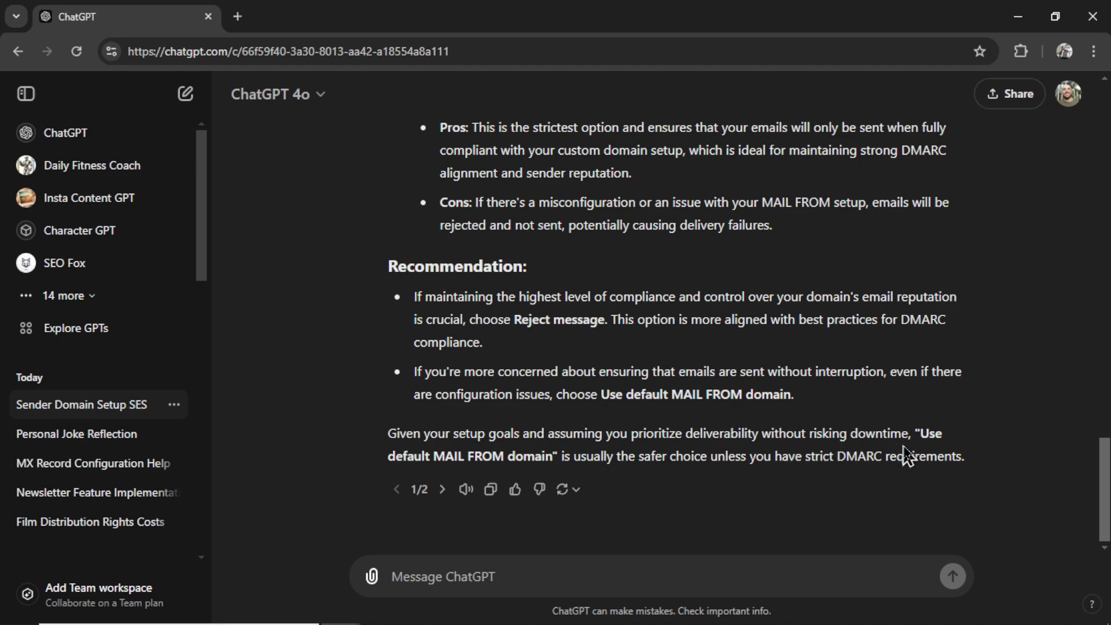
{"action": "mouse_move", "coordinate": [481, 457]}
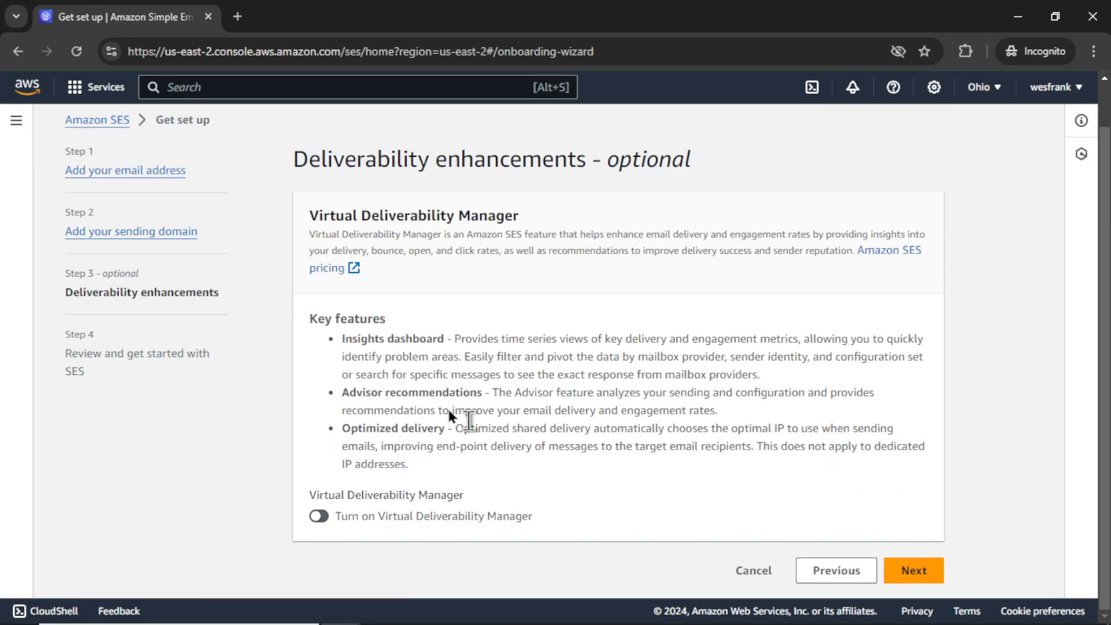
{"action": "mouse_move", "coordinate": [322, 546]}
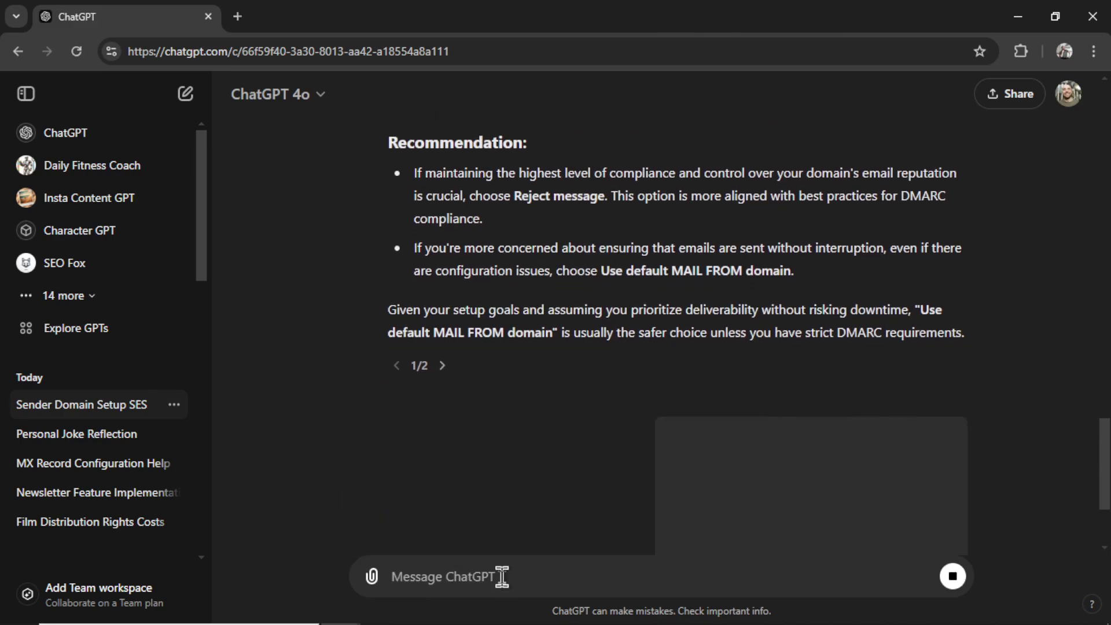
- Scroll through ChatGPT's answer on enabling Virtual Deliverability Manager
{"action": "scroll", "scroll_direction": "down", "scroll_amount": 3}
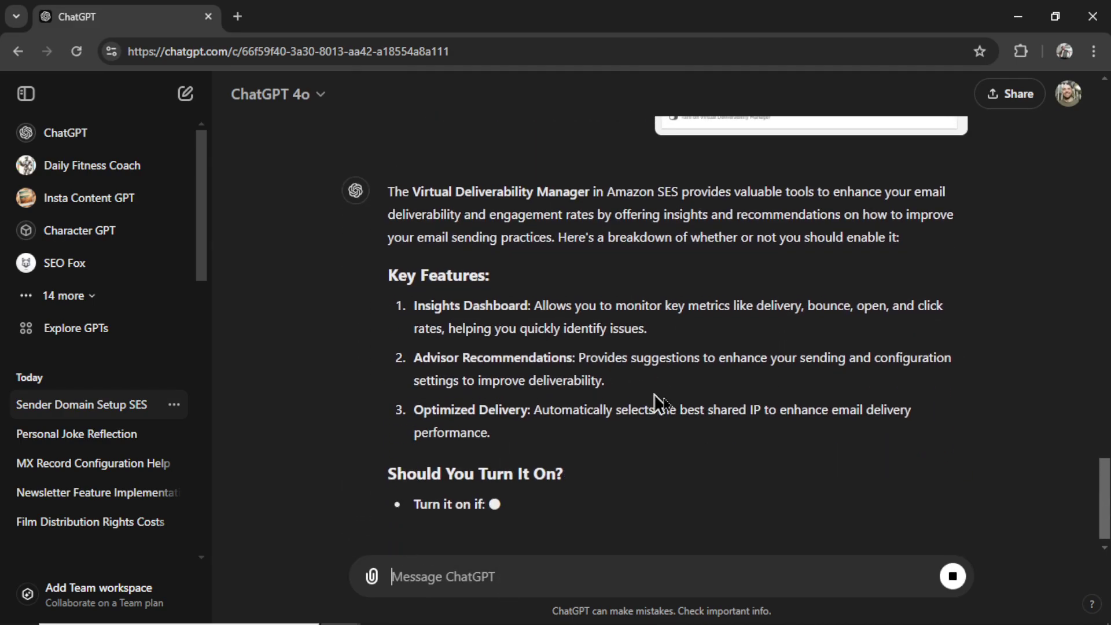
{"action": "scroll", "scroll_direction": "down", "scroll_amount": 3}
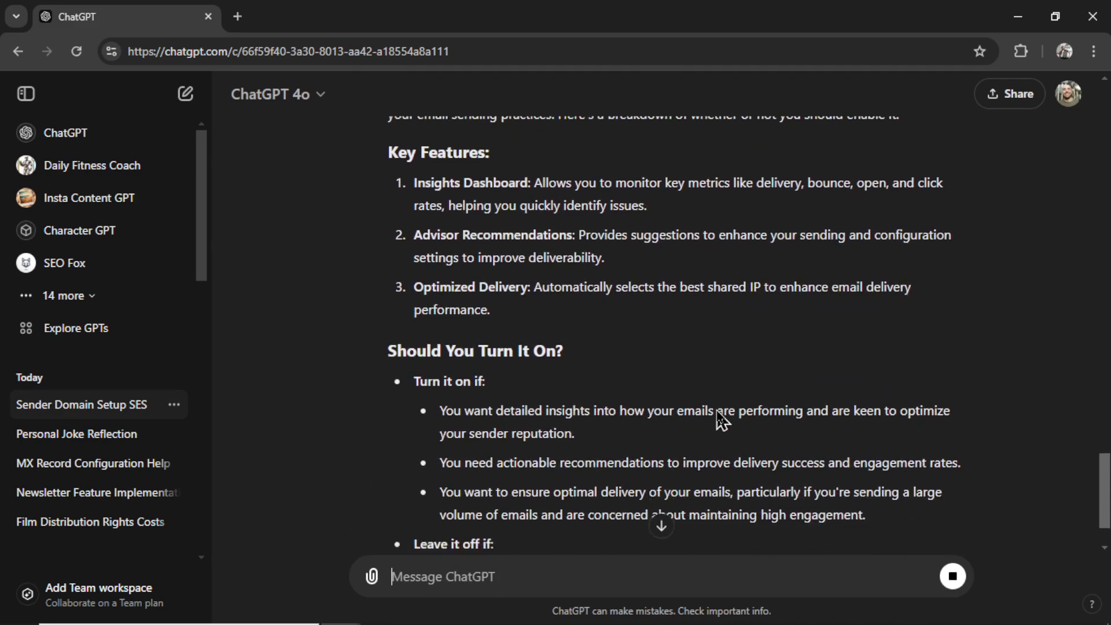
{"action": "scroll", "scroll_direction": "down", "scroll_amount": 3}
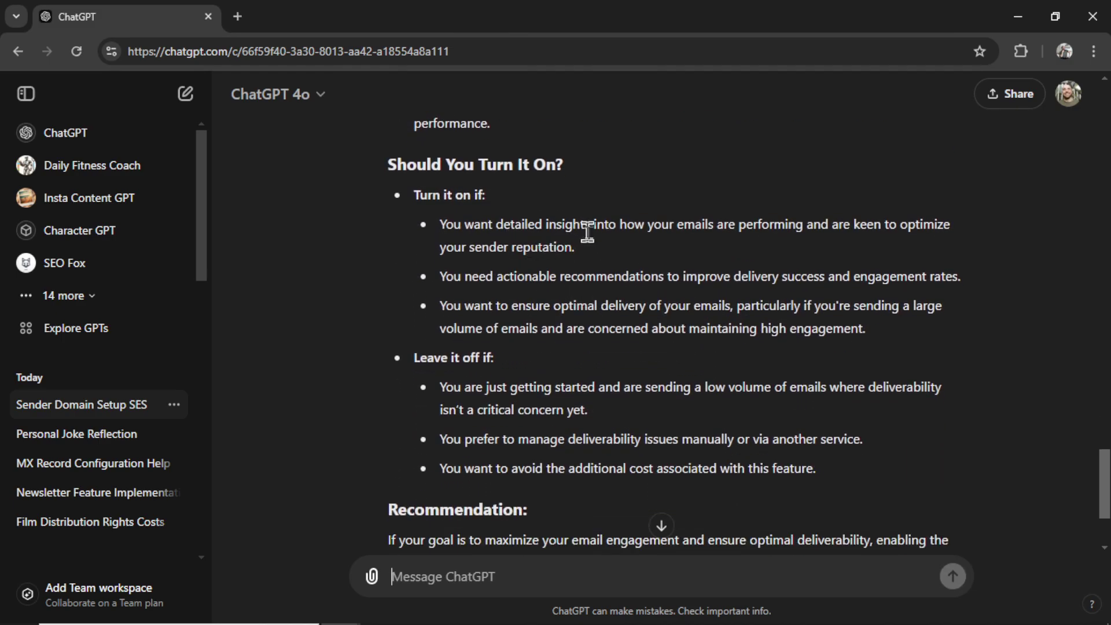
{"action": "mouse_move", "coordinate": [634, 294]}
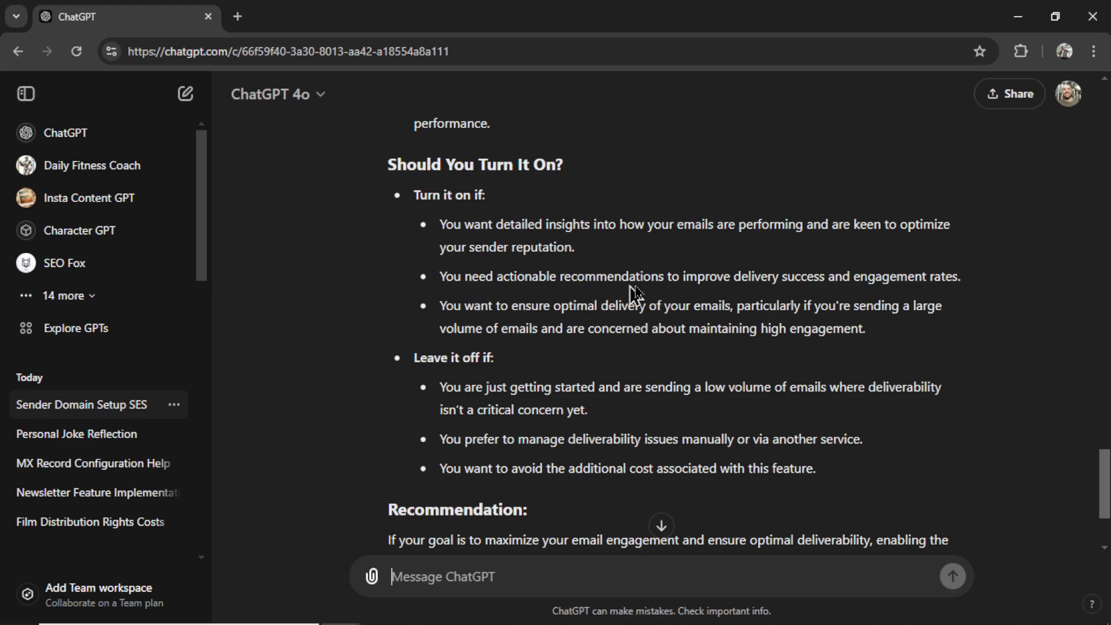
{"action": "mouse_move", "coordinate": [603, 323]}
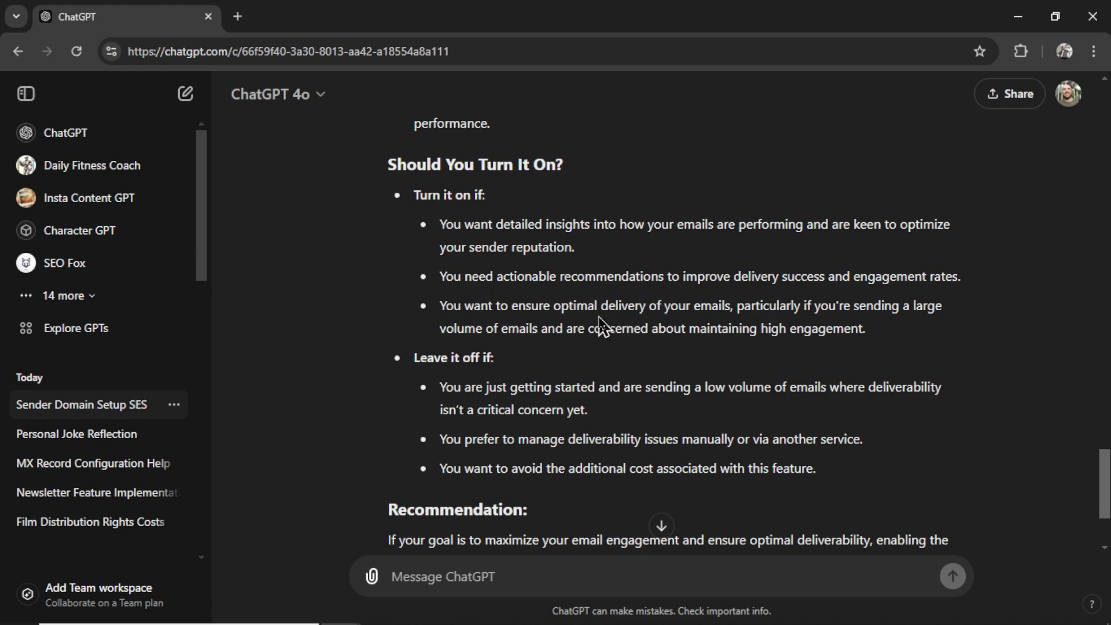
{"action": "scroll", "scroll_direction": "down", "scroll_amount": 3}
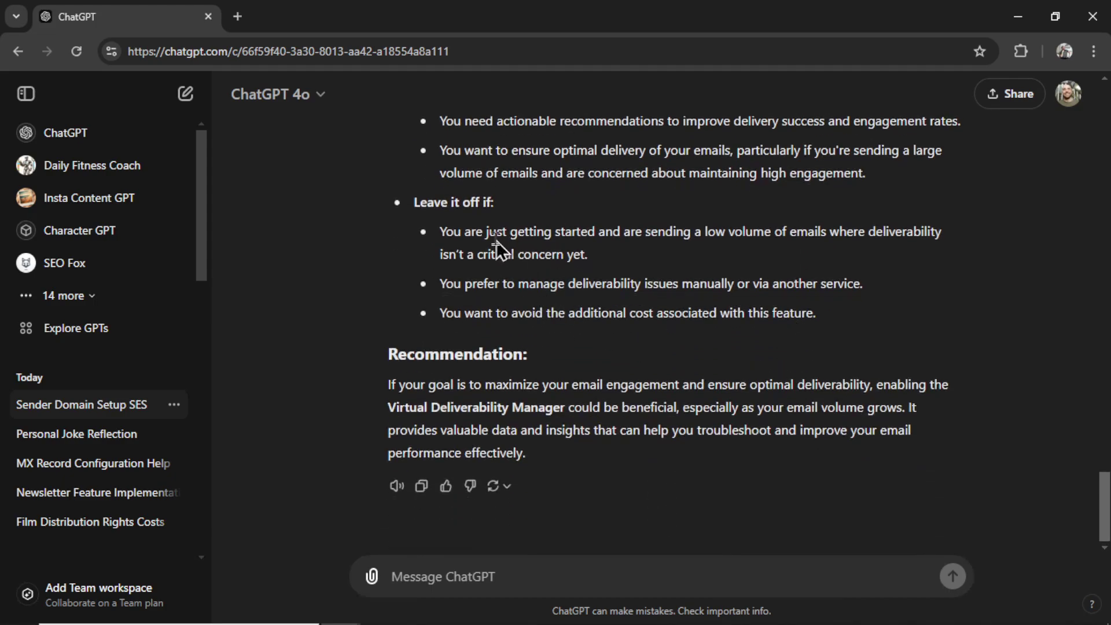
{"action": "mouse_move", "coordinate": [579, 343]}
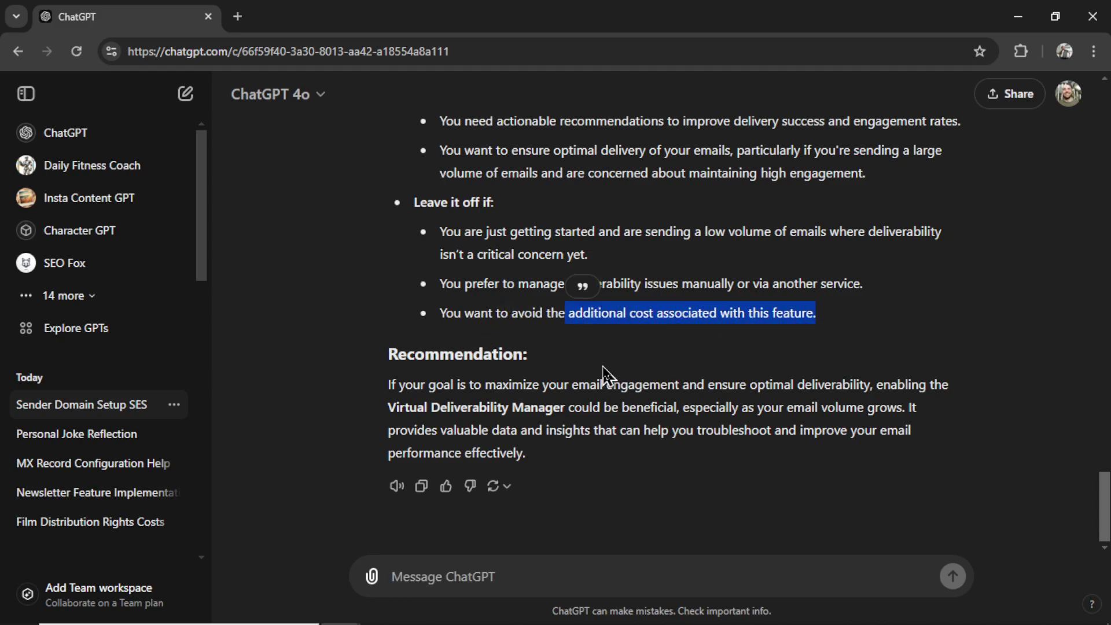
{"action": "mouse_move", "coordinate": [872, 385]}
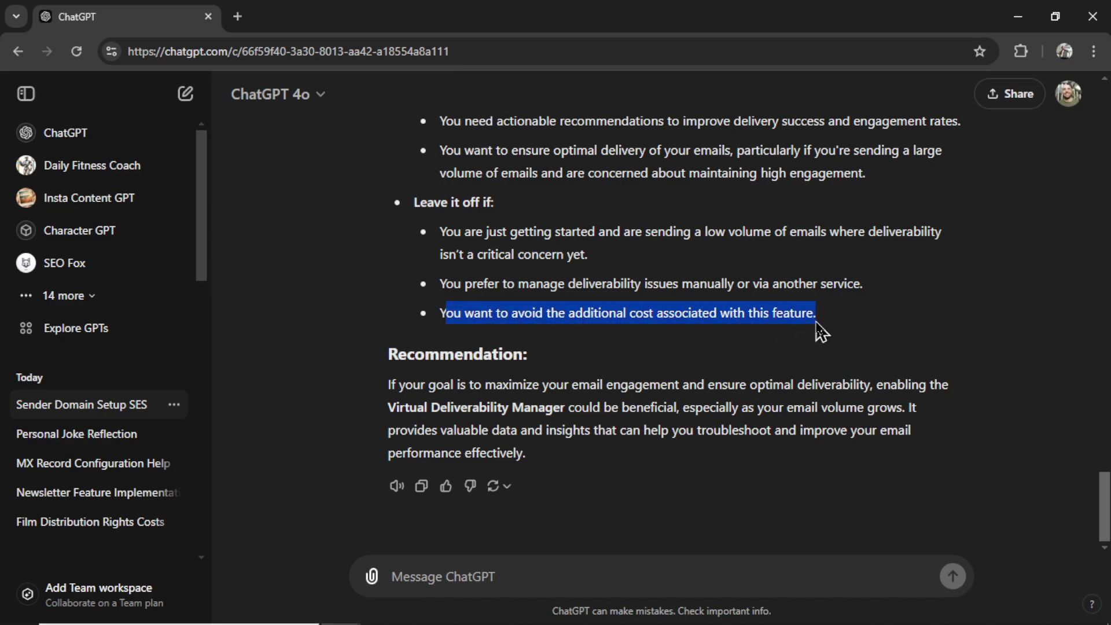
{"action": "mouse_move", "coordinate": [316, 168]}
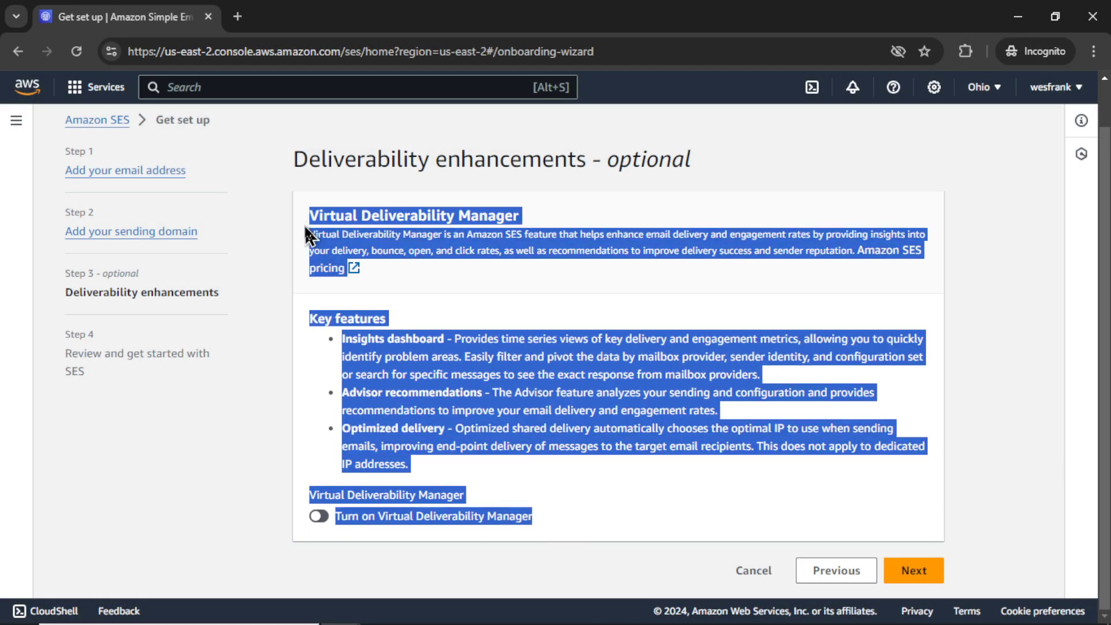
{"action": "mouse_move", "coordinate": [496, 252]}
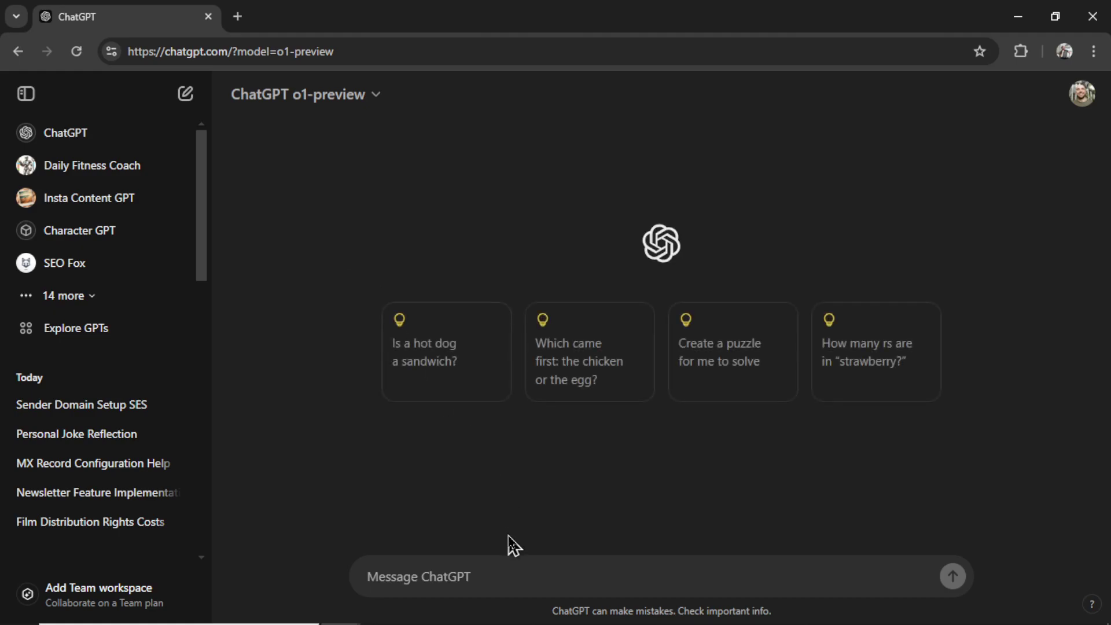
- Tell ChatGPT you're creating an app that lets users send newsletters from their accounts
{"action": "type", "text": "im"}
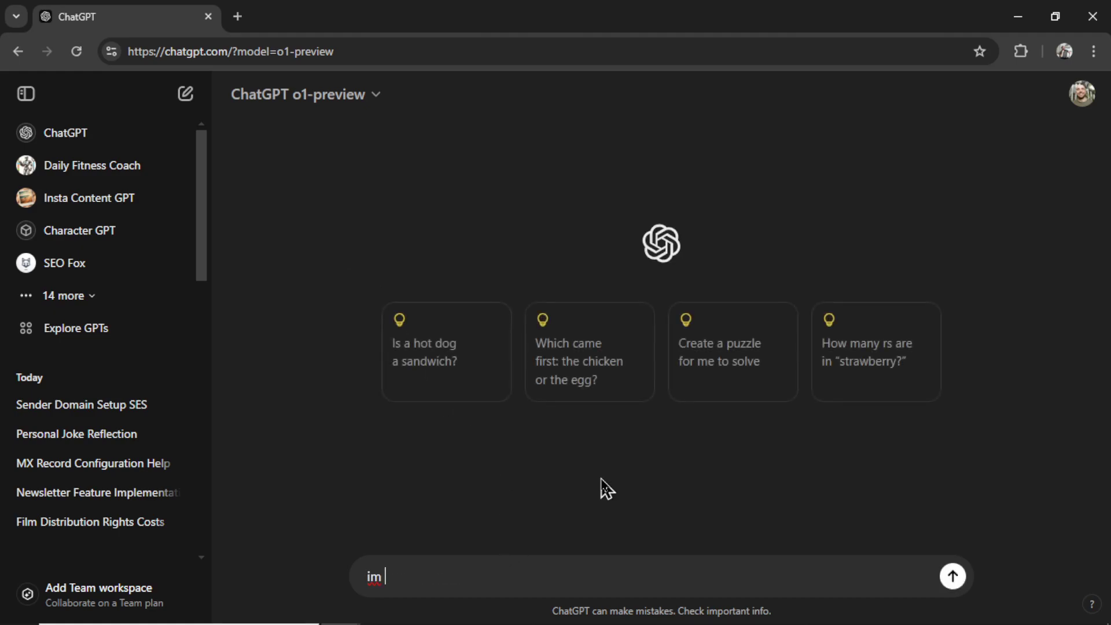
{"action": "type", "text": "creating an app"}
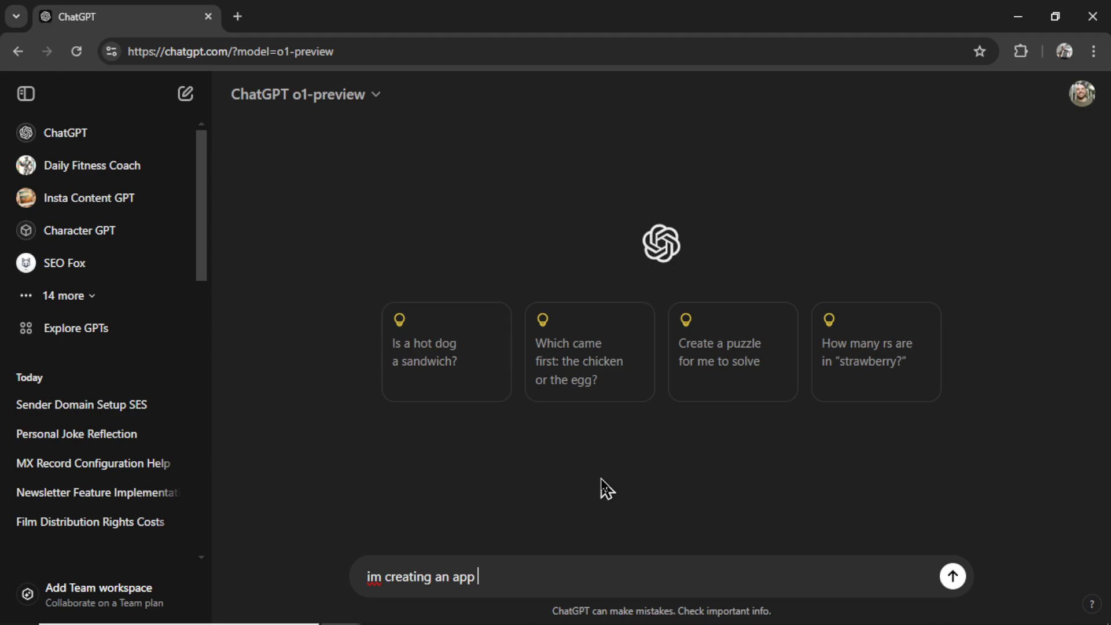
{"action": "type", "text": "that lets users s"}
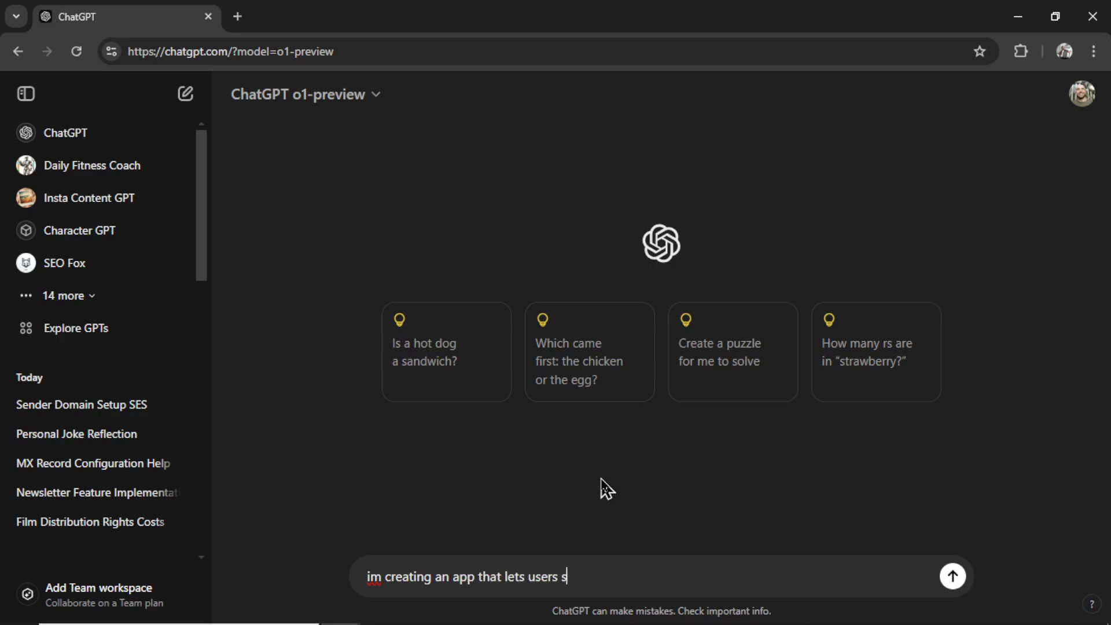
{"action": "type", "text": "end newsletters f"}
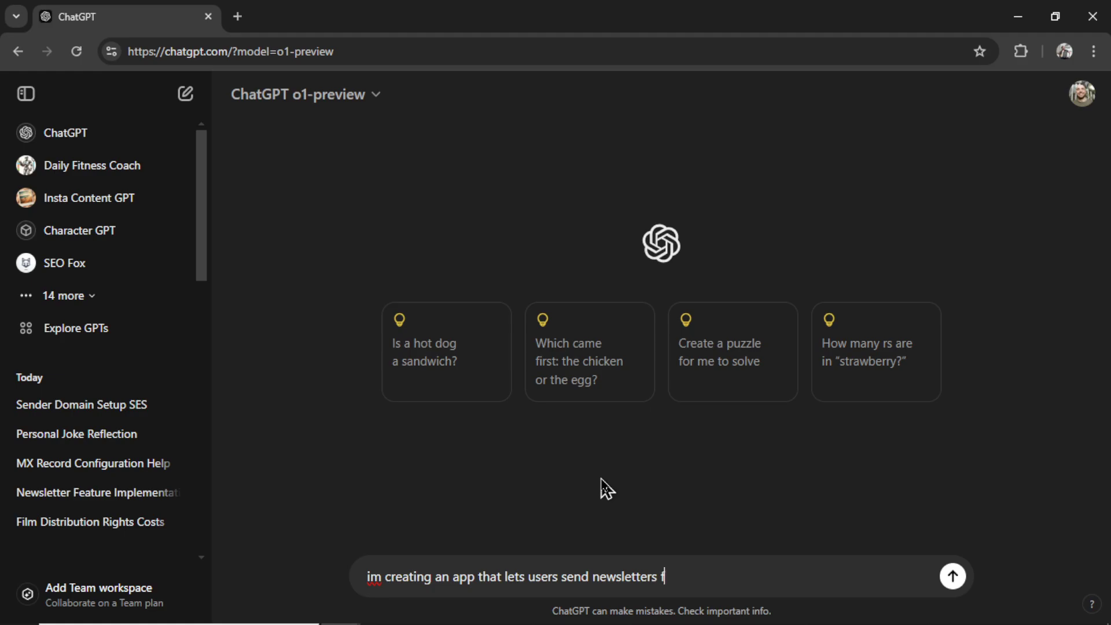
{"action": "type", "text": "rom their accounts. show i turn this on?"}
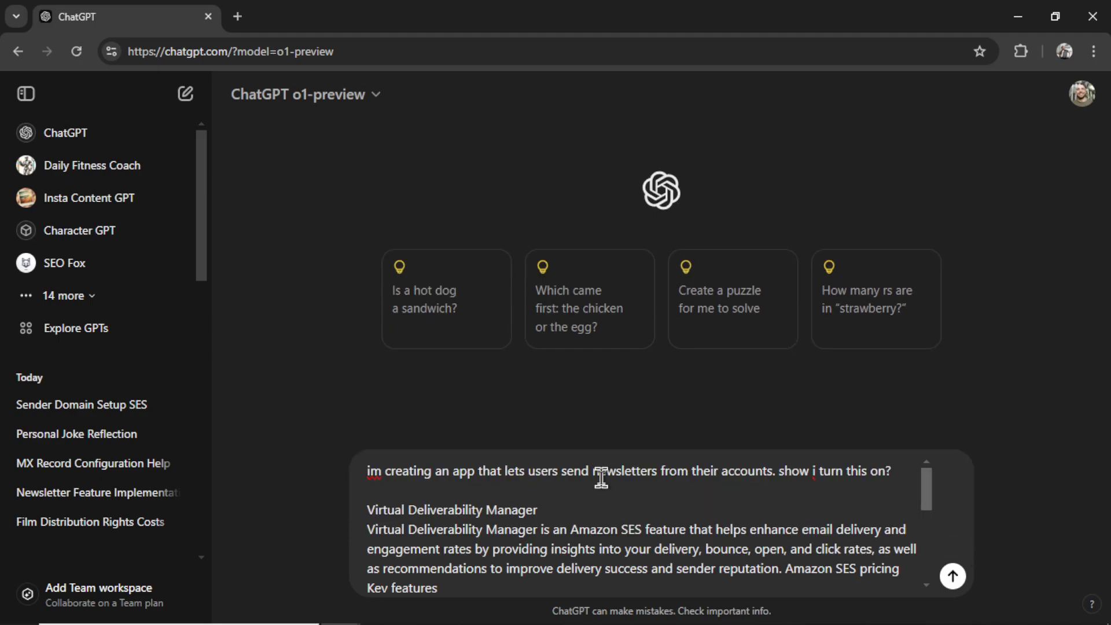
{"action": "left_click", "coordinate": [953, 577]}
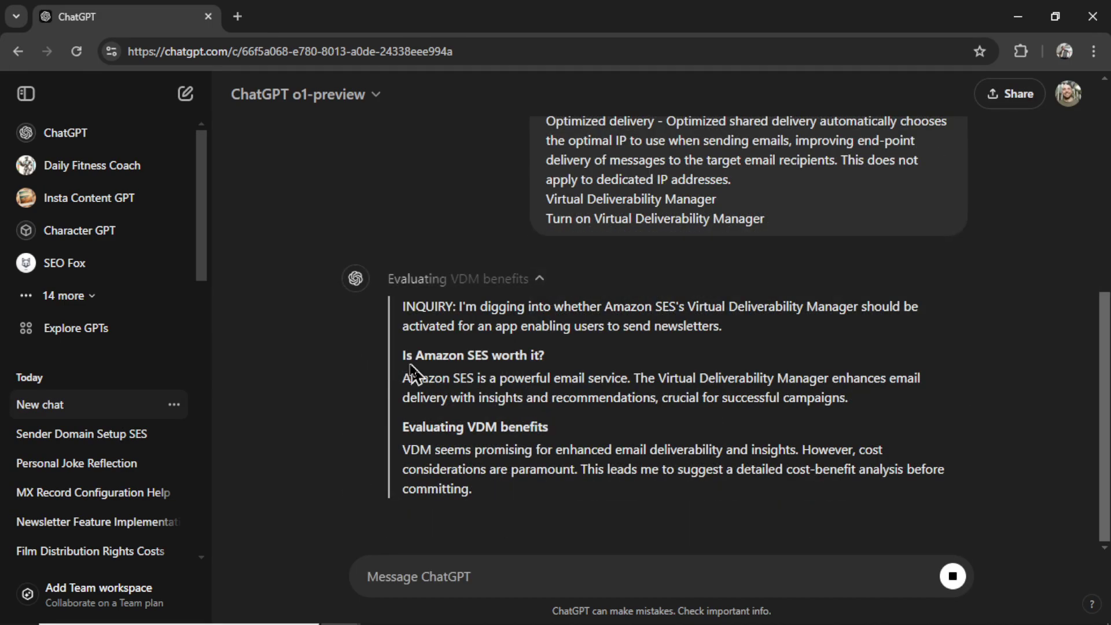
- Read the o1-preview reply's Conclusion and Next Steps, selecting a key word
{"action": "scroll", "scroll_direction": "down", "scroll_amount": 3}
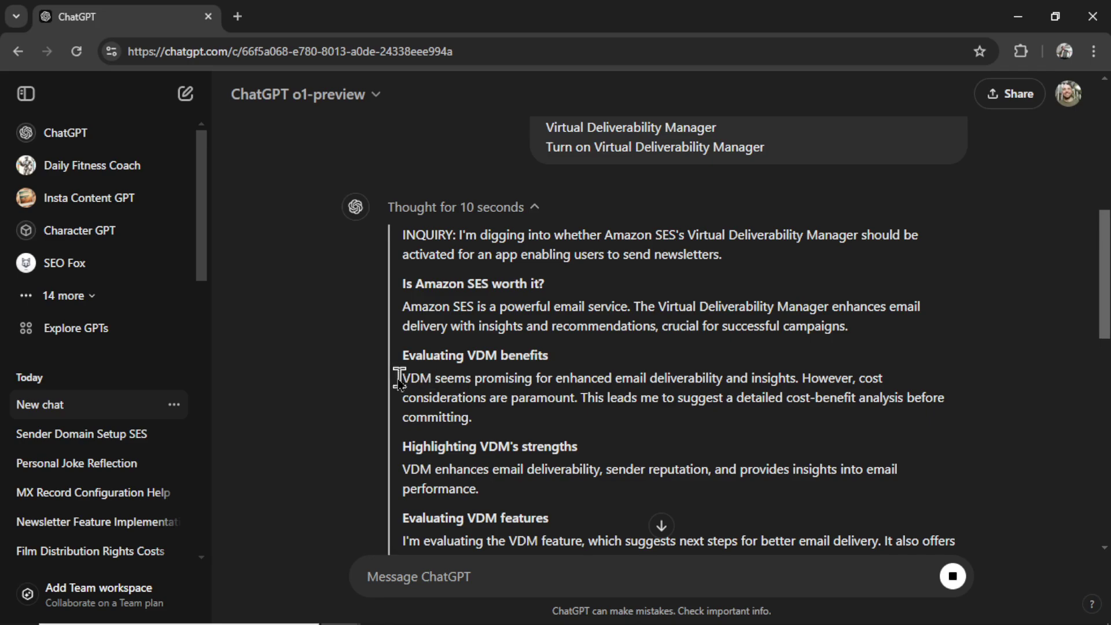
{"action": "scroll", "scroll_direction": "down", "scroll_amount": 3}
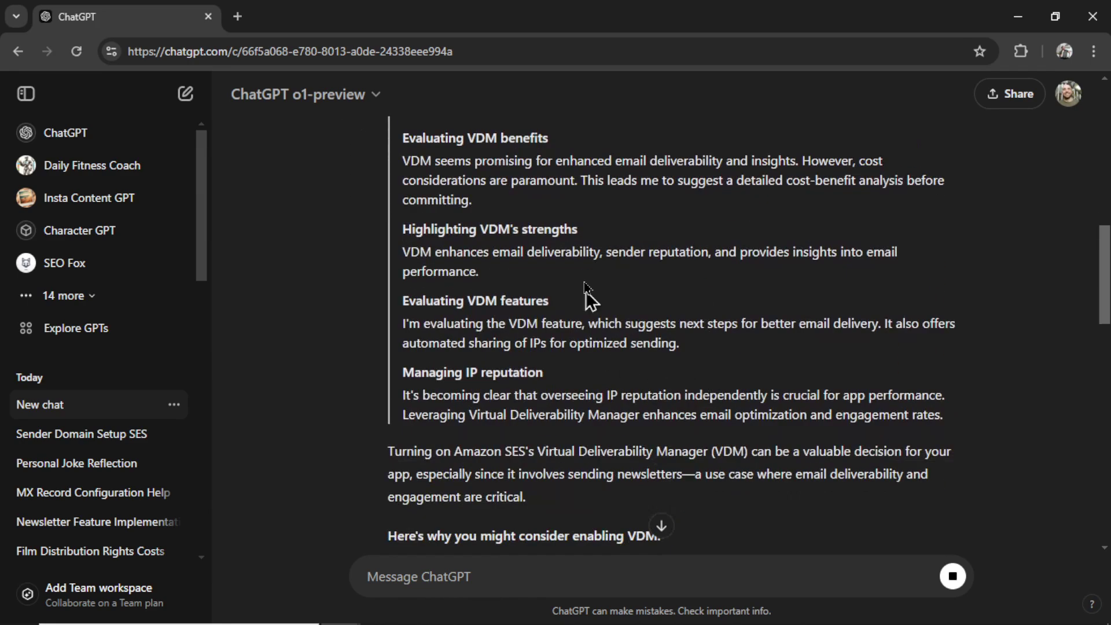
{"action": "scroll", "scroll_direction": "down", "scroll_amount": 3}
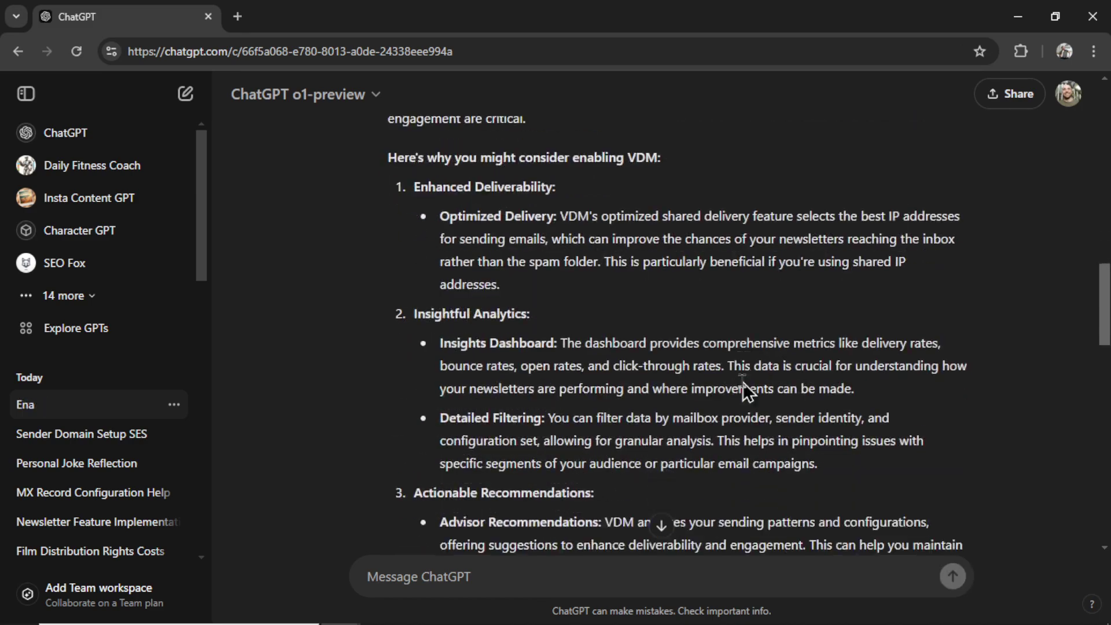
{"action": "scroll", "scroll_direction": "down", "scroll_amount": 3}
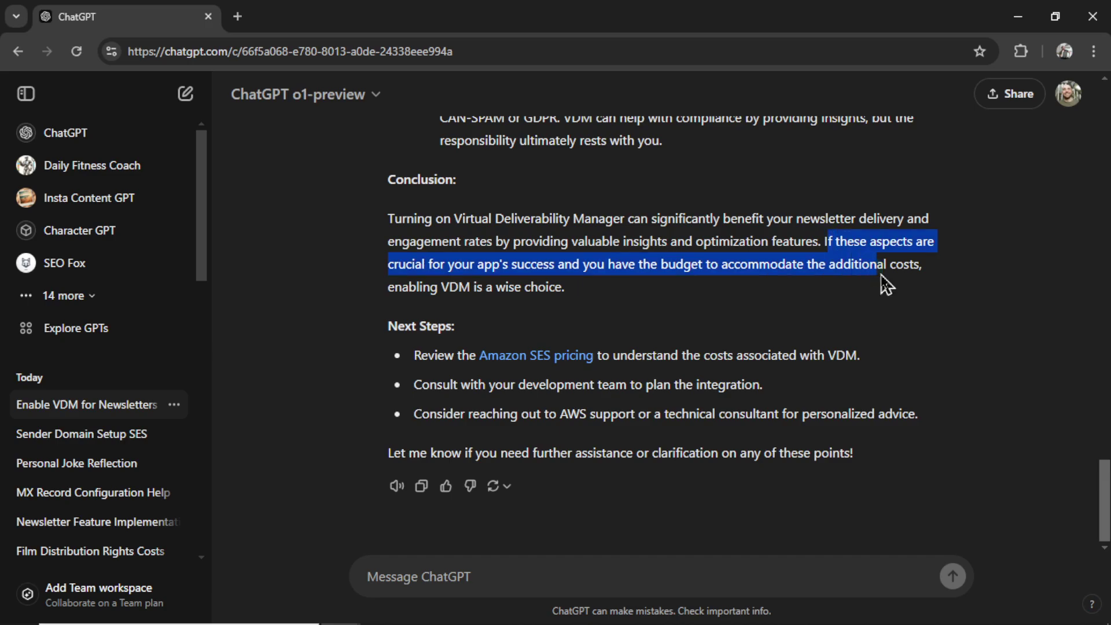
{"action": "double_click", "coordinate": [672, 264]}
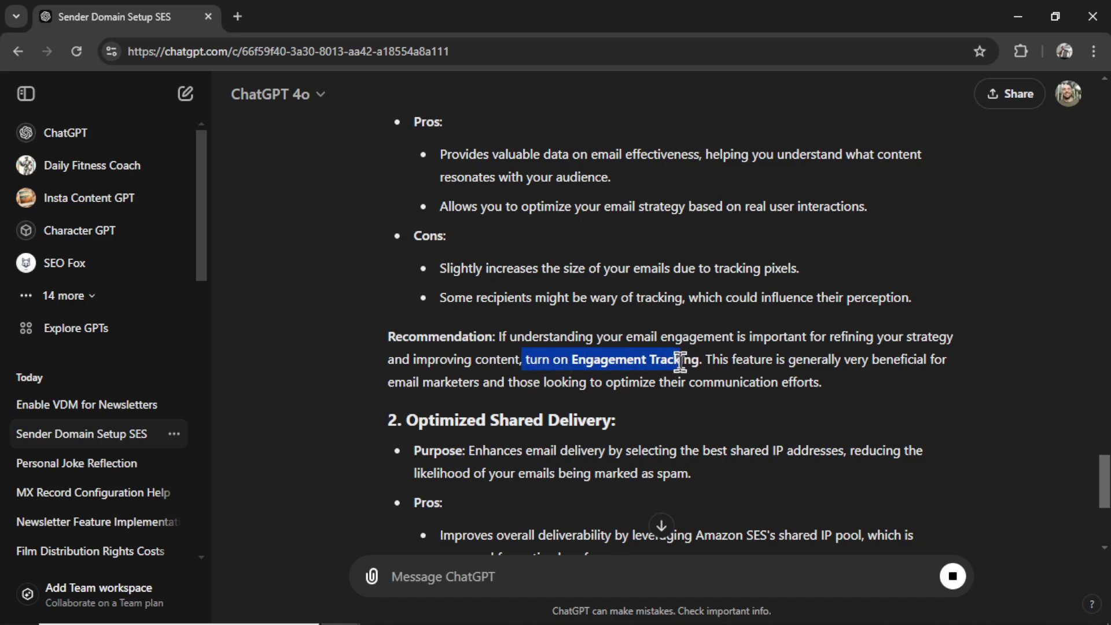
- Scroll the Sender Domain Setup SES chat to the Engagement Tracking recommendation
{"action": "scroll", "scroll_direction": "down", "scroll_amount": 3}
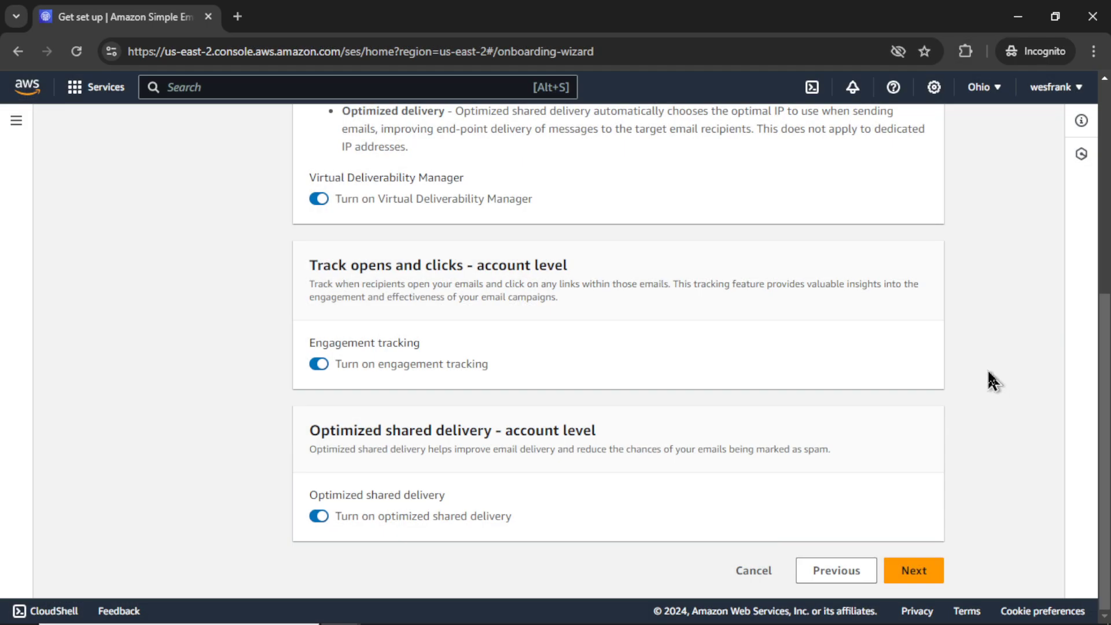
- Review the SES setup summary, get started, and view wesfrank.com's verification DNS records
{"action": "left_click", "coordinate": [914, 571]}
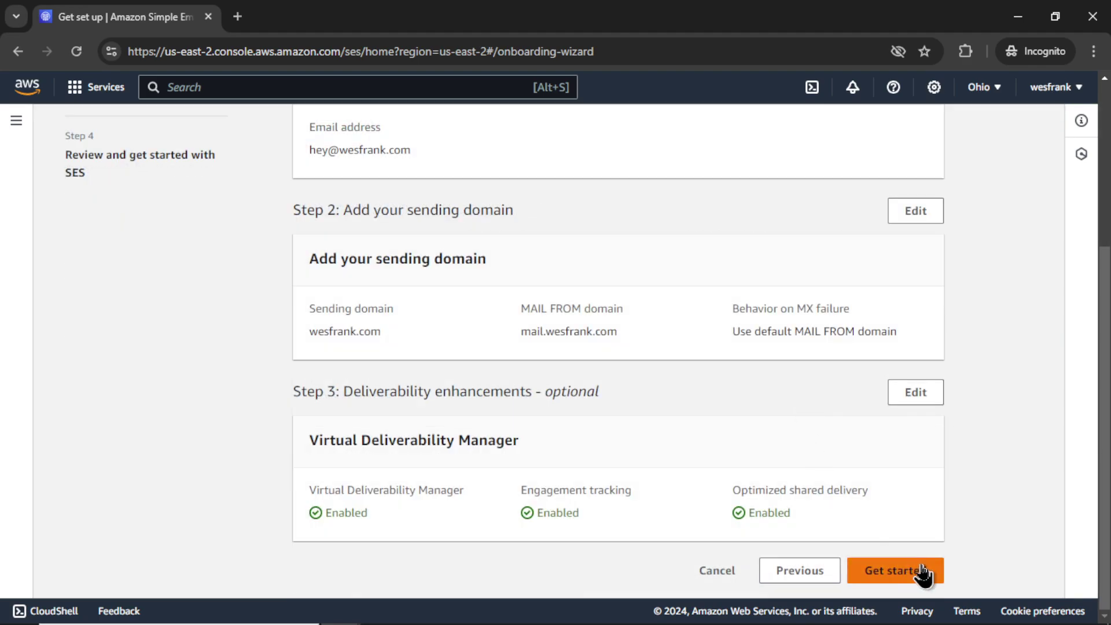
{"action": "left_click", "coordinate": [894, 571]}
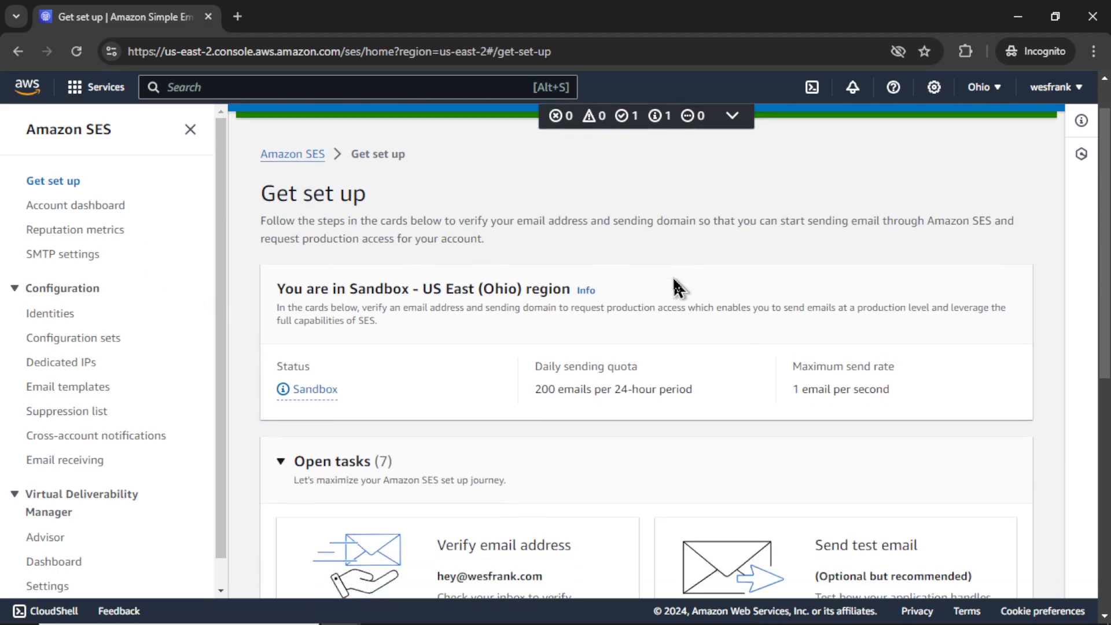
{"action": "scroll", "scroll_direction": "down", "scroll_amount": 3}
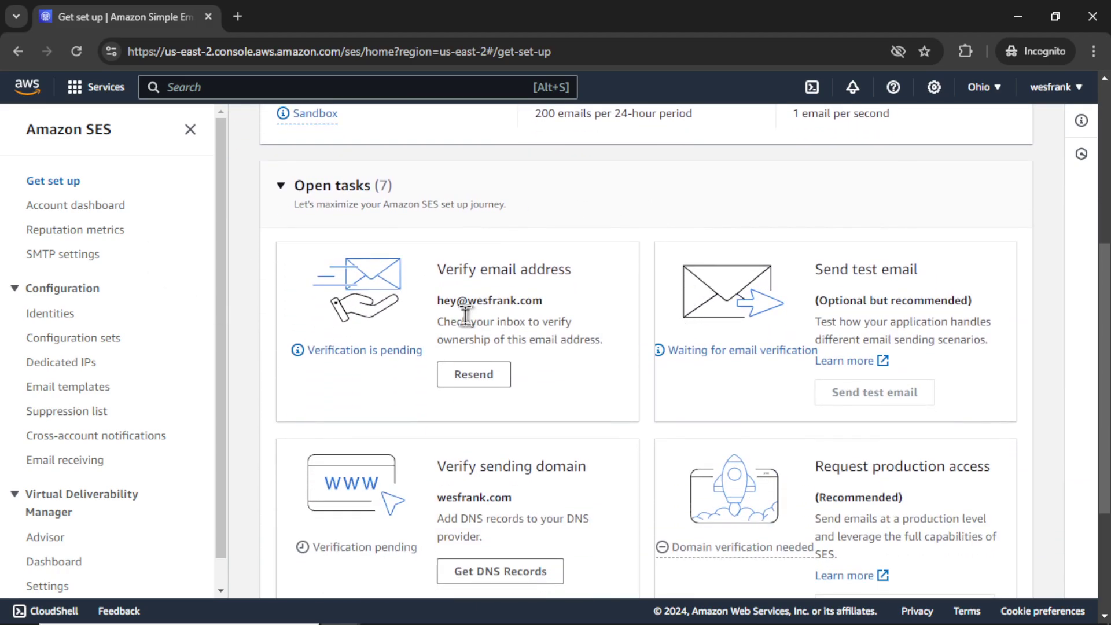
{"action": "scroll", "scroll_direction": "down", "scroll_amount": 3}
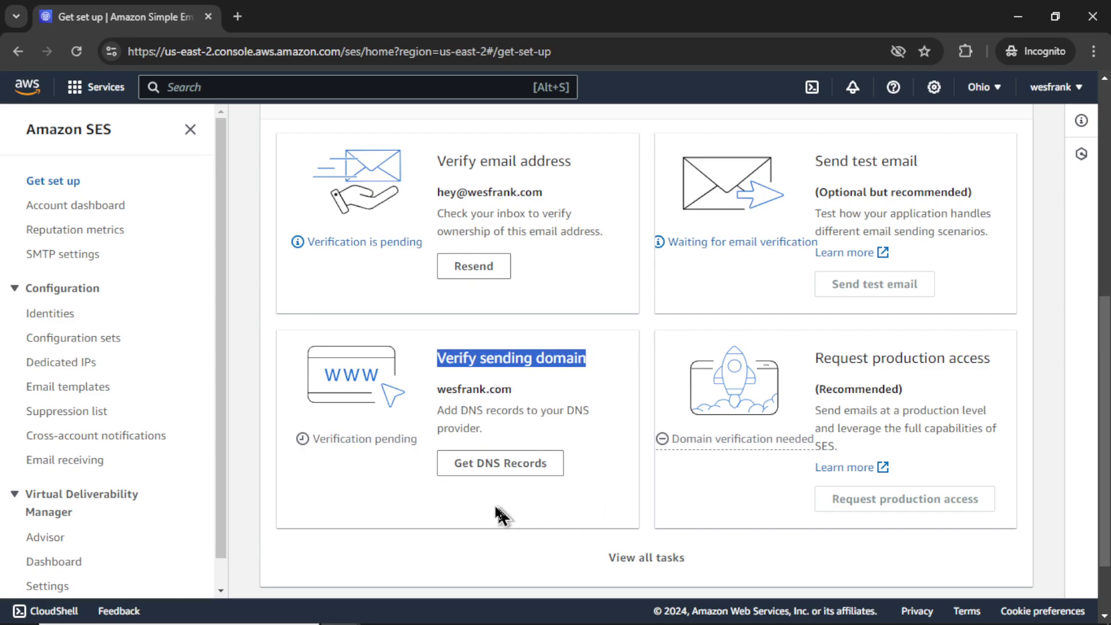
{"action": "left_click", "coordinate": [499, 463]}
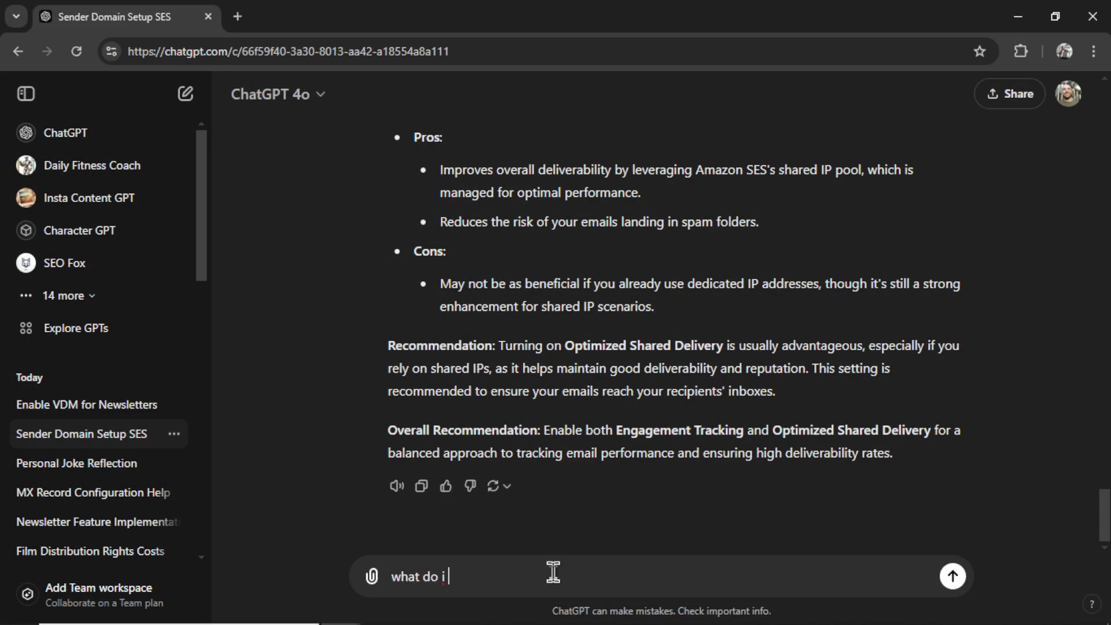
- Ask ChatGPT what to do next, with the SES DNS records screenshot attached
{"action": "type", "text": "do next?"}
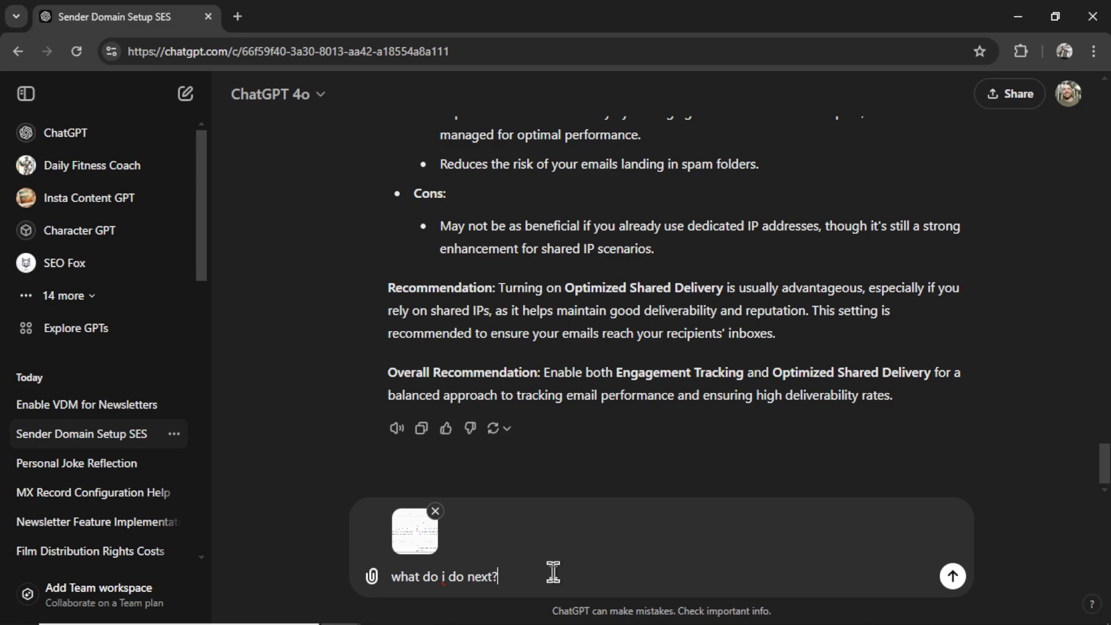
{"action": "left_click", "coordinate": [953, 575]}
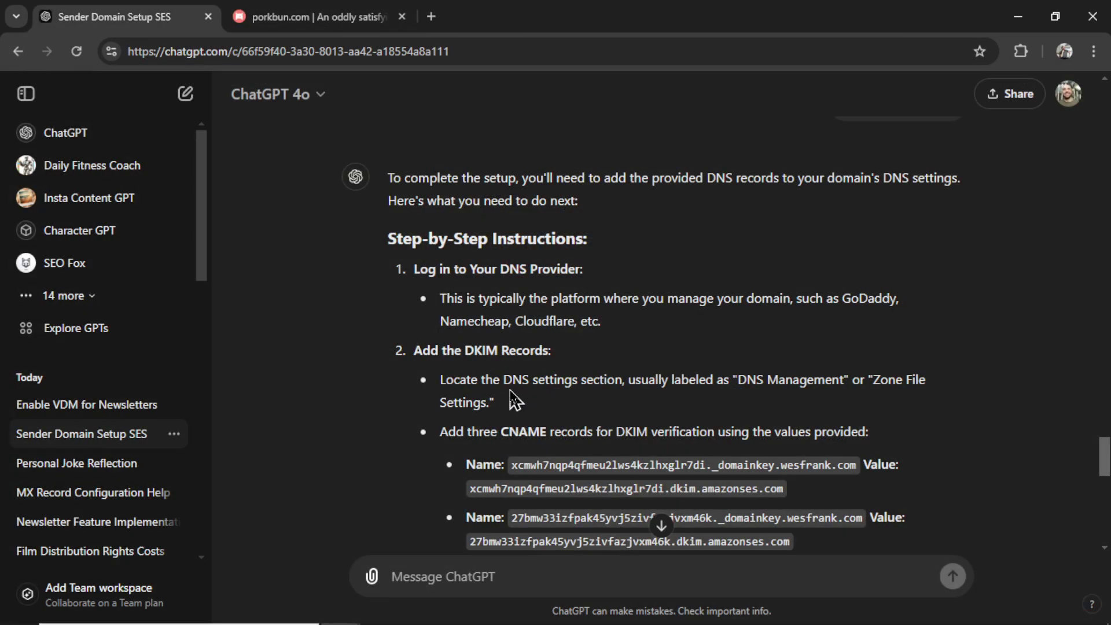
{"action": "left_click", "coordinate": [316, 16]}
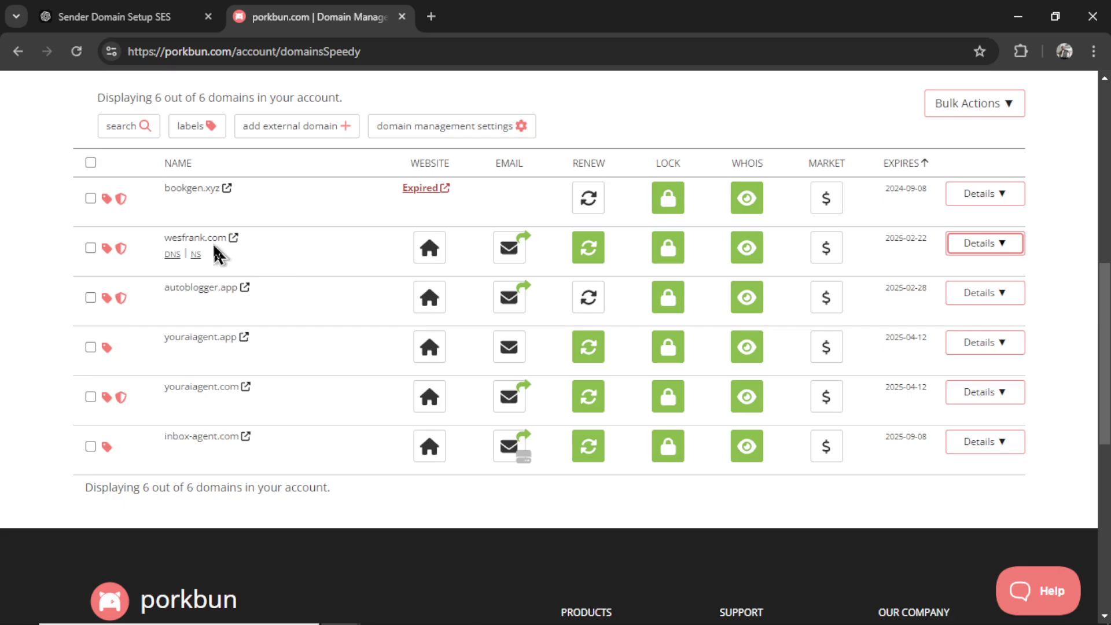
- Open wesfrank.com's Porkbun DNS editor and copy a DKIM CNAME name and value from ChatGPT
{"action": "left_click", "coordinate": [171, 254]}
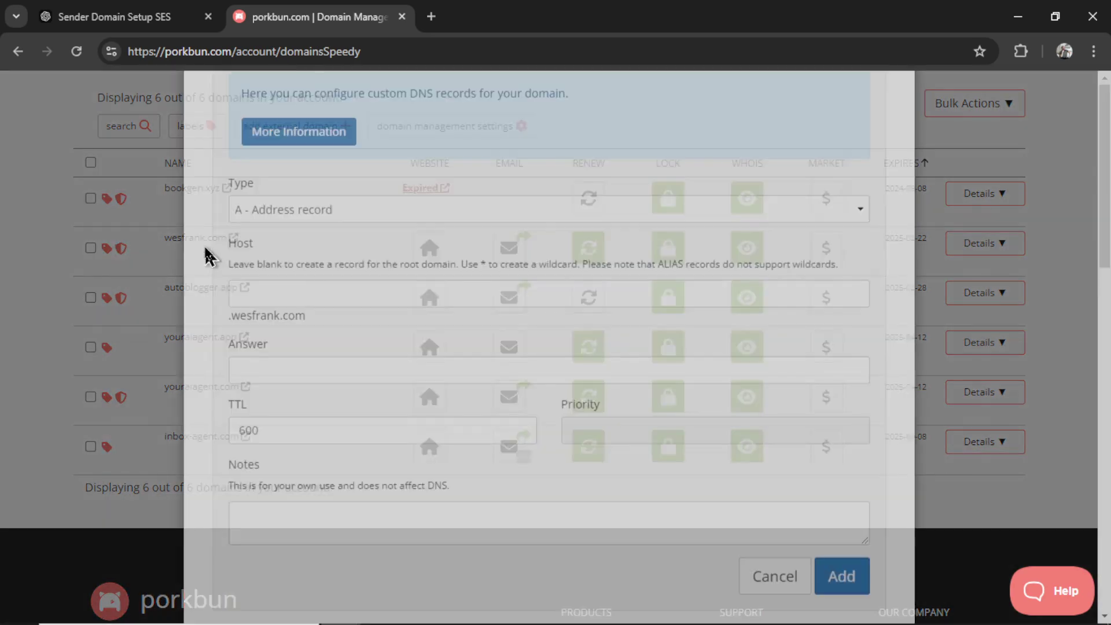
{"action": "left_click", "coordinate": [107, 16]}
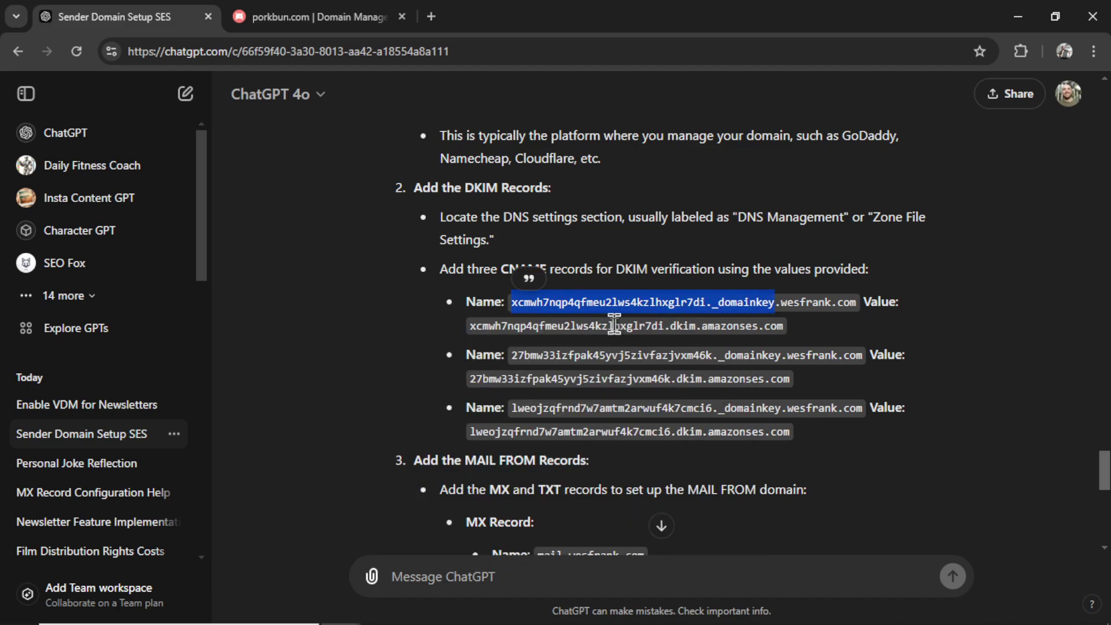
{"action": "left_click", "coordinate": [316, 16]}
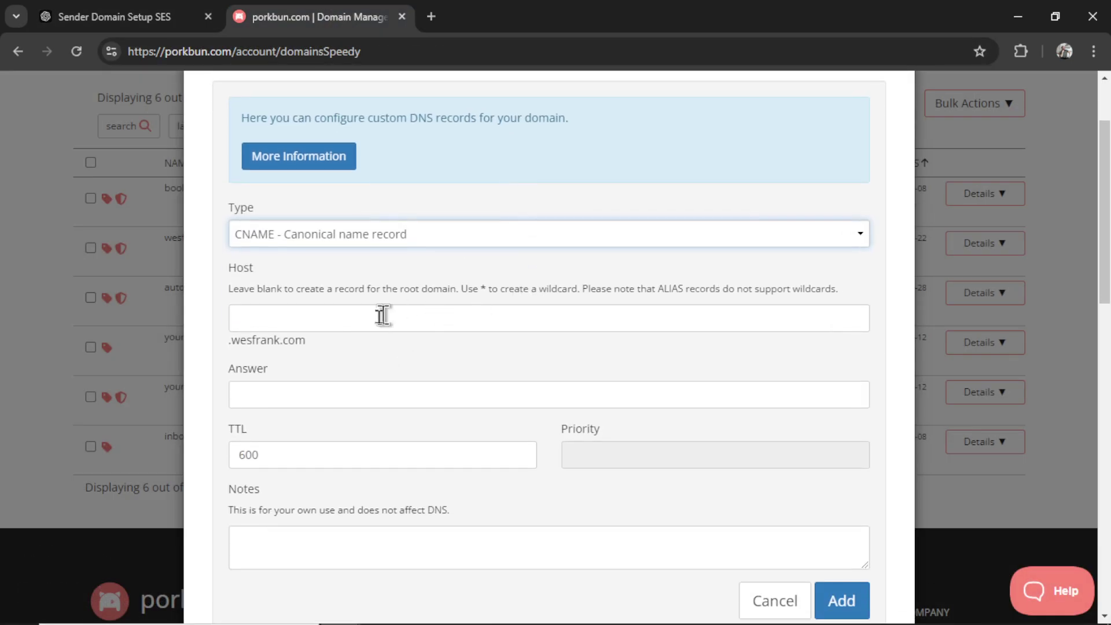
{"action": "left_click", "coordinate": [113, 16]}
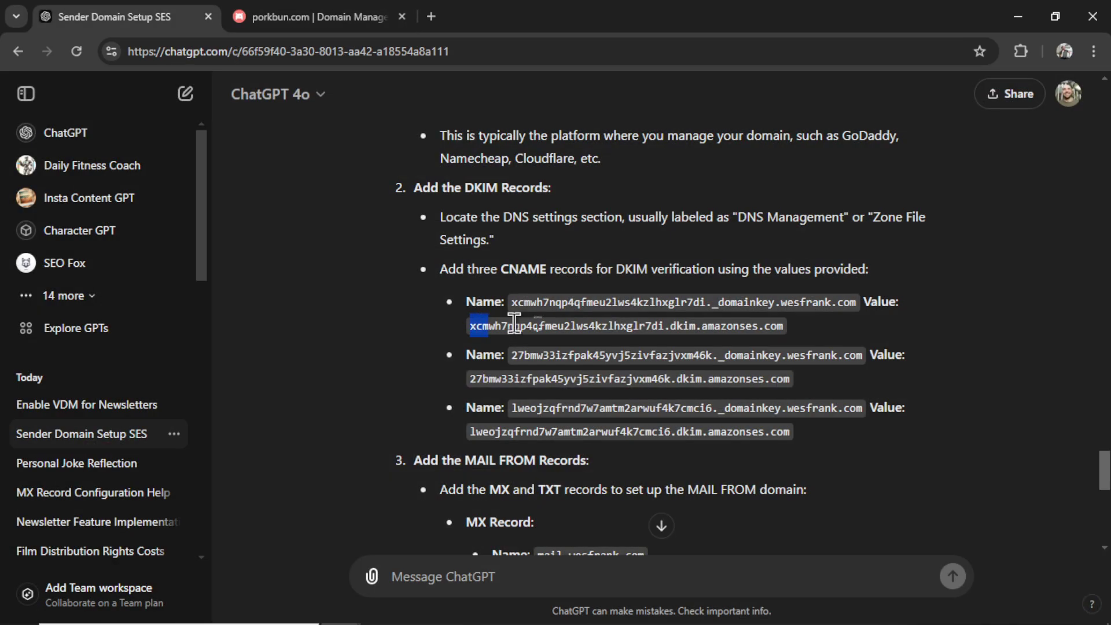
{"action": "left_click", "coordinate": [315, 16]}
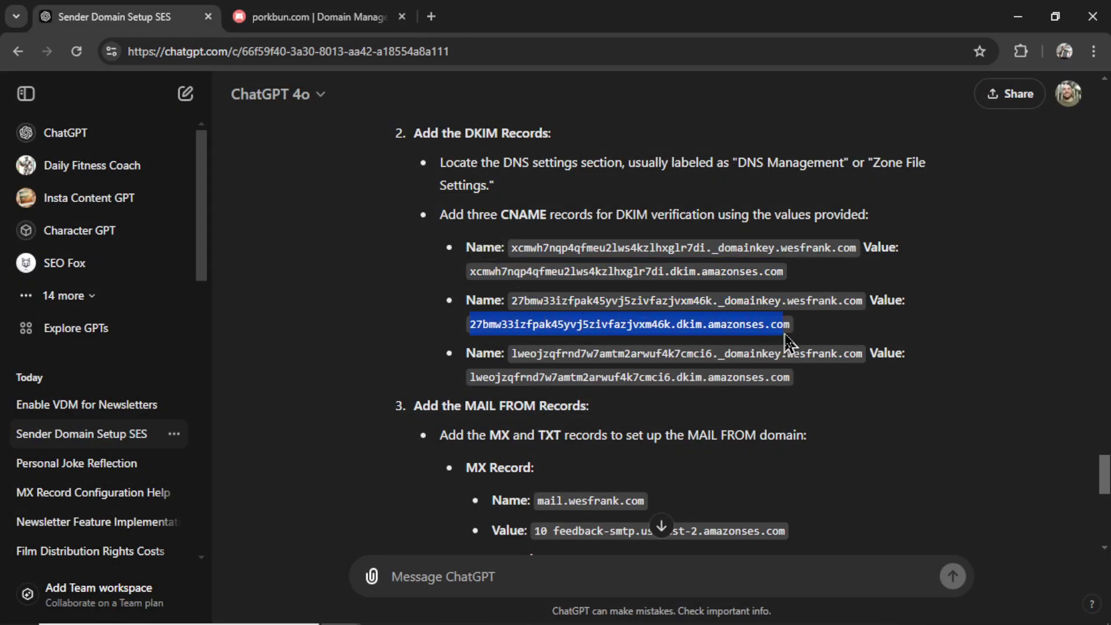
{"action": "left_click", "coordinate": [317, 16]}
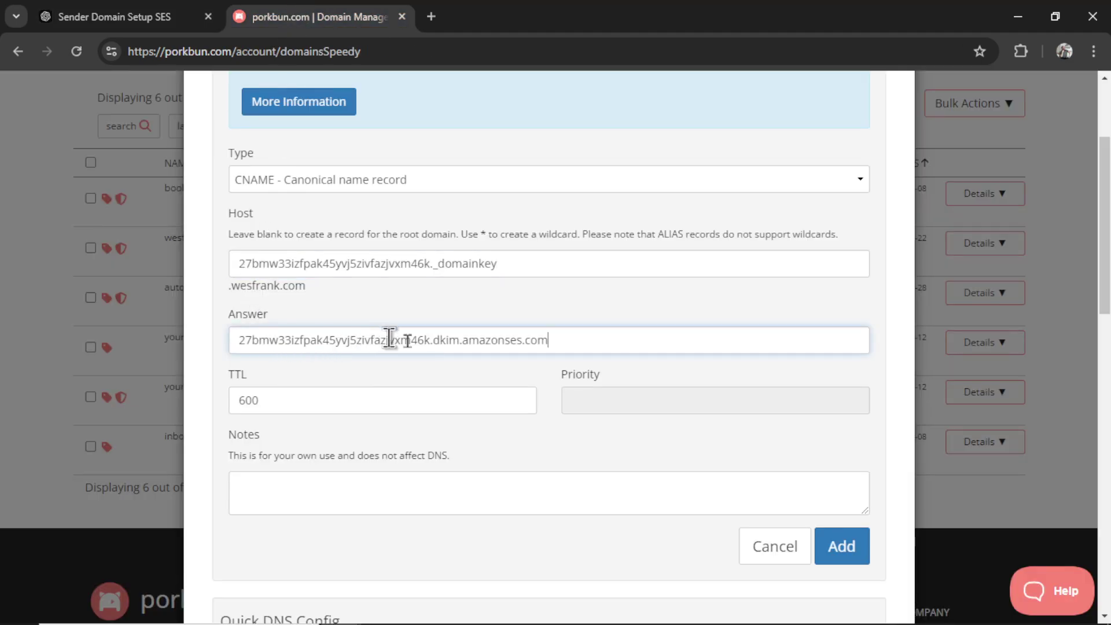
- Copy the third DKIM CNAME record's name and value from ChatGPT into Porkbun
{"action": "left_click", "coordinate": [114, 16]}
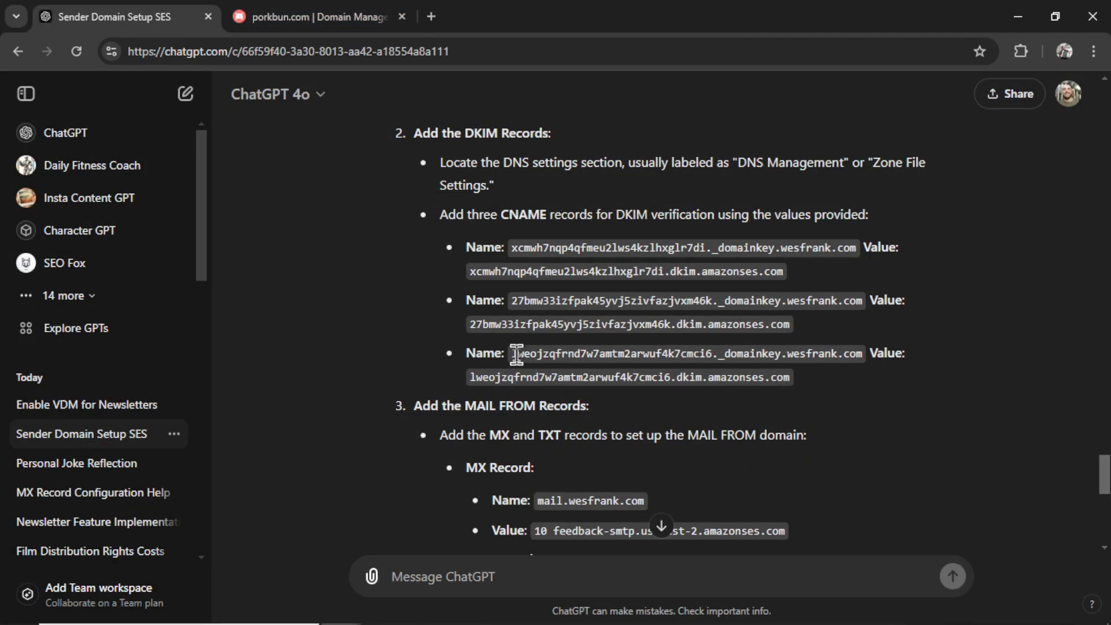
{"action": "double_click", "coordinate": [645, 353]}
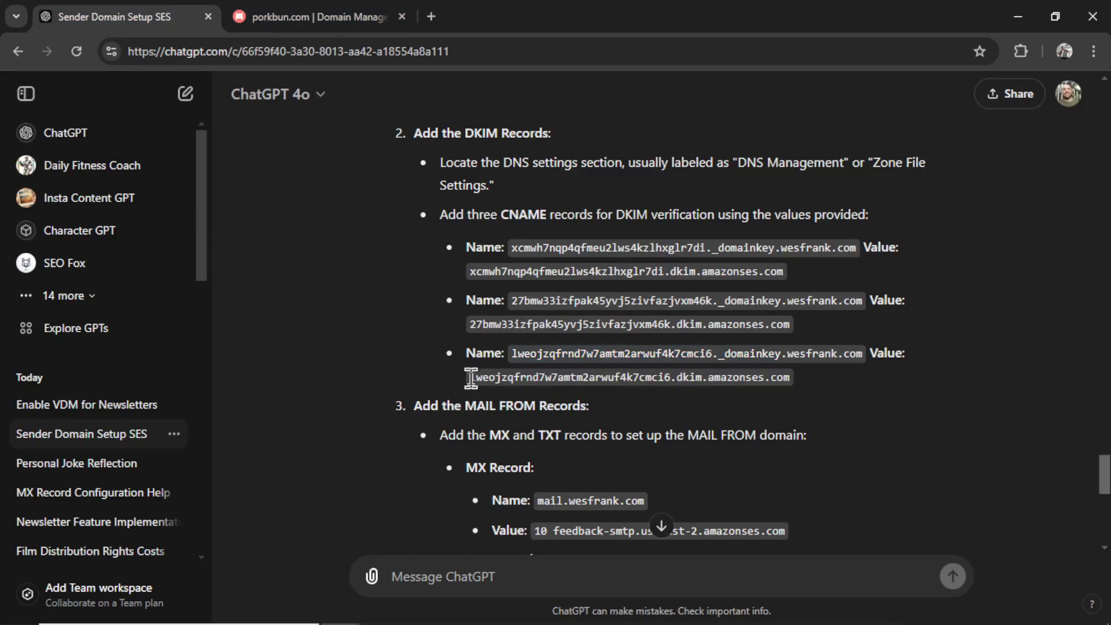
{"action": "left_click", "coordinate": [315, 16]}
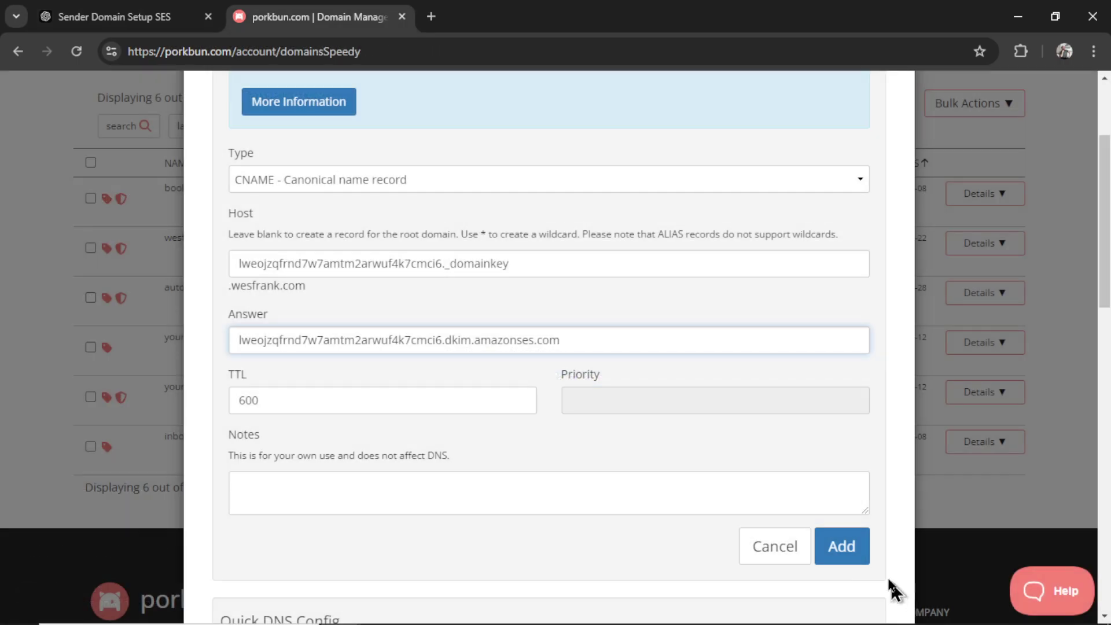
{"action": "left_click", "coordinate": [107, 16]}
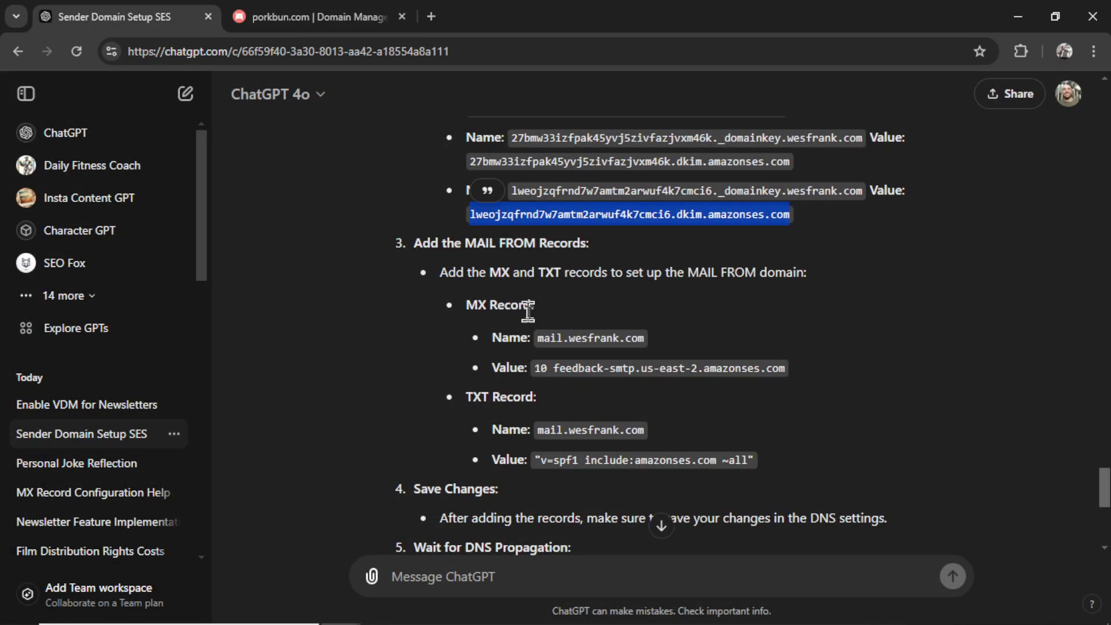
{"action": "double_click", "coordinate": [547, 338]}
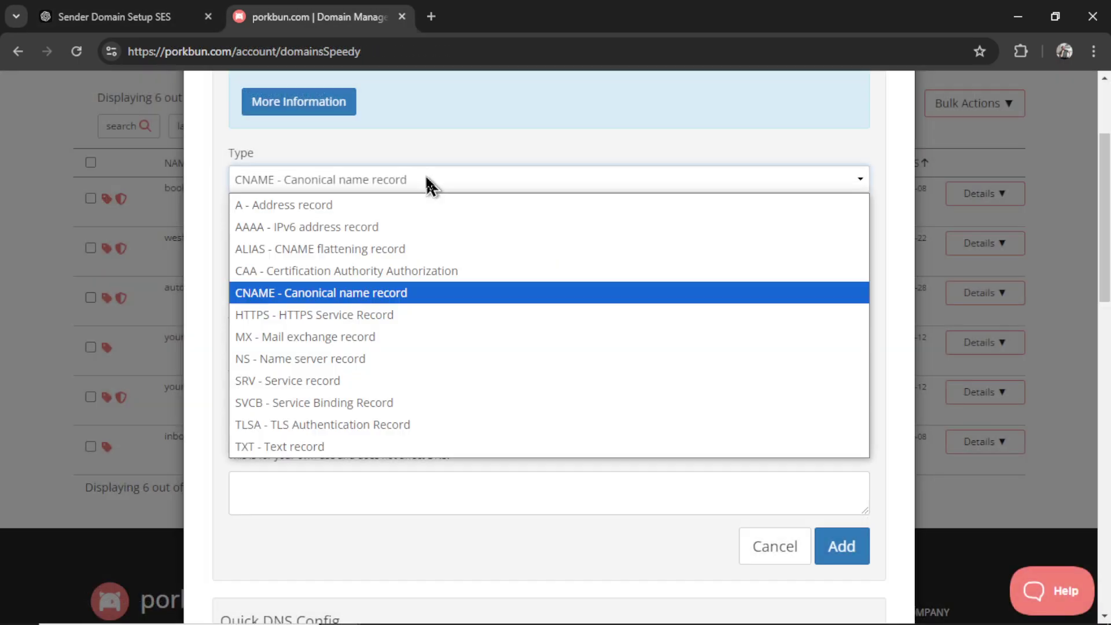
- Add an MX record for mail with '10 feedback-smtp.us-east-2.amazonses.com', which Porkbun rejects
{"action": "left_click", "coordinate": [305, 336]}
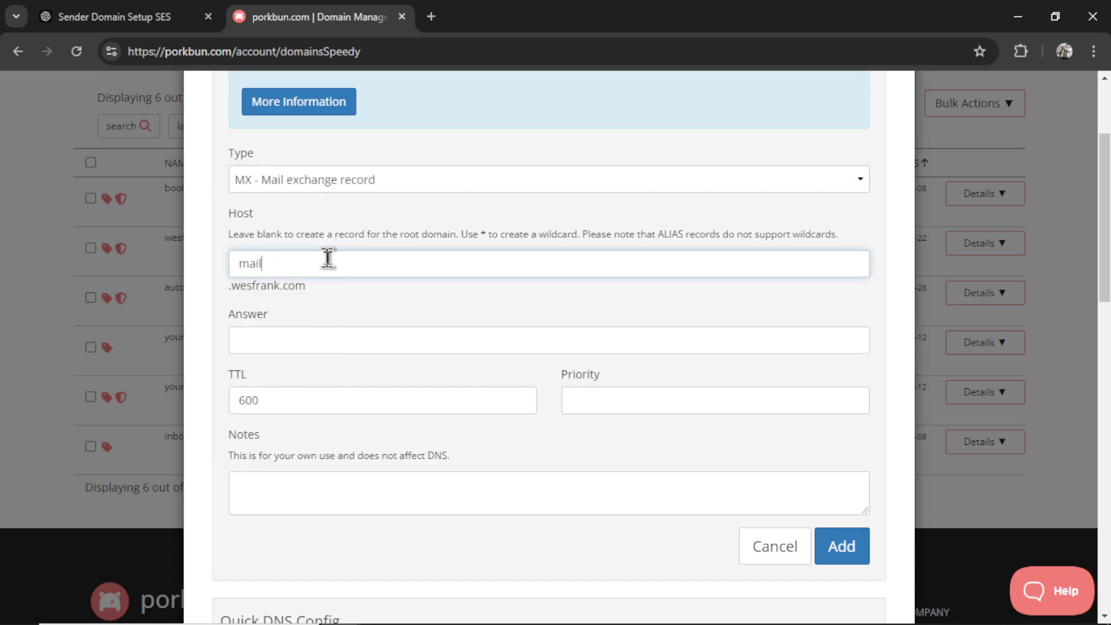
{"action": "left_click", "coordinate": [117, 16]}
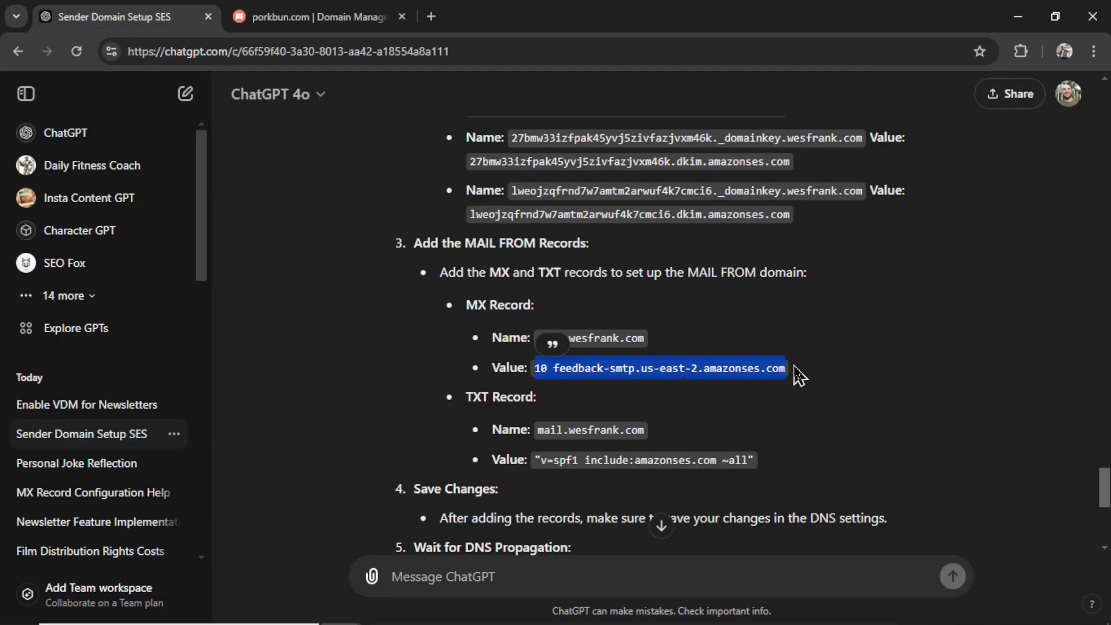
{"action": "left_click", "coordinate": [315, 16]}
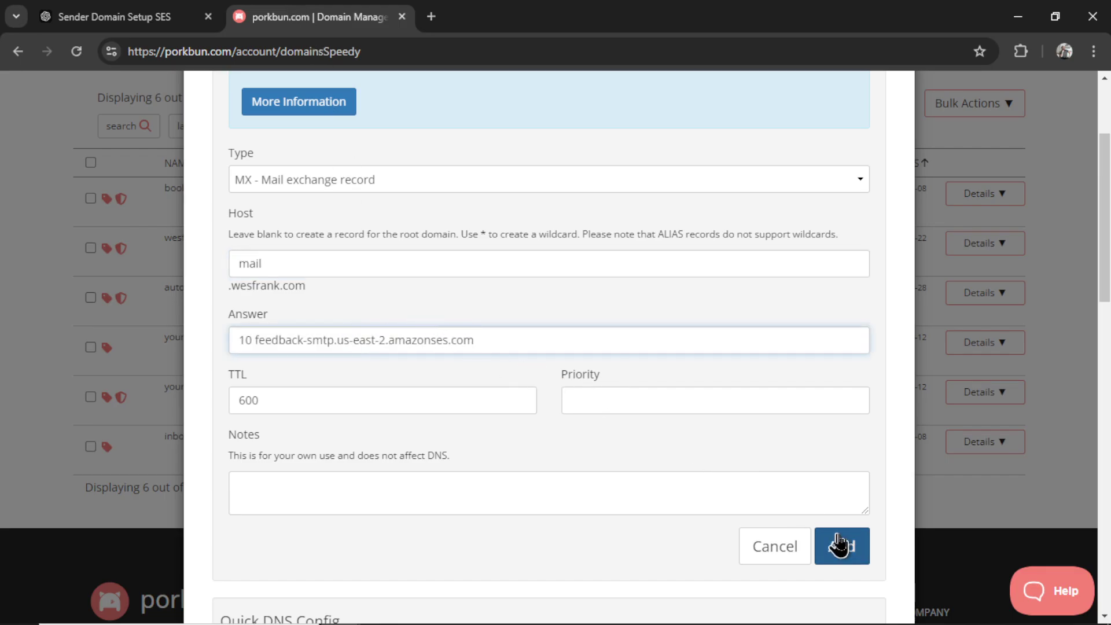
{"action": "left_click", "coordinate": [842, 546]}
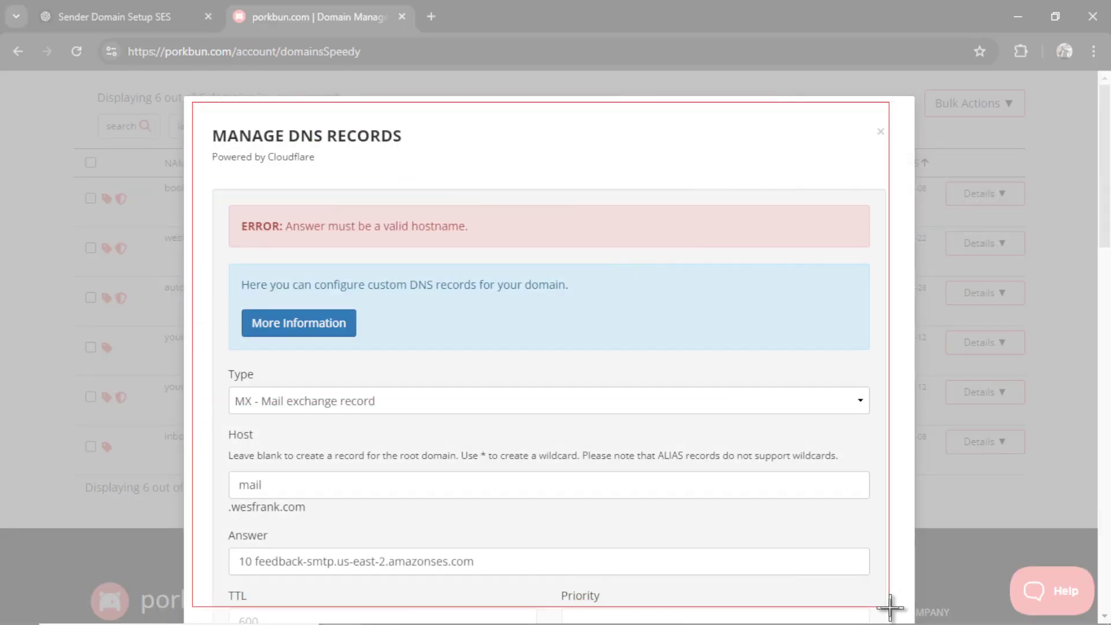
{"action": "left_click", "coordinate": [106, 16]}
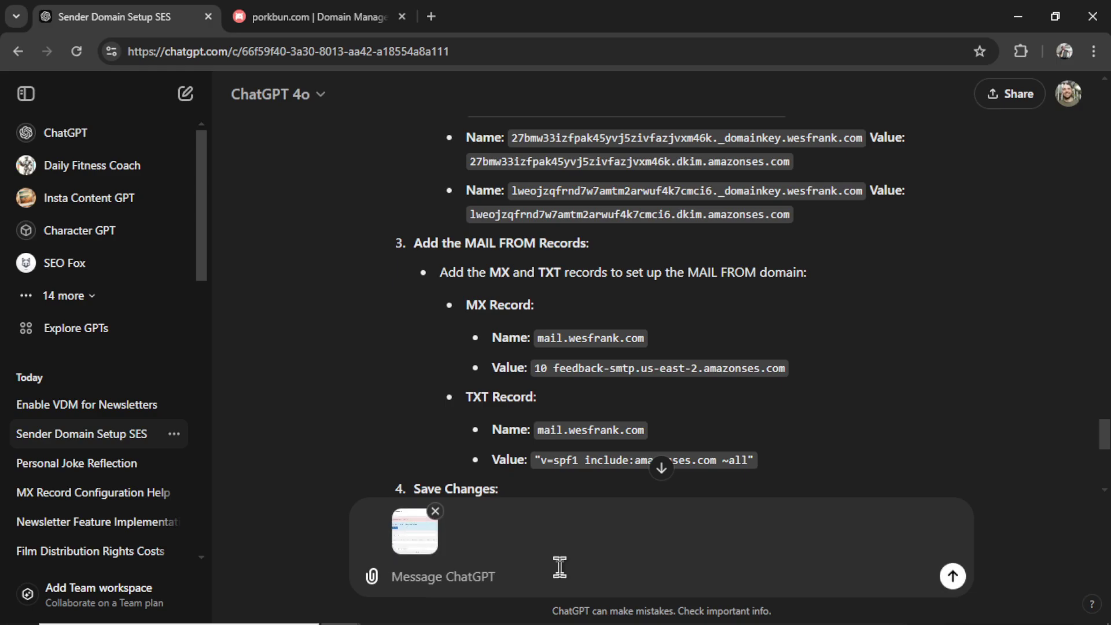
- Send the invalid-hostname error screenshot to ChatGPT and copy the feedback-smtp.us-east-2.amazonses.com hostname
{"action": "left_click", "coordinate": [953, 575]}
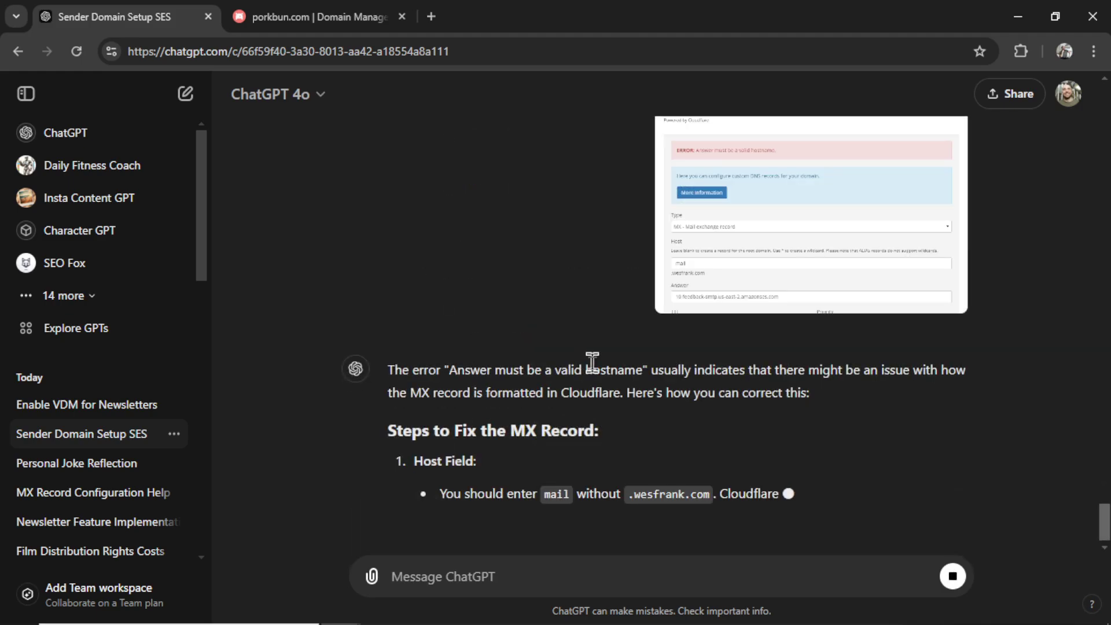
{"action": "scroll", "scroll_direction": "down", "scroll_amount": 3}
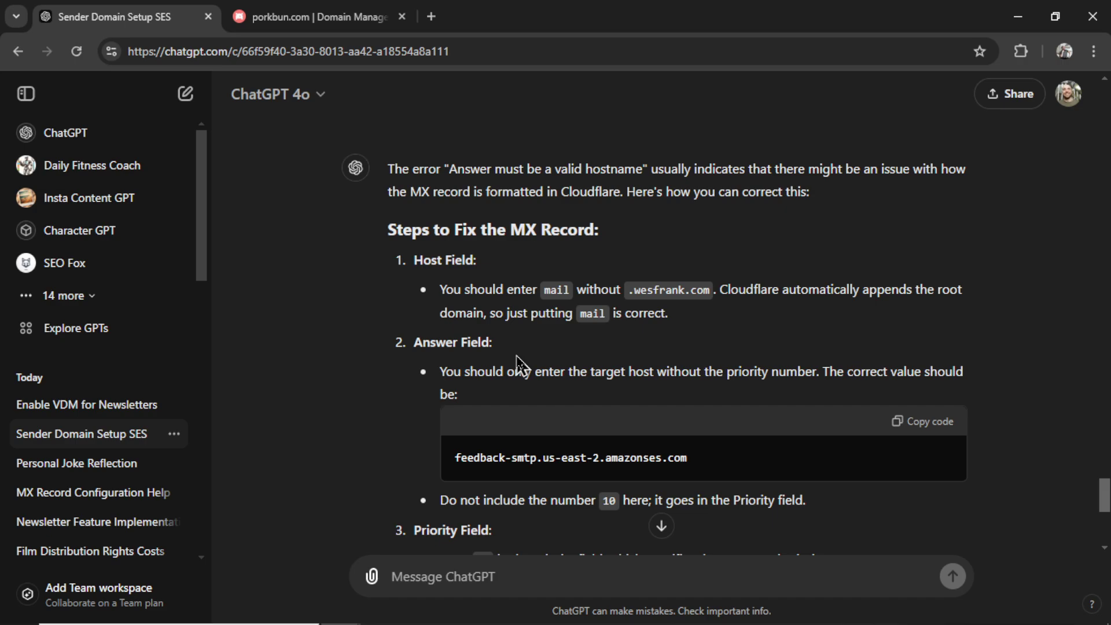
{"action": "mouse_move", "coordinate": [783, 238]}
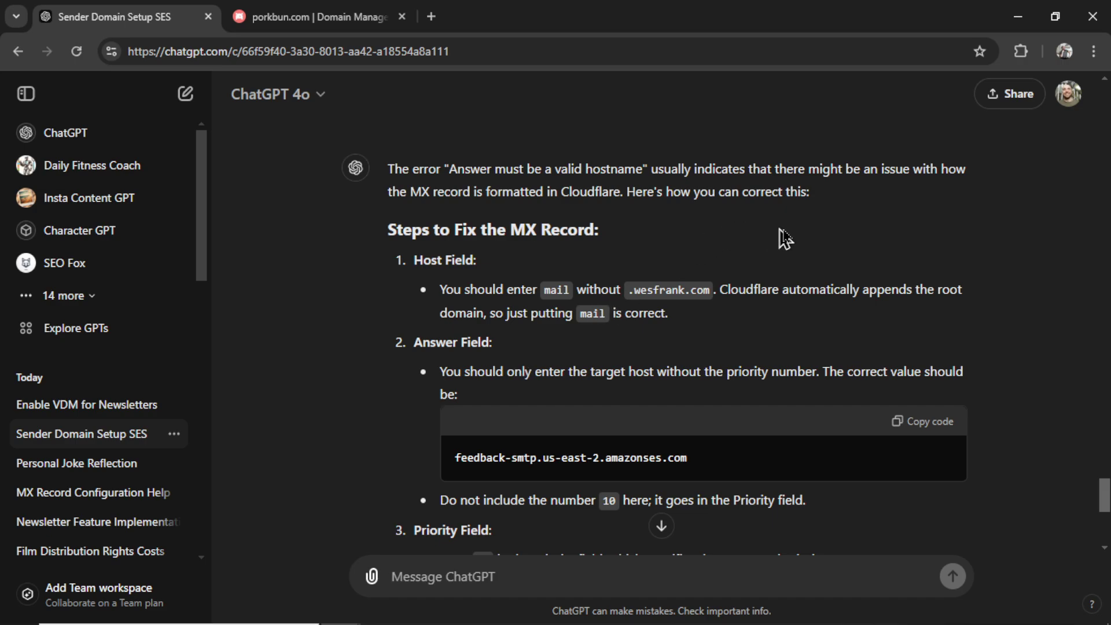
{"action": "scroll", "scroll_direction": "down", "scroll_amount": 3}
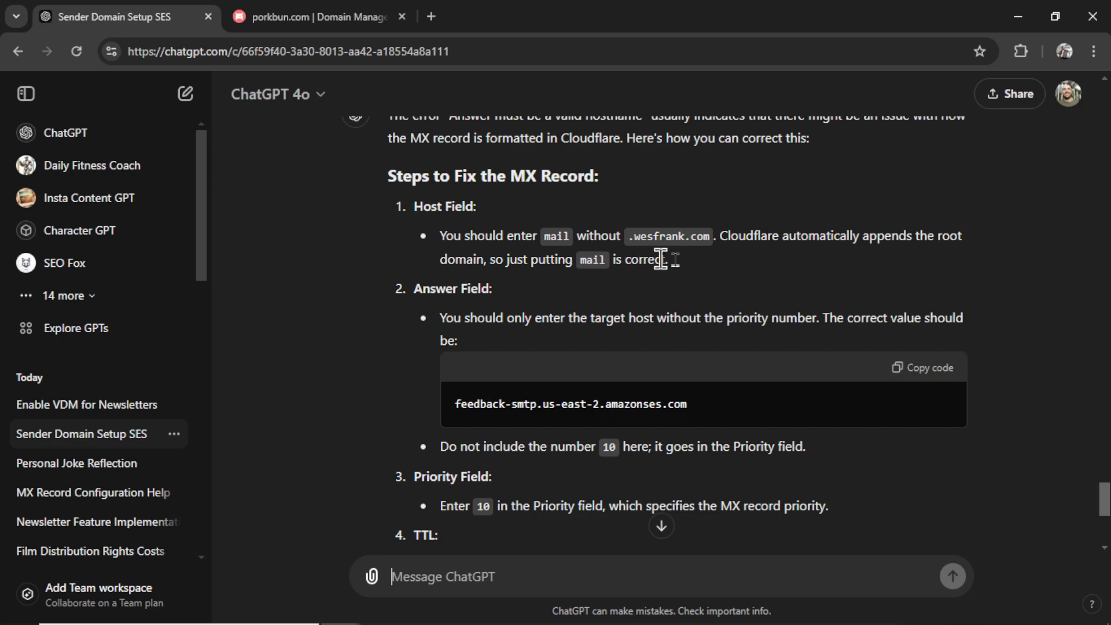
{"action": "scroll", "scroll_direction": "down", "scroll_amount": 3}
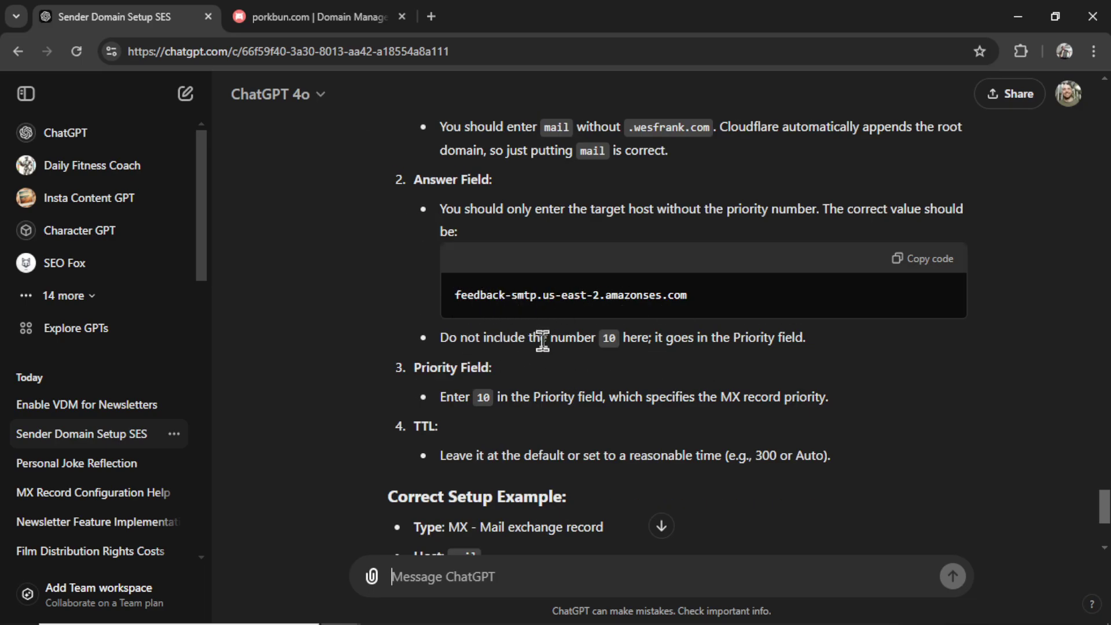
{"action": "mouse_move", "coordinate": [791, 359]}
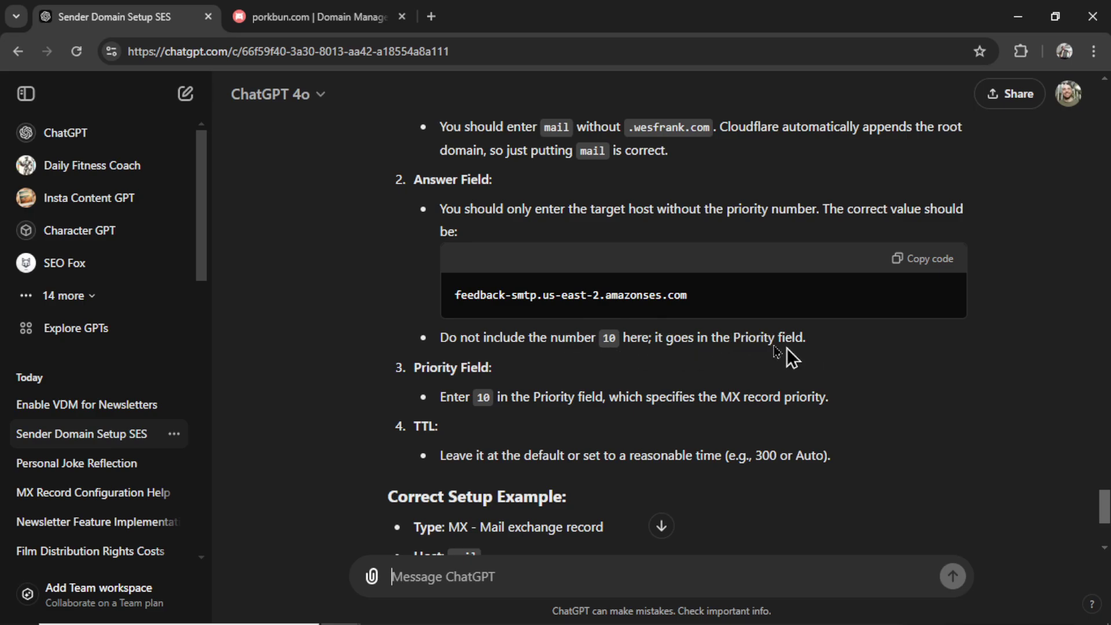
{"action": "mouse_move", "coordinate": [596, 296]}
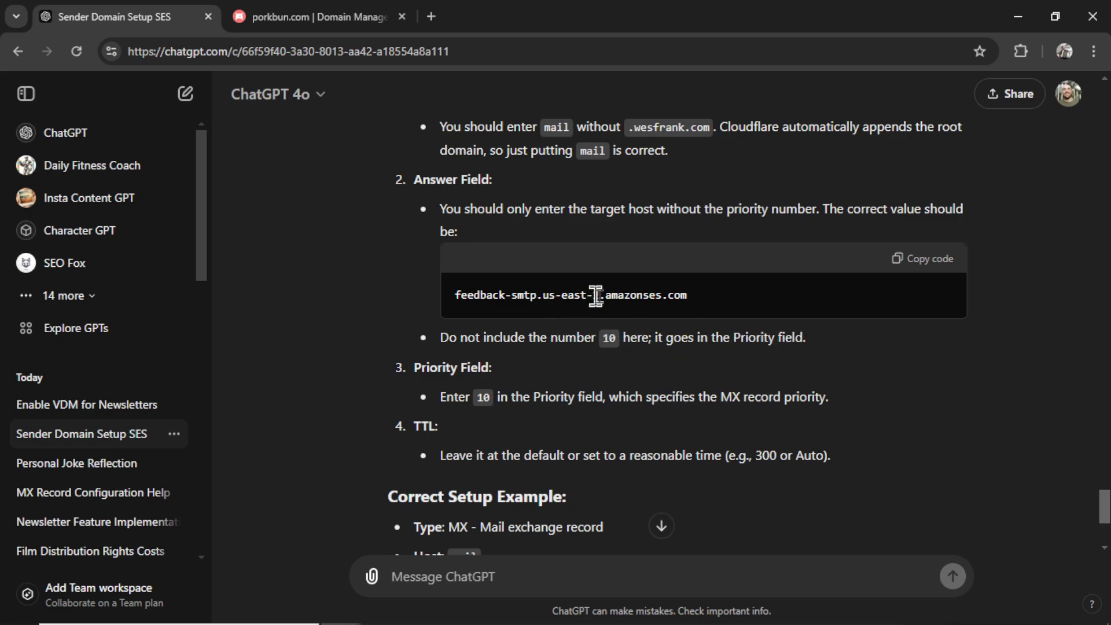
{"action": "left_click", "coordinate": [929, 259]}
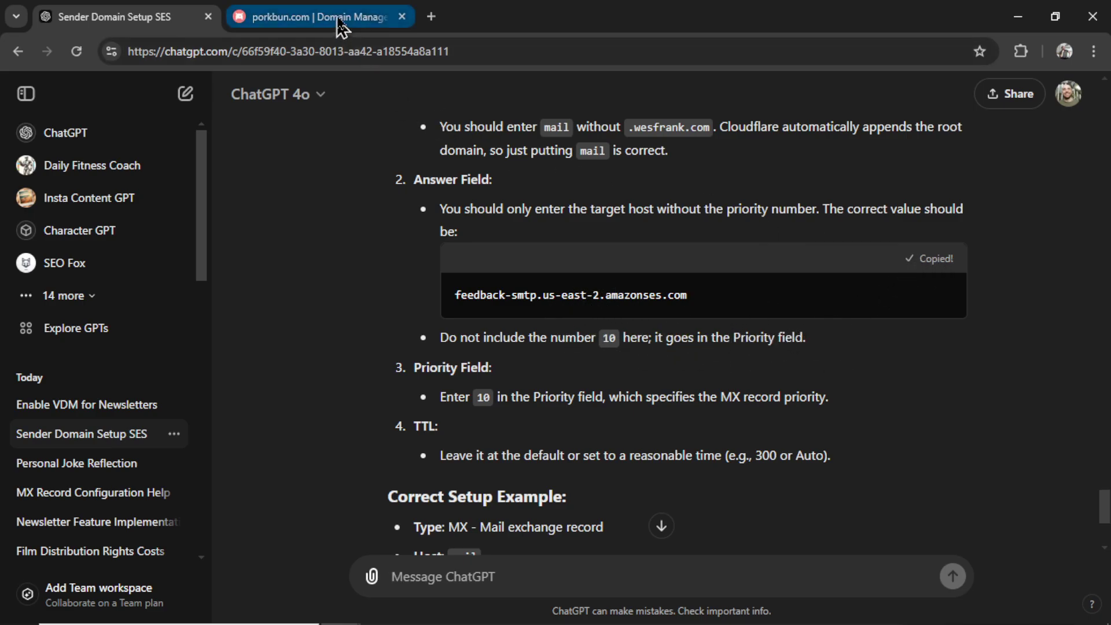
- Add the mail MX record with the feedback-smtp hostname as answer and priority 10
{"action": "left_click", "coordinate": [319, 16]}
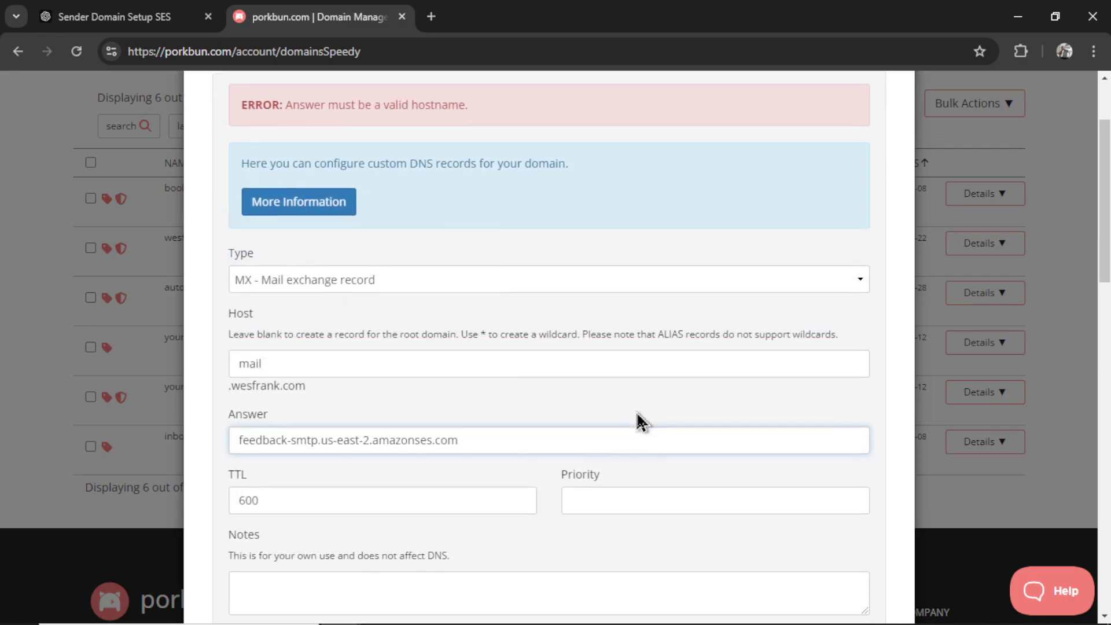
{"action": "type", "text": "10"}
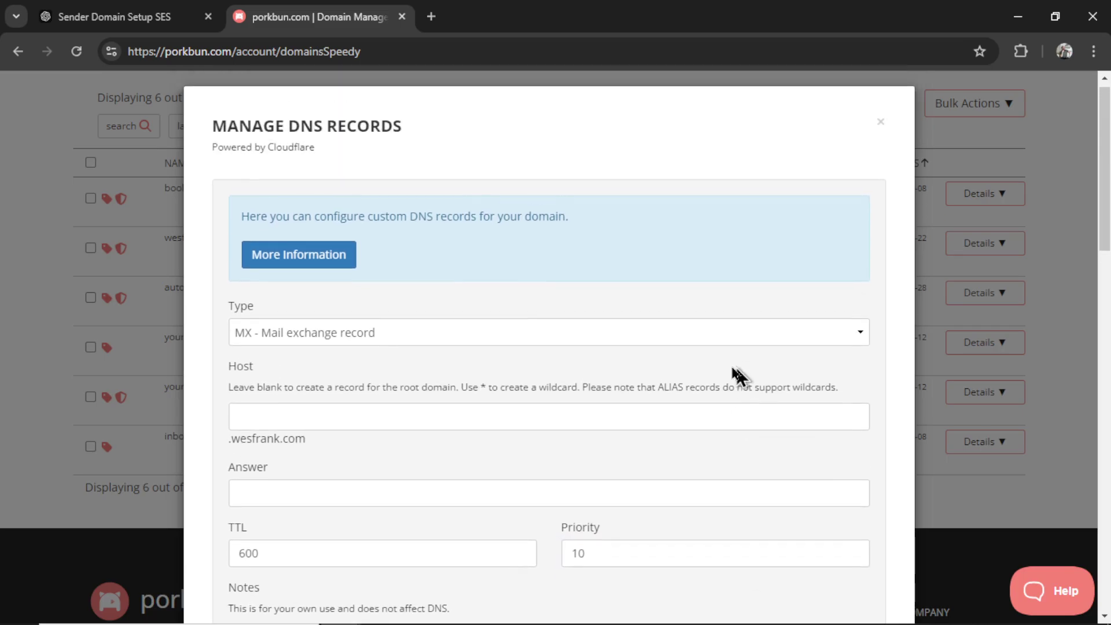
{"action": "left_click", "coordinate": [113, 16]}
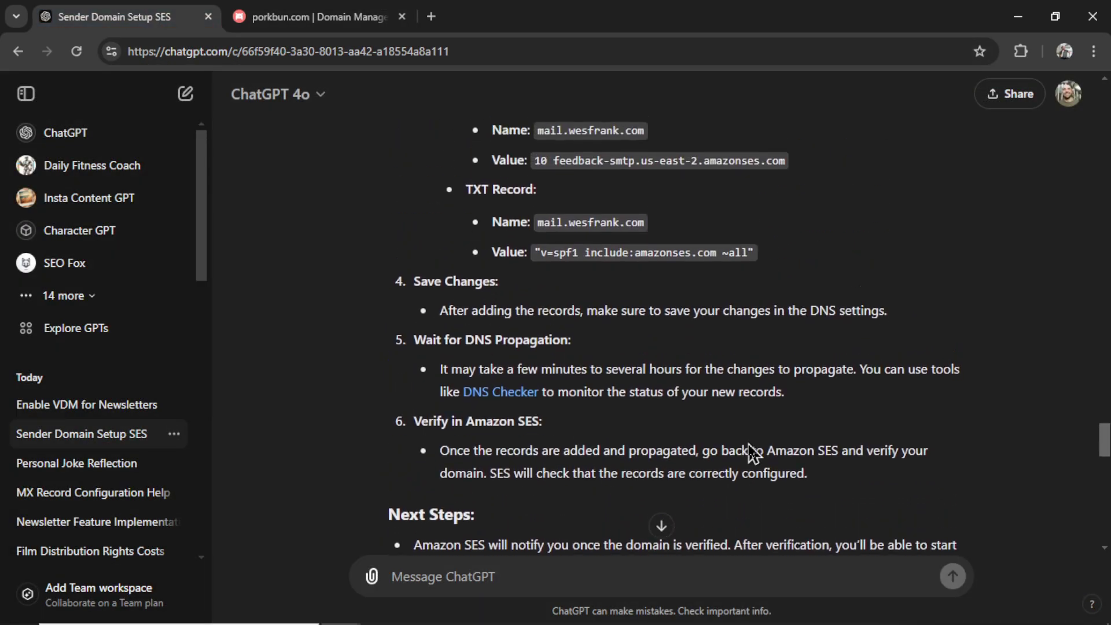
- Copy the SPF value from ChatGPT into a TXT record for mail in Porkbun
{"action": "scroll", "scroll_direction": "up", "scroll_amount": 3}
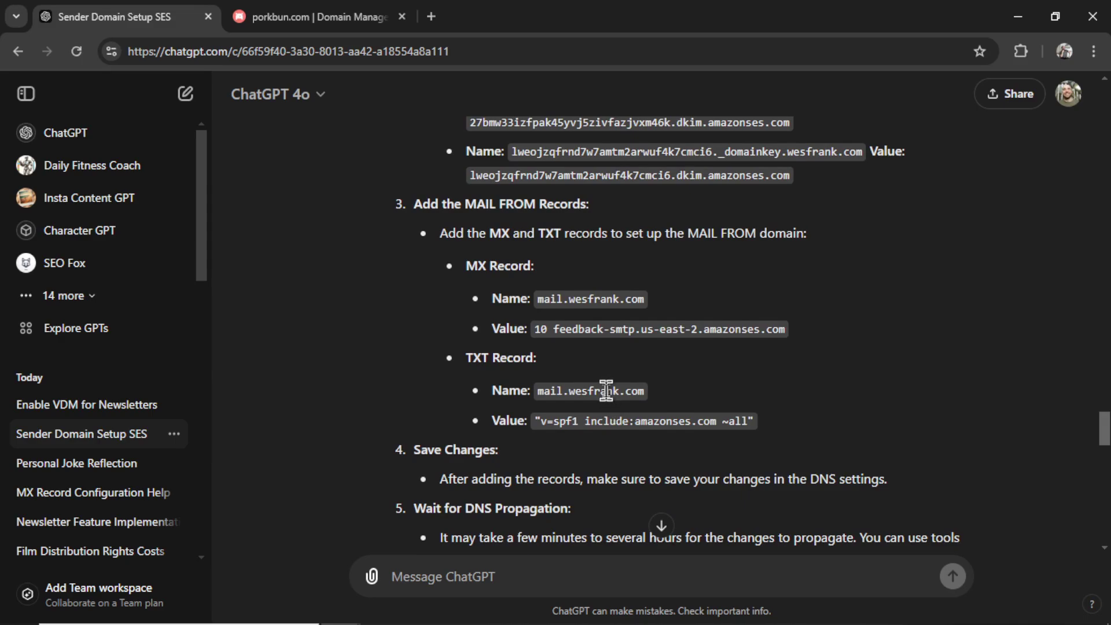
{"action": "double_click", "coordinate": [549, 391]}
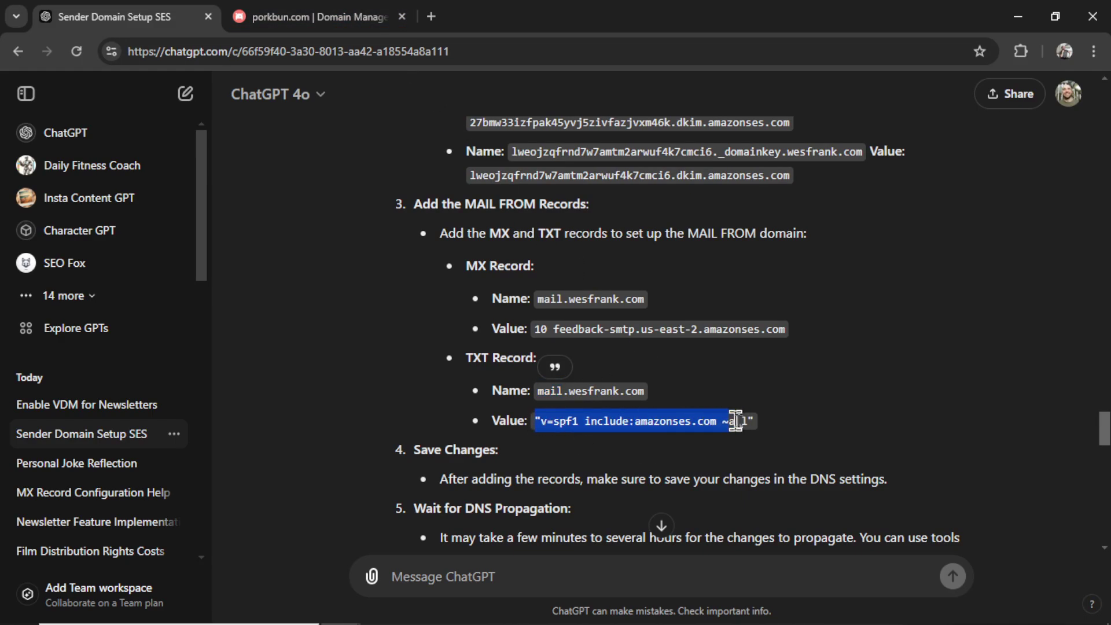
{"action": "left_click", "coordinate": [315, 16]}
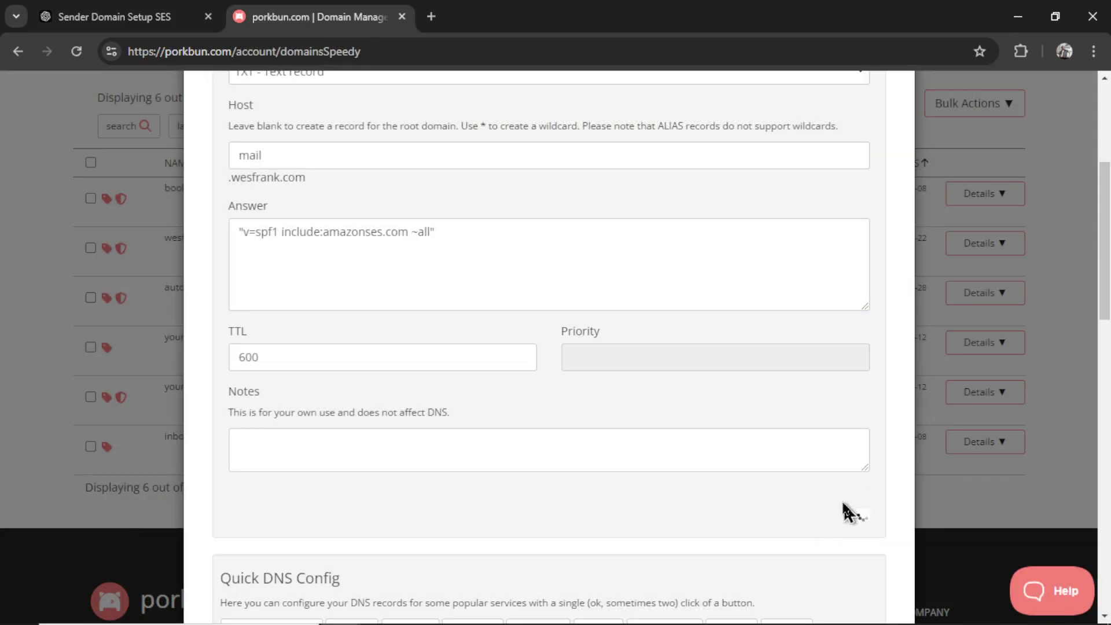
- Add a _dmarc TXT record with value "v=DMARC1; p=none;" and double-check the DKIM value
{"action": "left_click", "coordinate": [117, 16]}
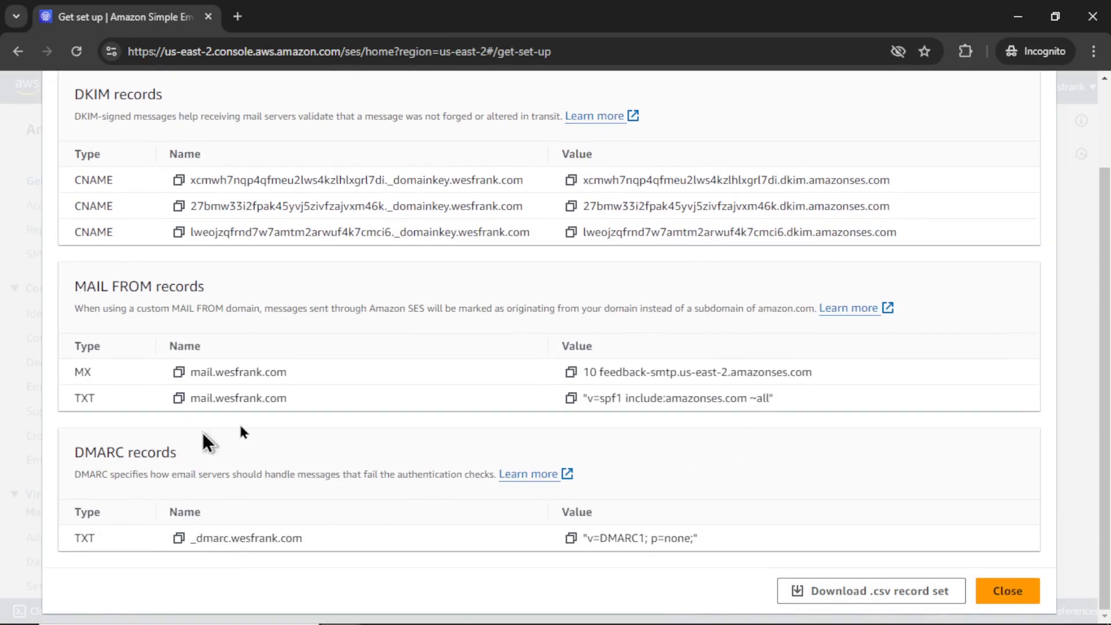
{"action": "double_click", "coordinate": [207, 537]}
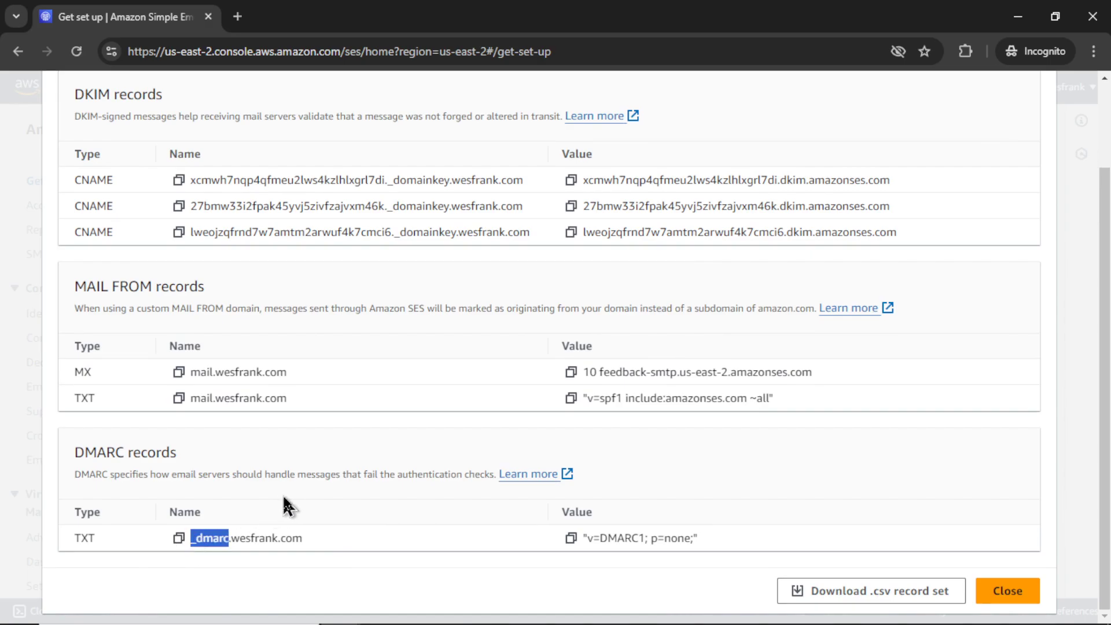
{"action": "left_click", "coordinate": [319, 17]}
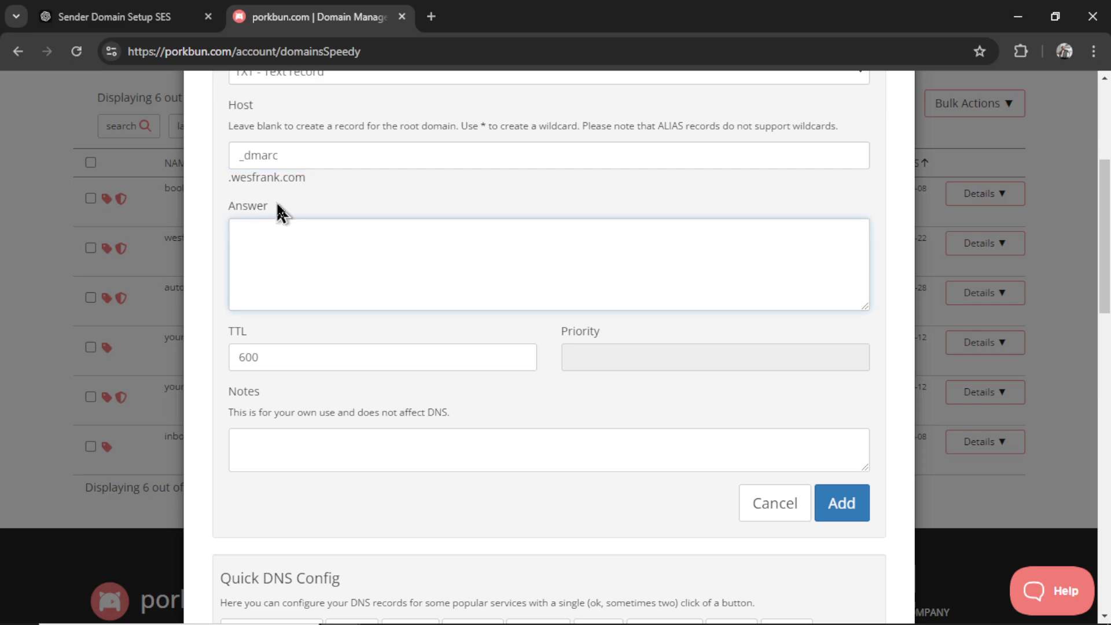
{"action": "type", "text": "\"v=DMARC1; p=none;\""}
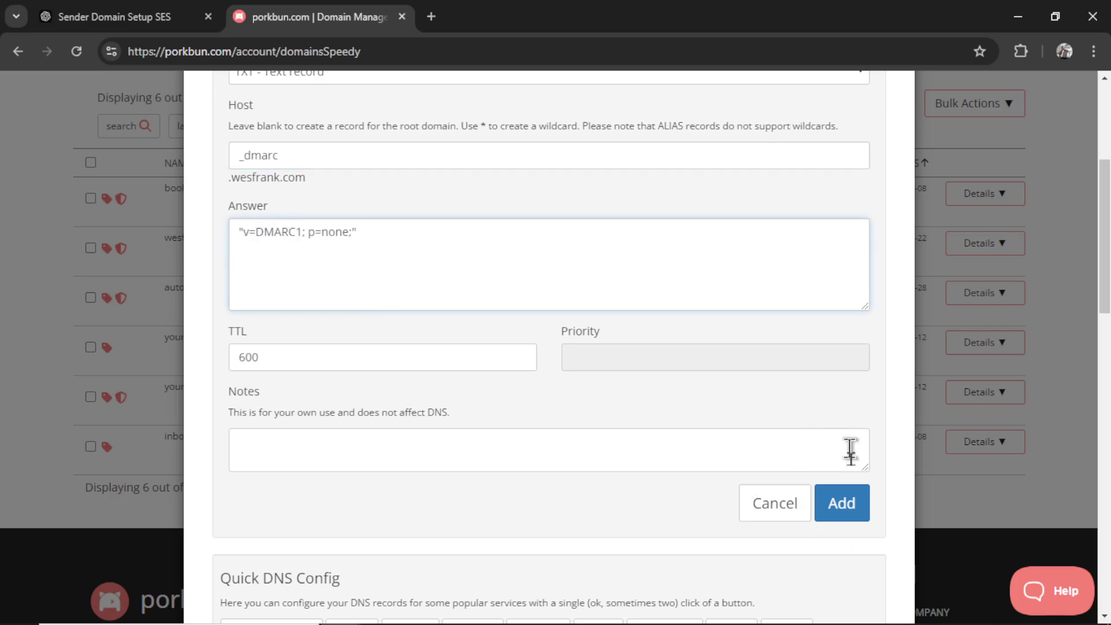
{"action": "left_click", "coordinate": [124, 16]}
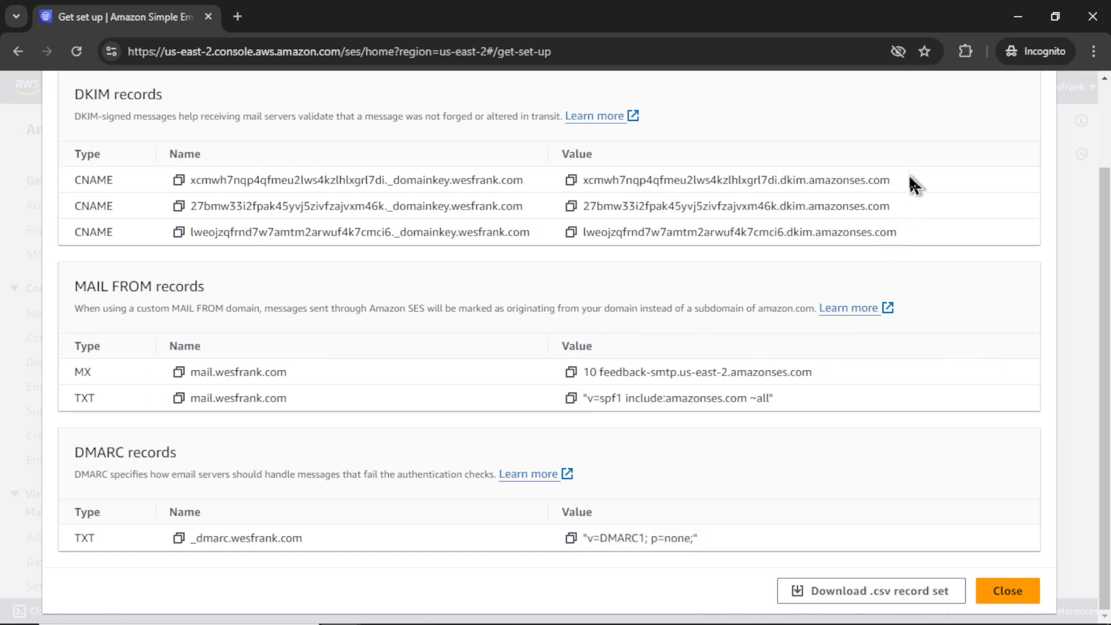
{"action": "double_click", "coordinate": [737, 180]}
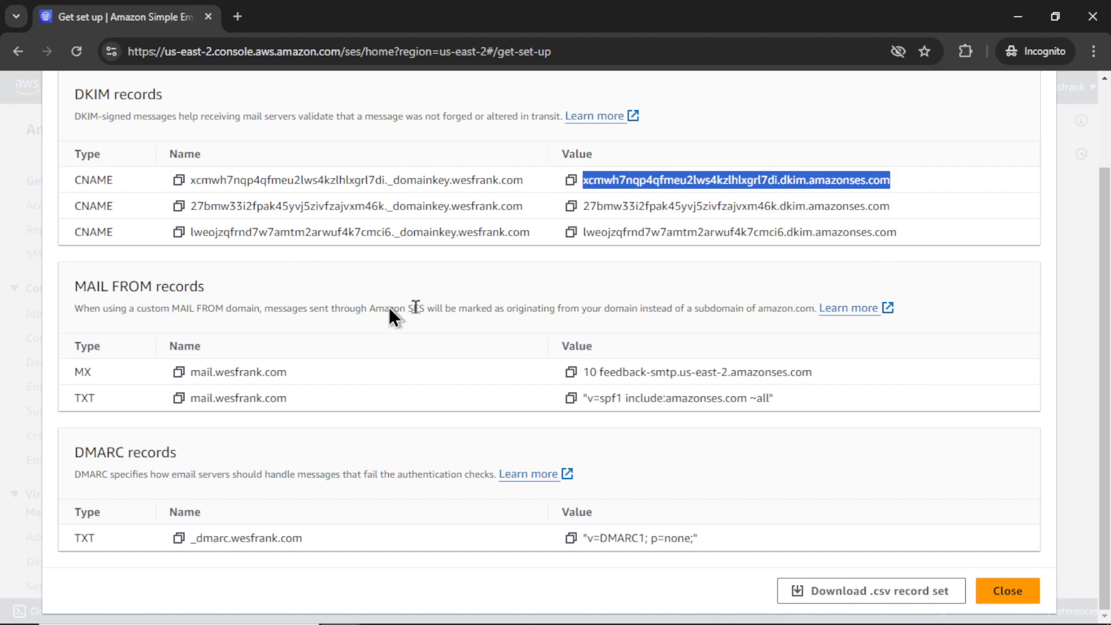
{"action": "mouse_move", "coordinate": [969, 527]}
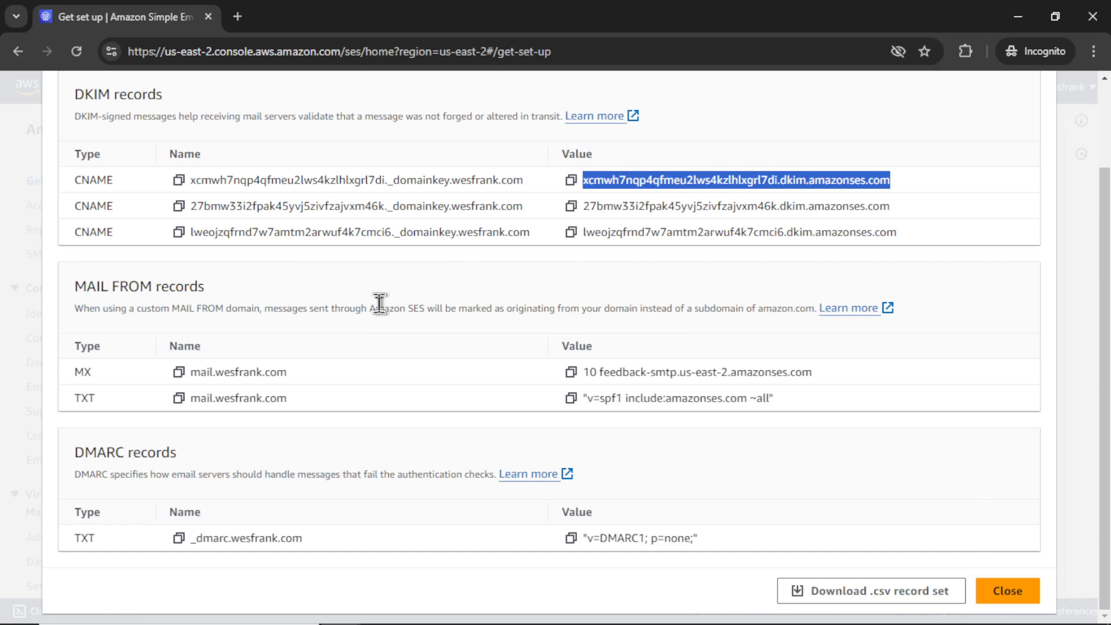
{"action": "mouse_move", "coordinate": [759, 303]}
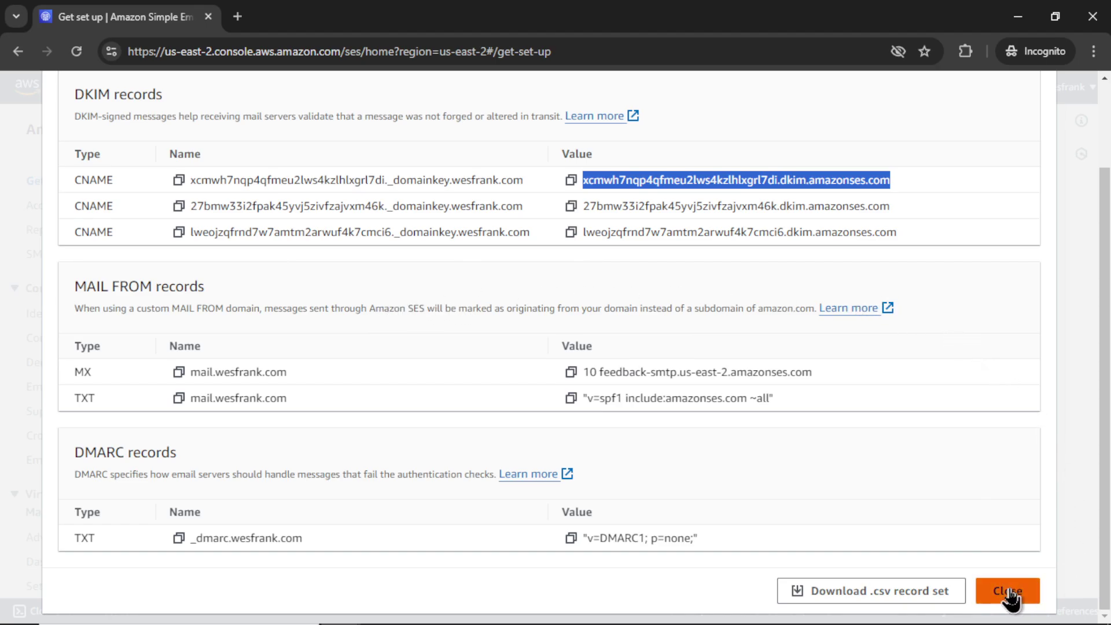
- Close the SES DNS records dialog and return to the ChatGPT conversation
{"action": "left_click", "coordinate": [1008, 591]}
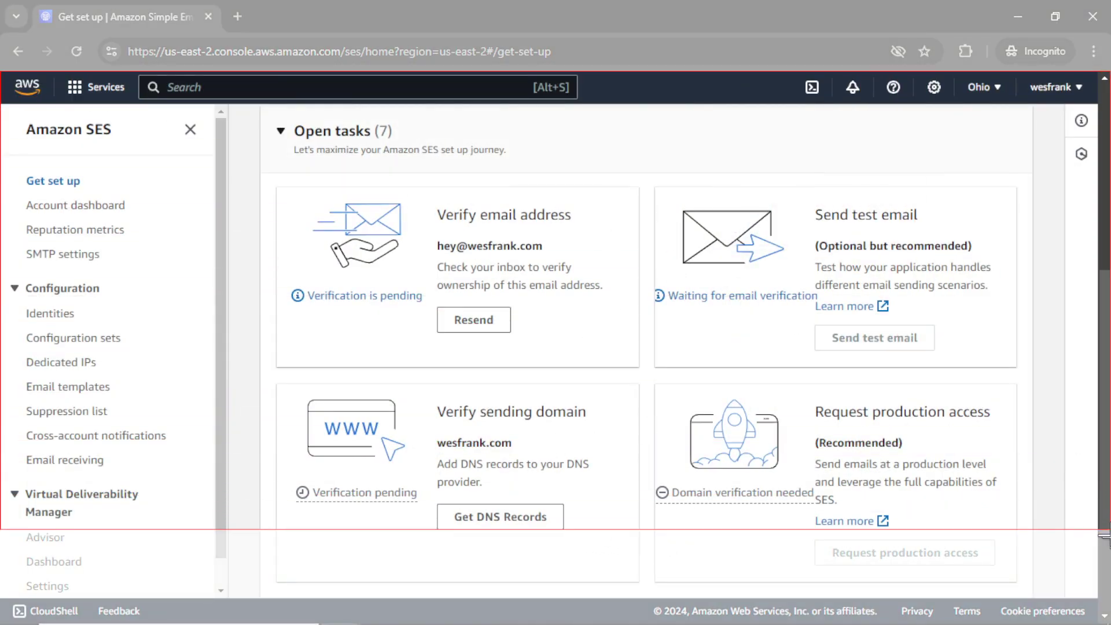
{"action": "left_click", "coordinate": [120, 17]}
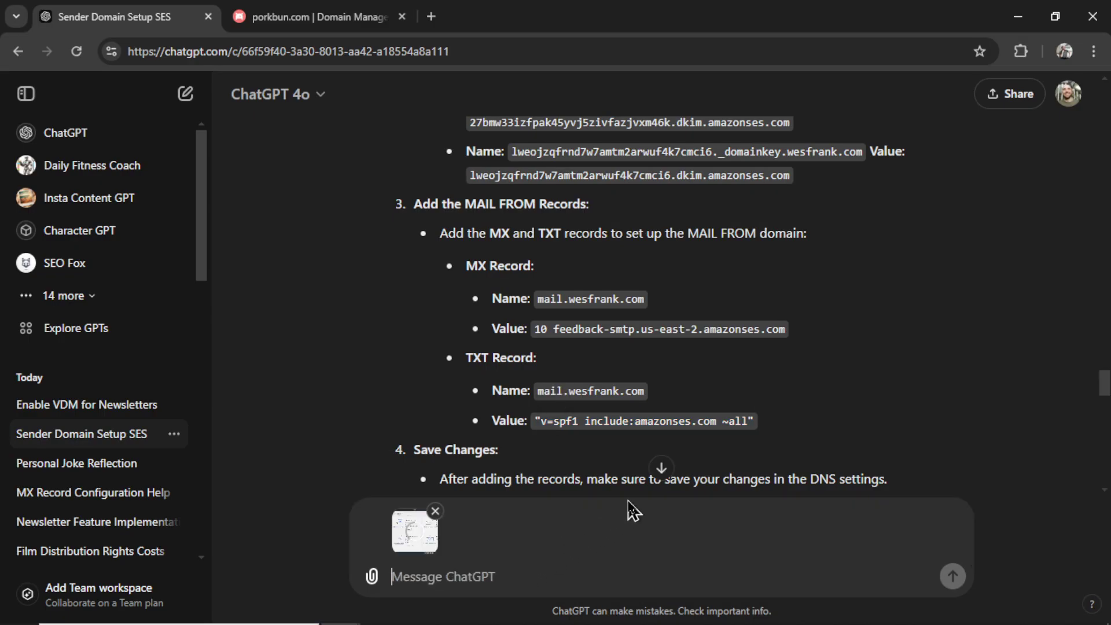
- Ask ChatGPT 'what do' next with the SES tasks screenshot, then read its Next Steps
{"action": "type", "text": "what do"}
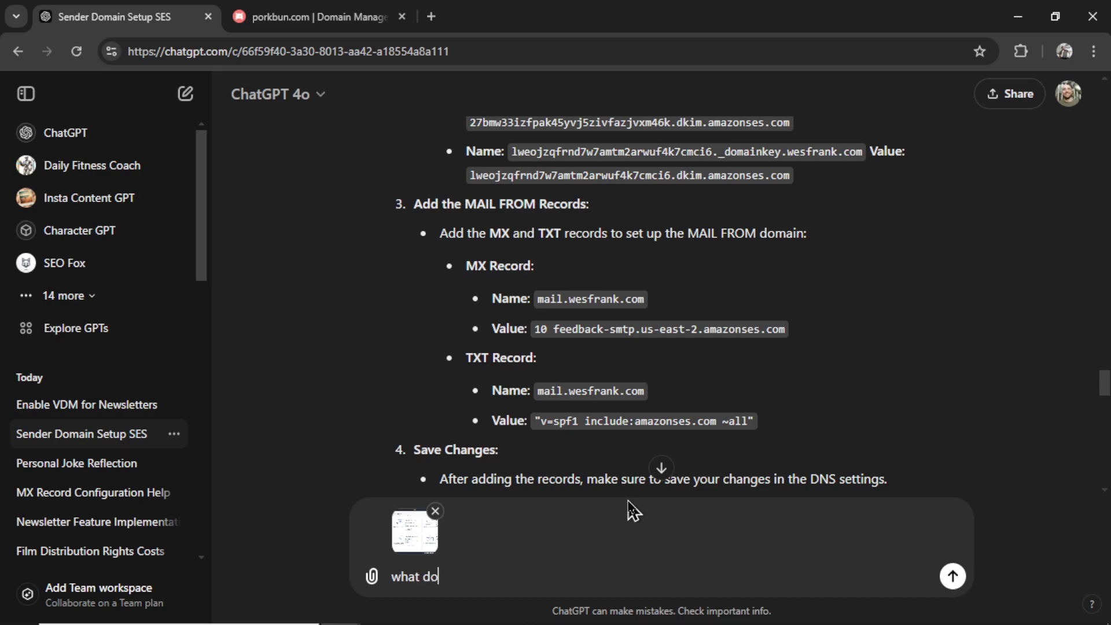
{"action": "left_click", "coordinate": [953, 577]}
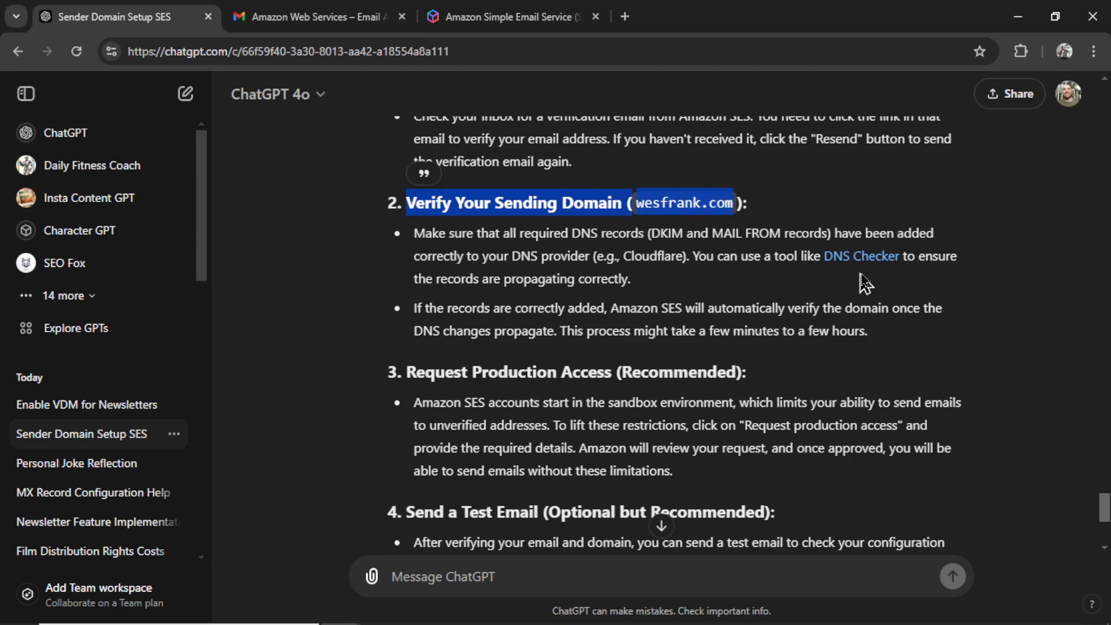
{"action": "scroll", "scroll_direction": "down", "scroll_amount": 3}
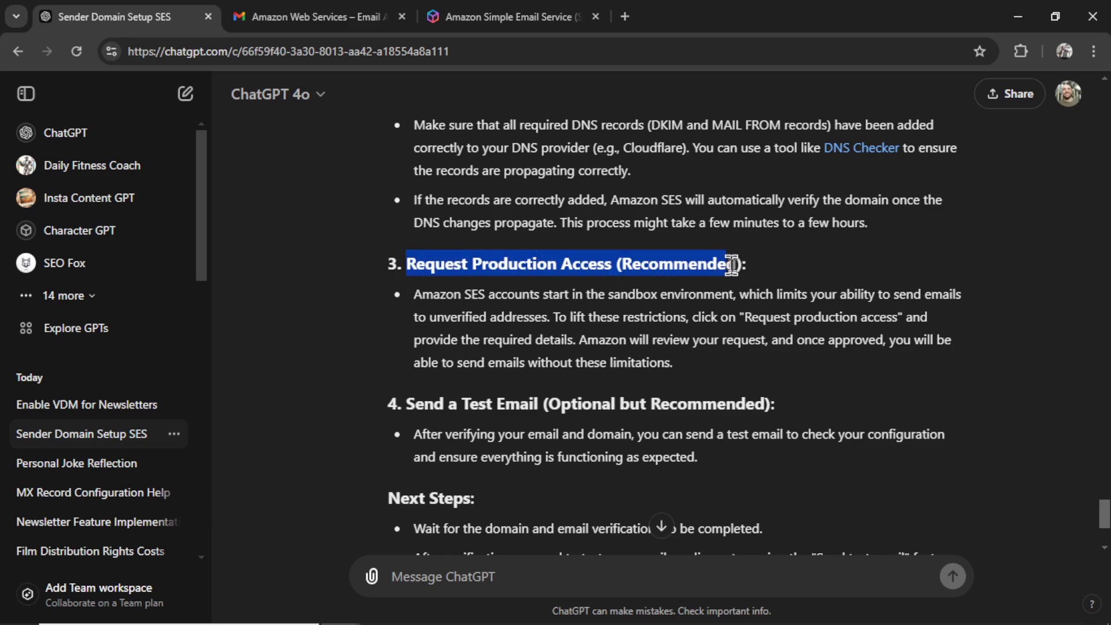
{"action": "left_click", "coordinate": [613, 296]}
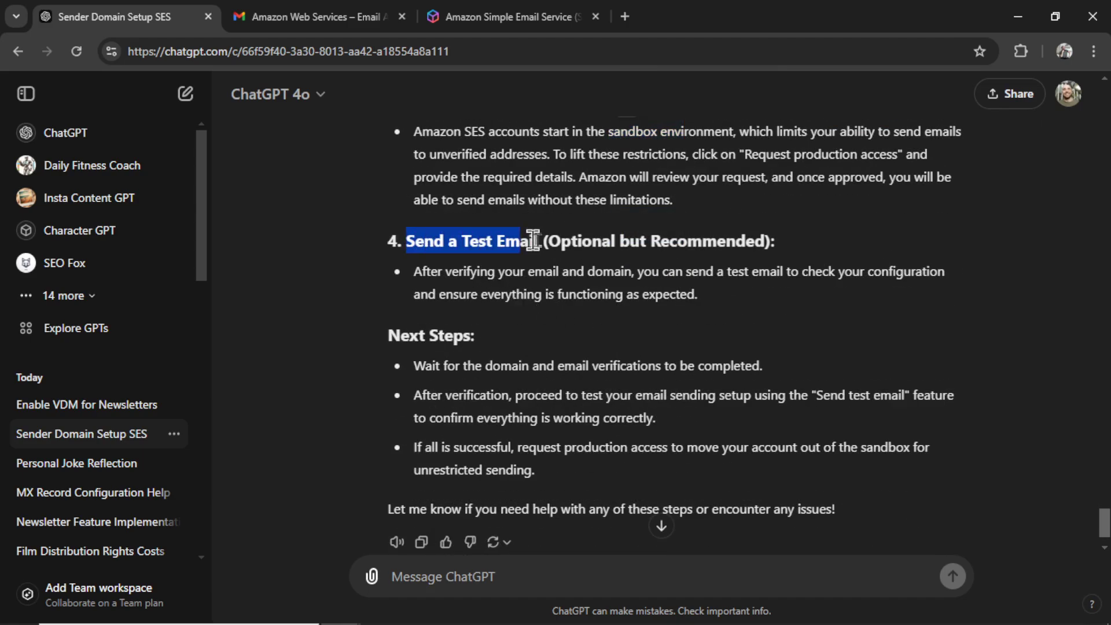
{"action": "scroll", "scroll_direction": "up", "scroll_amount": 3}
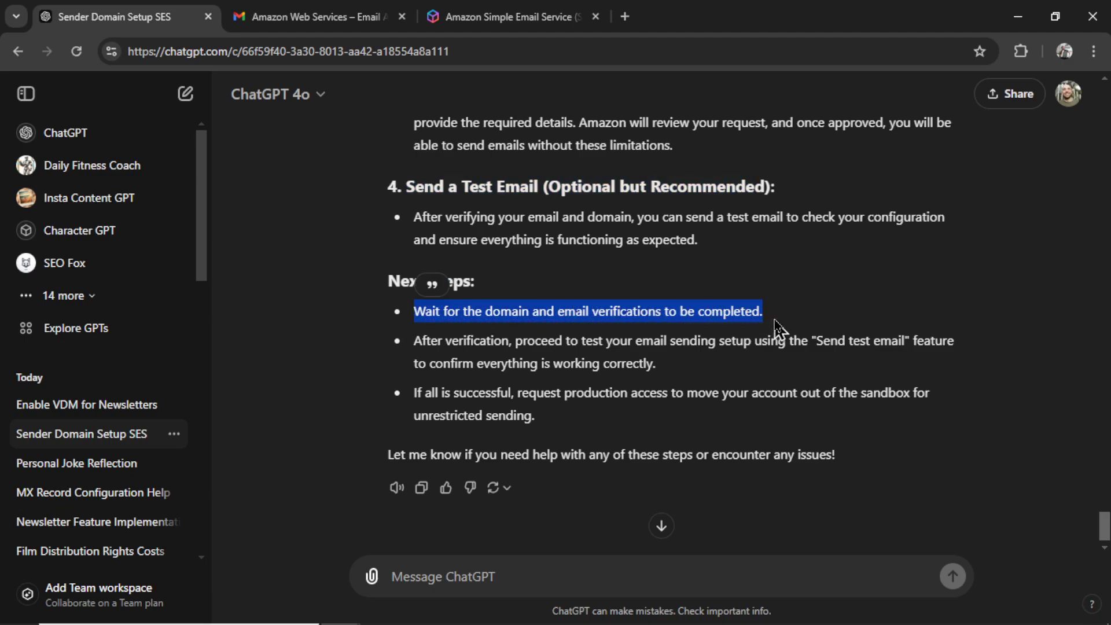
{"action": "mouse_move", "coordinate": [422, 354]}
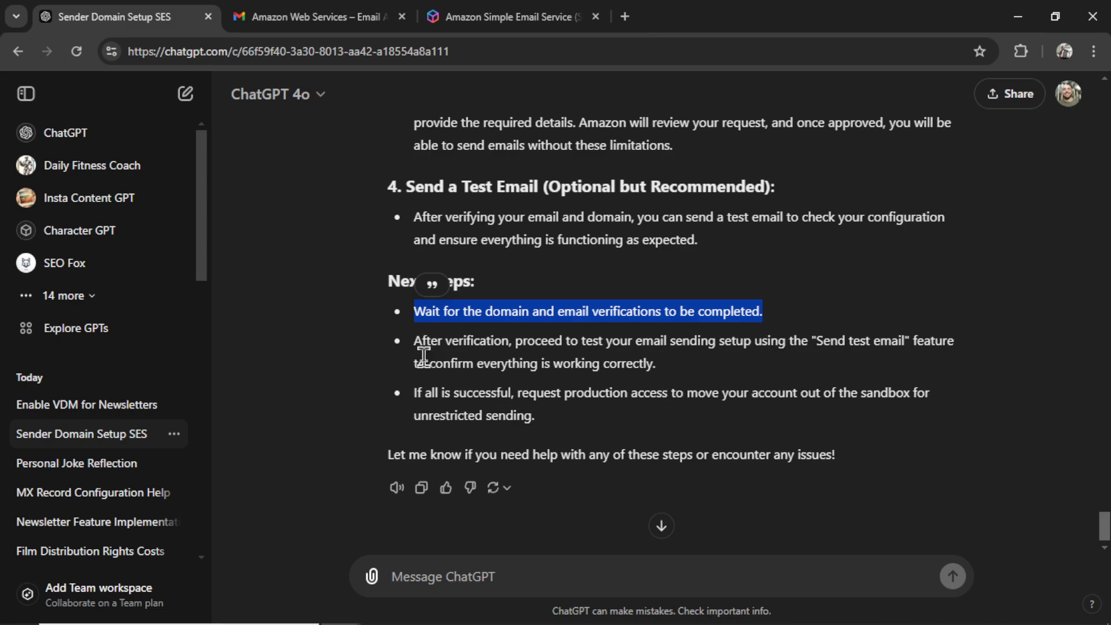
{"action": "mouse_move", "coordinate": [518, 398]}
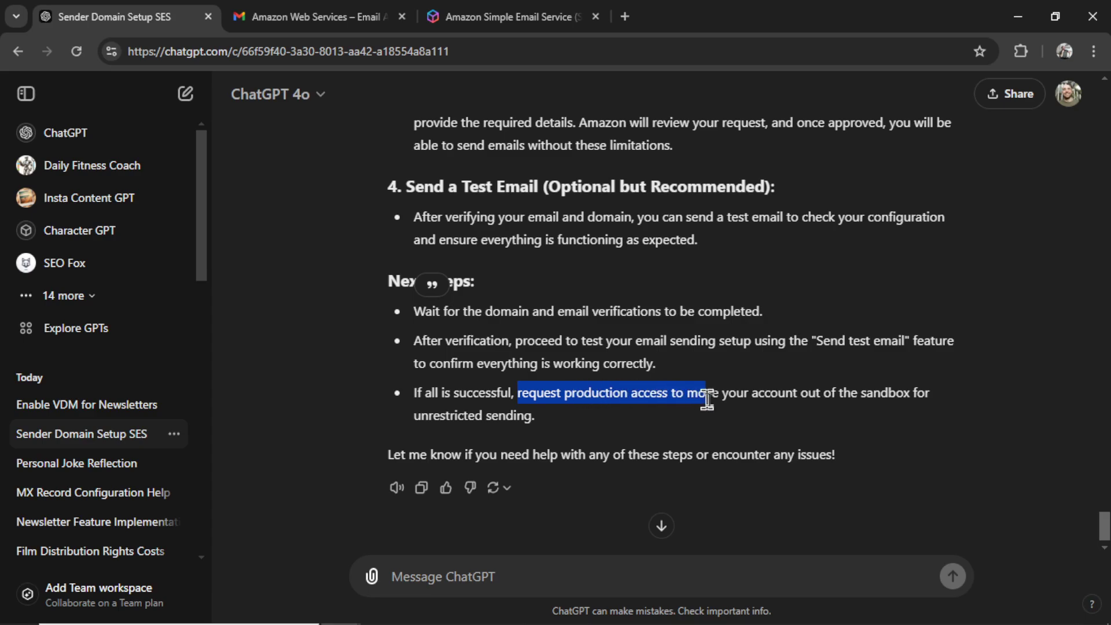
{"action": "left_click", "coordinate": [92, 493]}
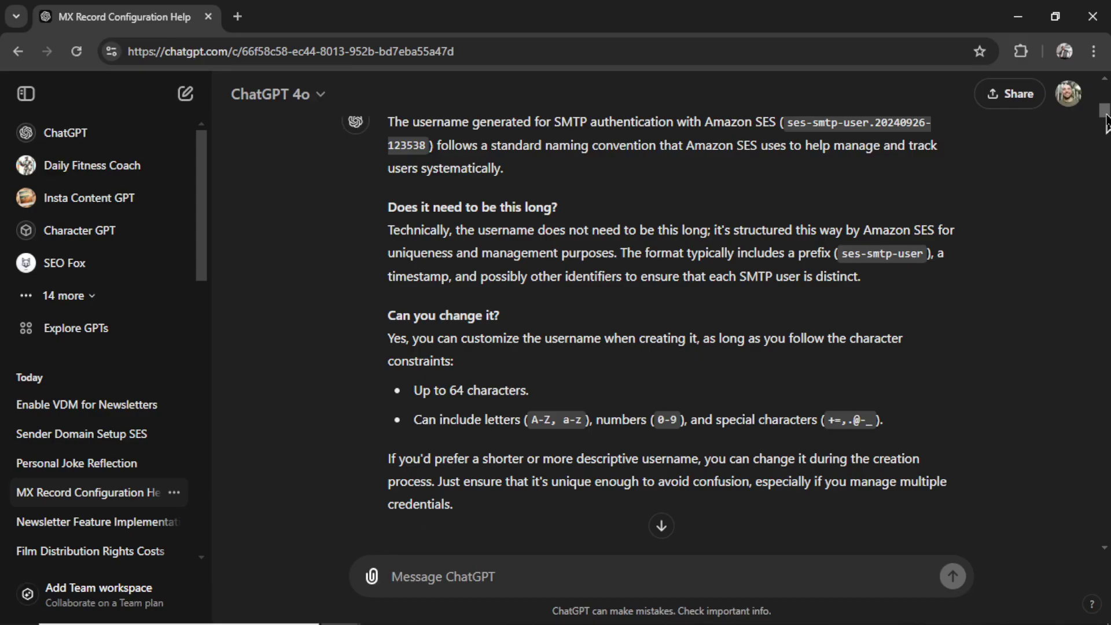
- Scroll through the Bubble SES plugin and credentials discussion down to the test-email question
{"action": "scroll", "scroll_direction": "down", "scroll_amount": 3}
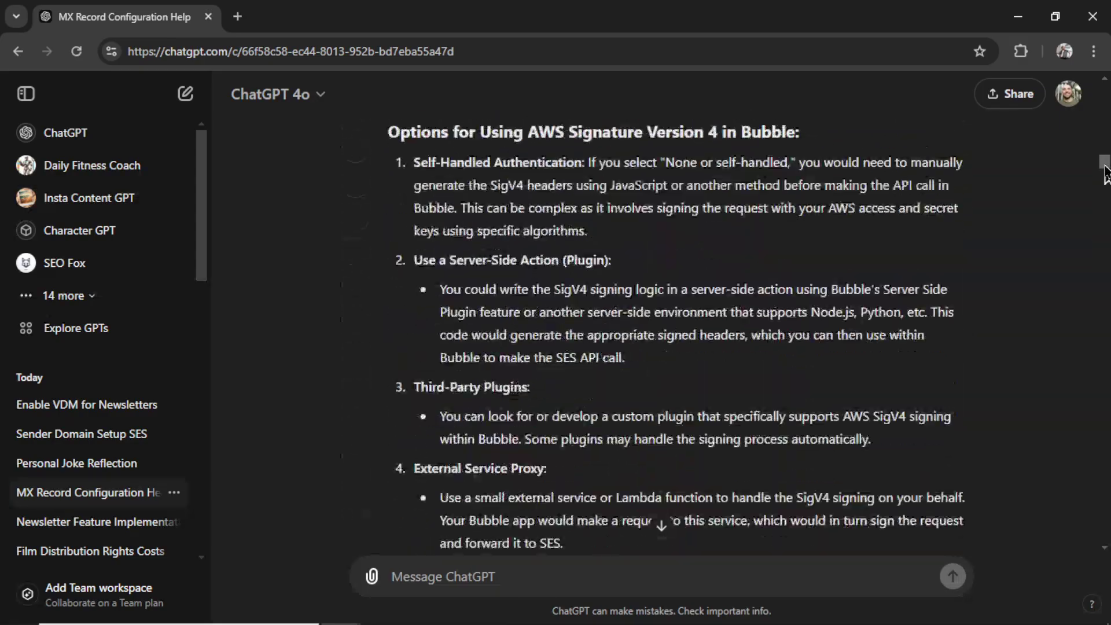
{"action": "scroll", "scroll_direction": "down", "scroll_amount": 3}
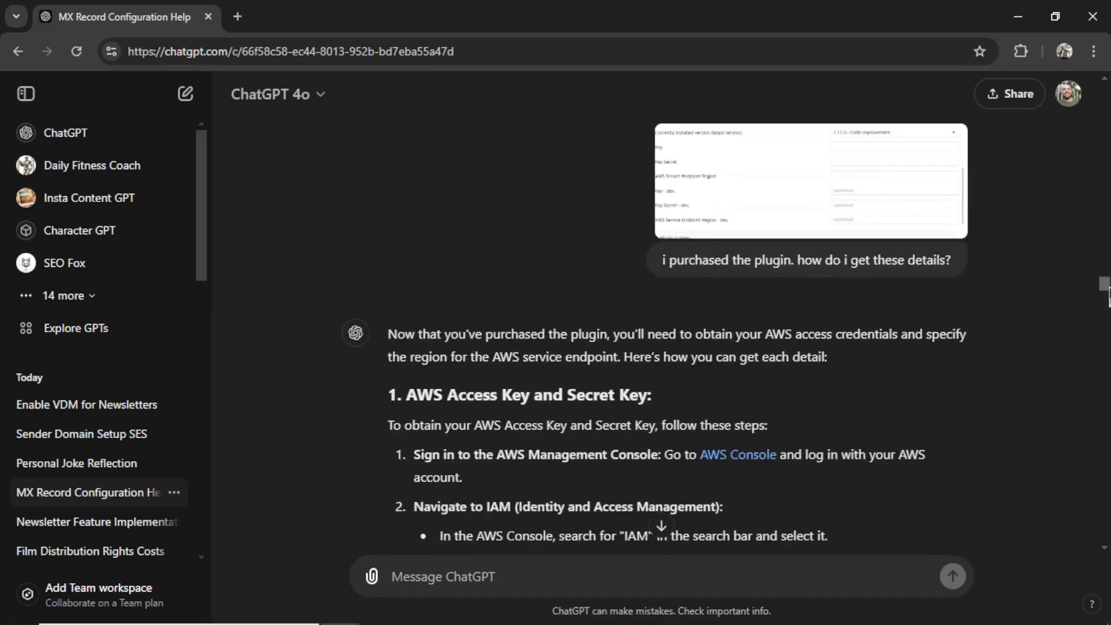
{"action": "scroll", "scroll_direction": "down", "scroll_amount": 3}
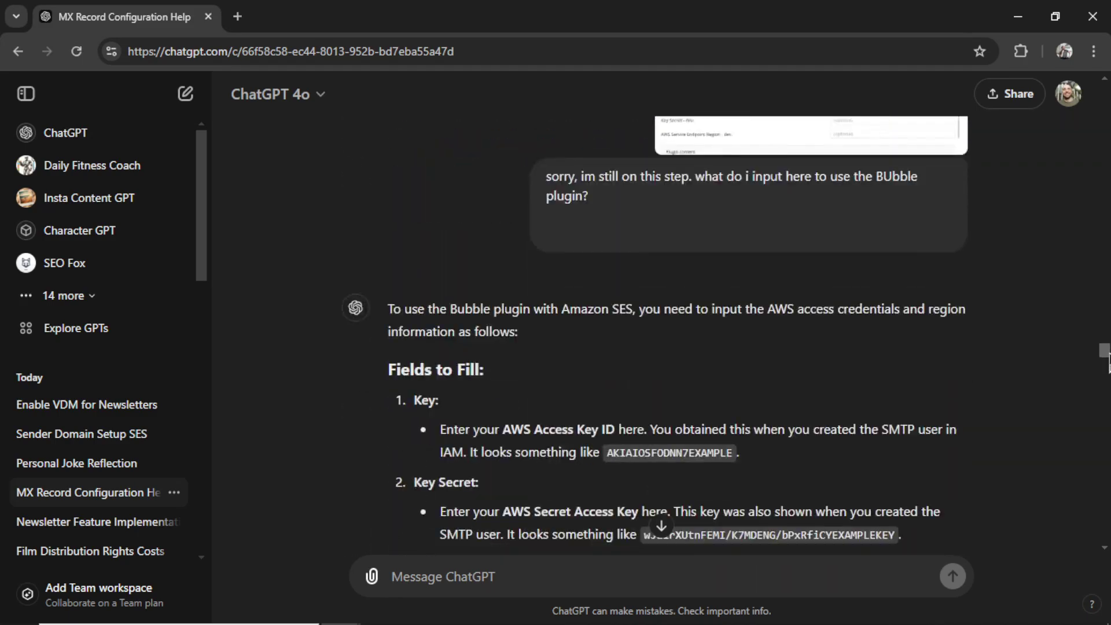
{"action": "scroll", "scroll_direction": "down", "scroll_amount": 3}
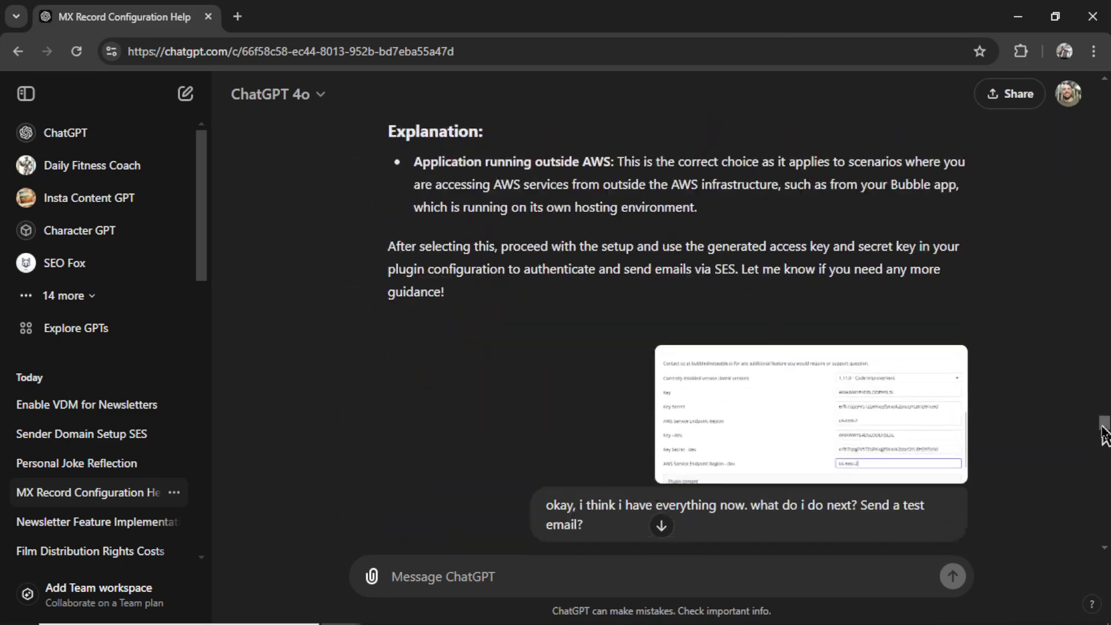
{"action": "scroll", "scroll_direction": "down", "scroll_amount": 3}
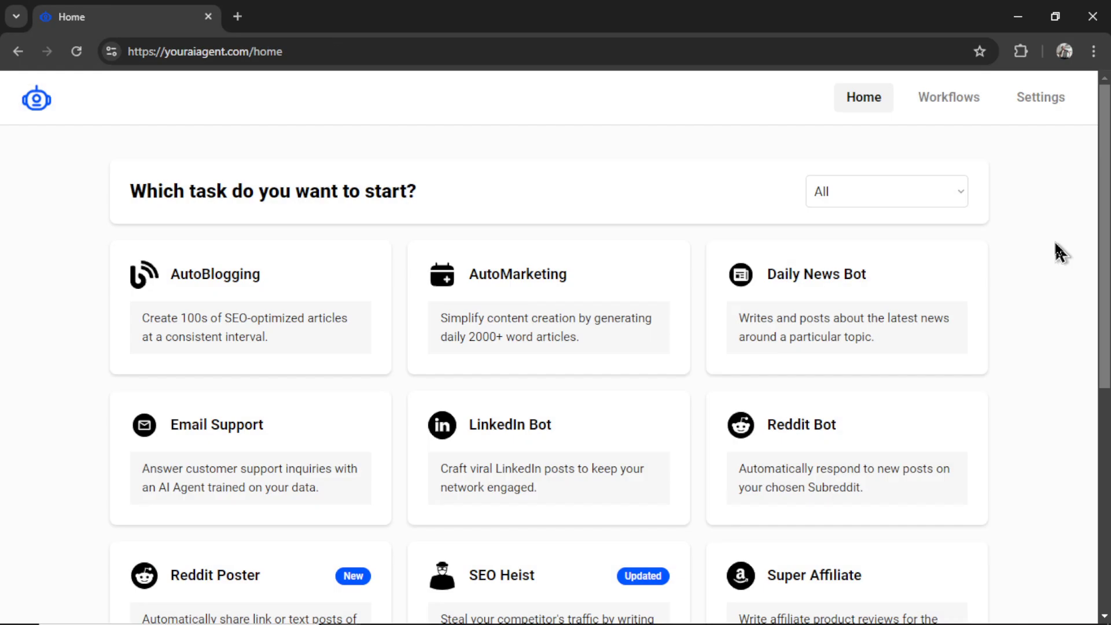
{"action": "mouse_move", "coordinate": [991, 225]}
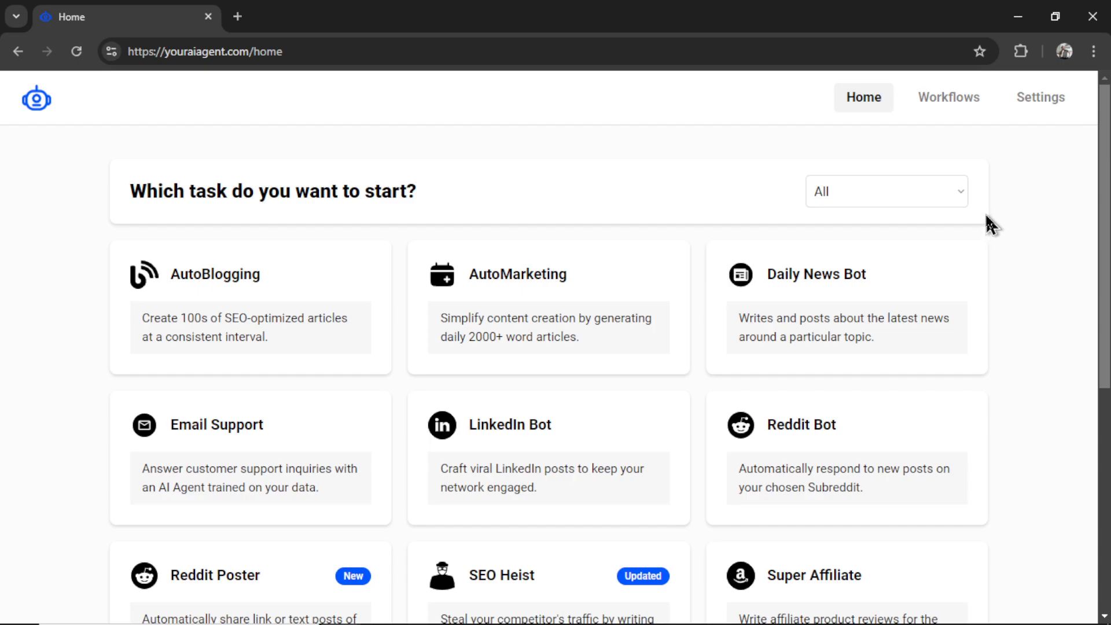
{"action": "mouse_move", "coordinate": [999, 255]}
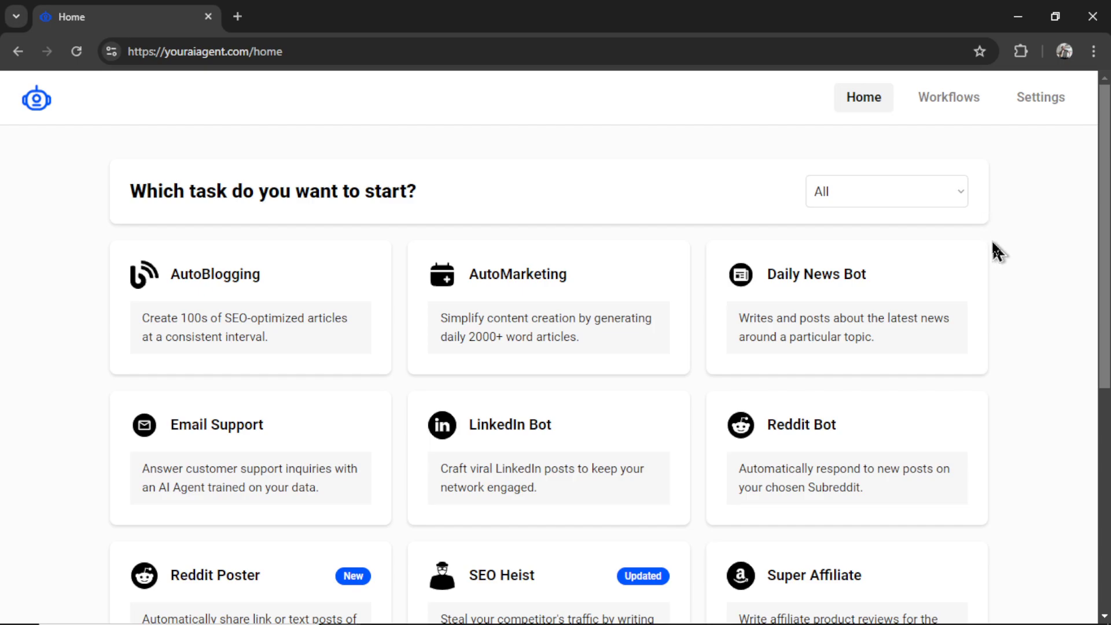
{"action": "mouse_move", "coordinate": [959, 313]}
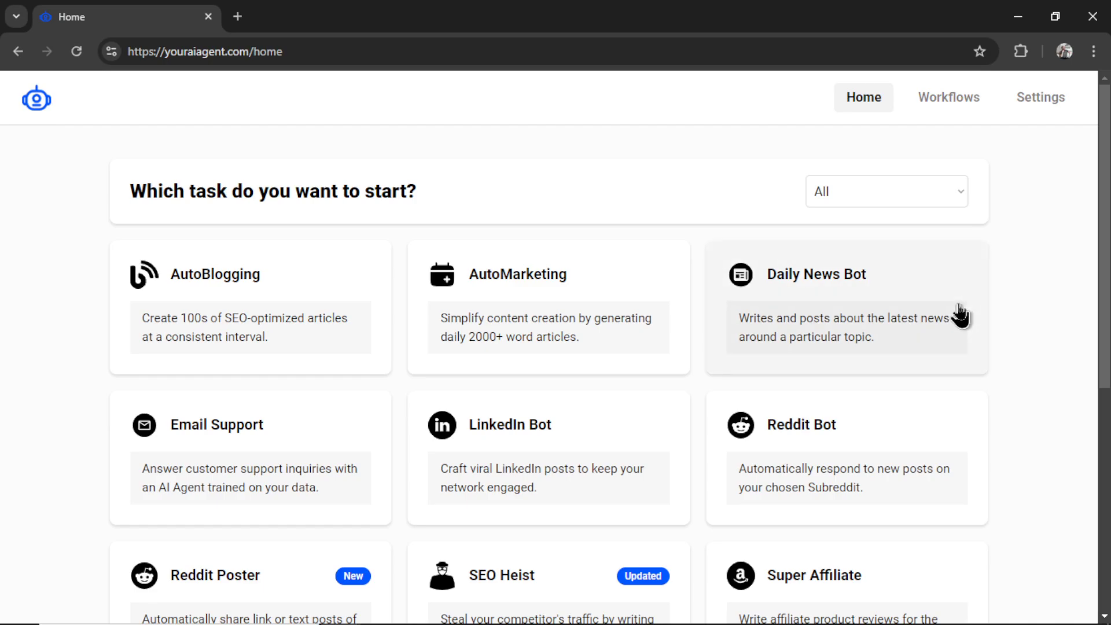
{"action": "scroll", "scroll_direction": "down", "scroll_amount": 3}
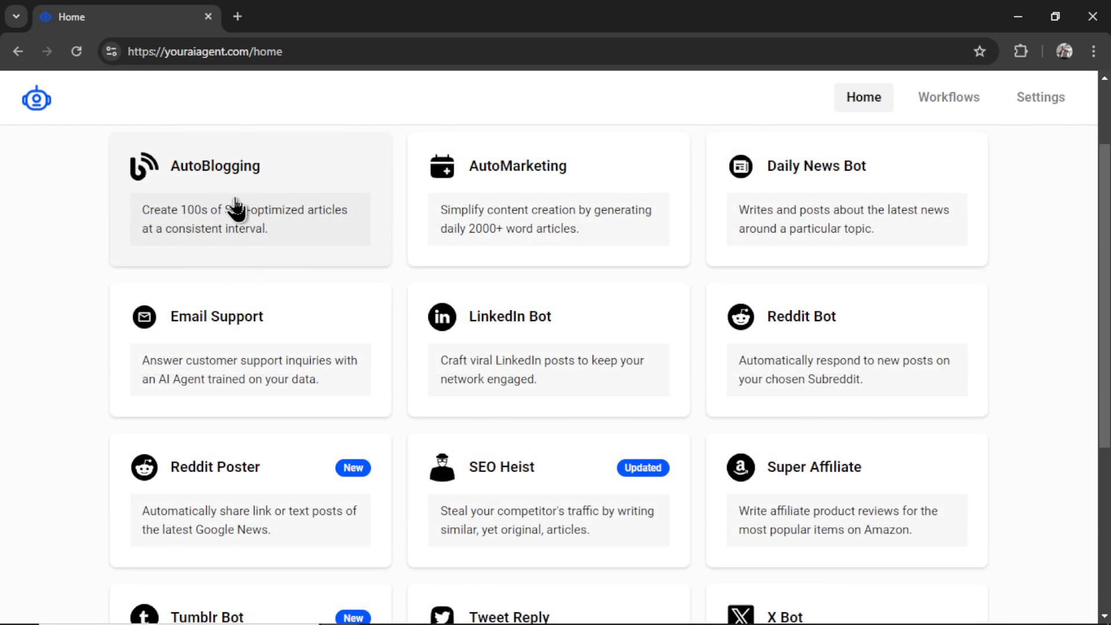
{"action": "mouse_move", "coordinate": [269, 224]}
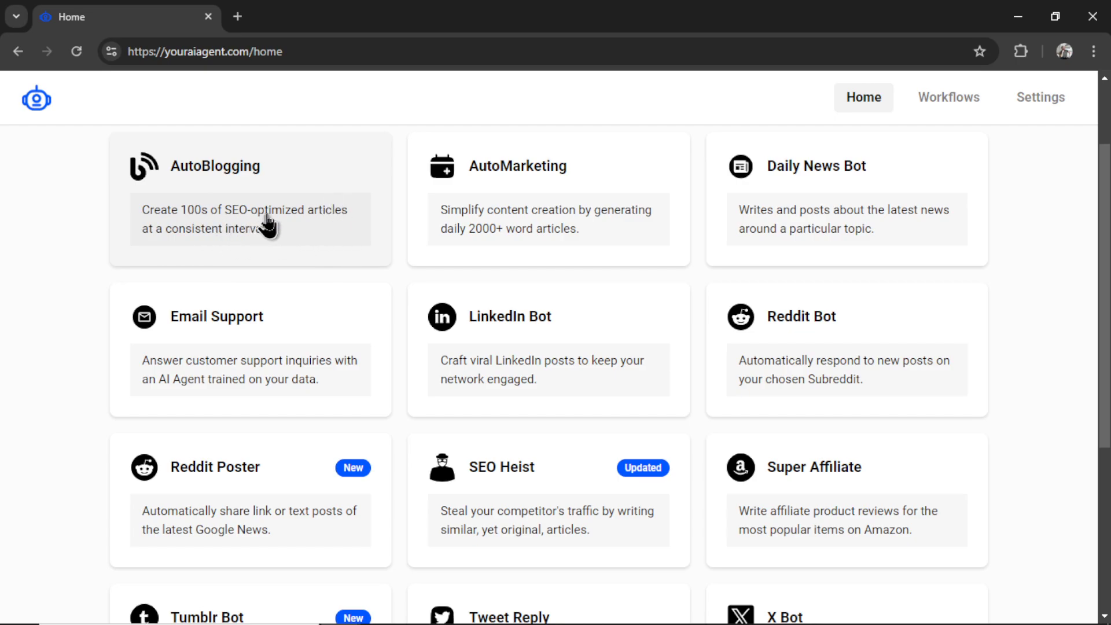
{"action": "mouse_move", "coordinate": [264, 243]}
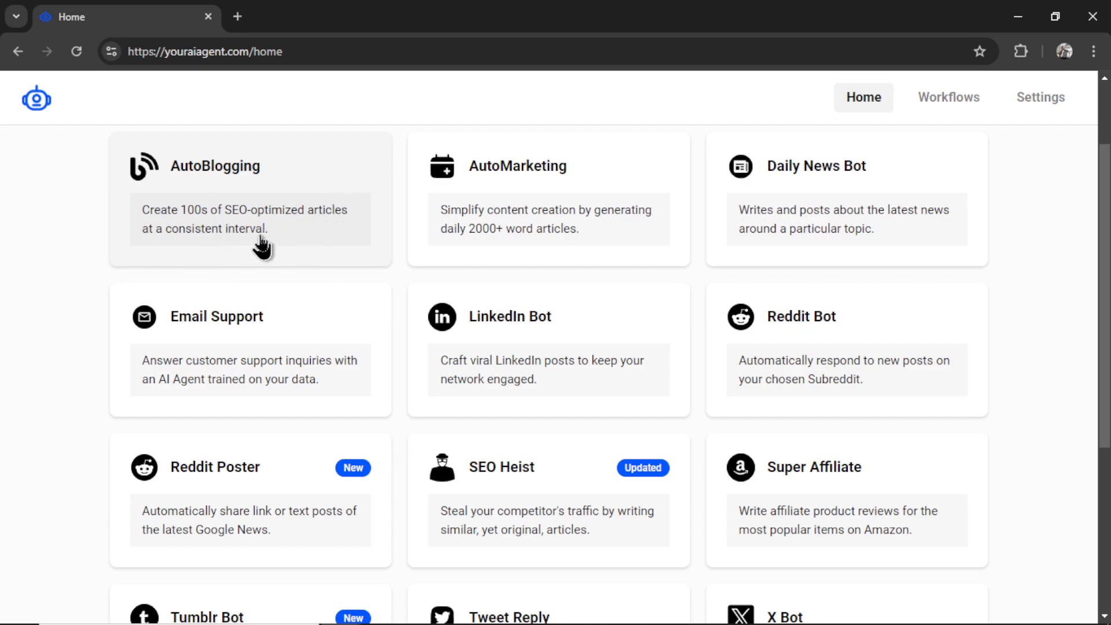
{"action": "mouse_move", "coordinate": [452, 369]}
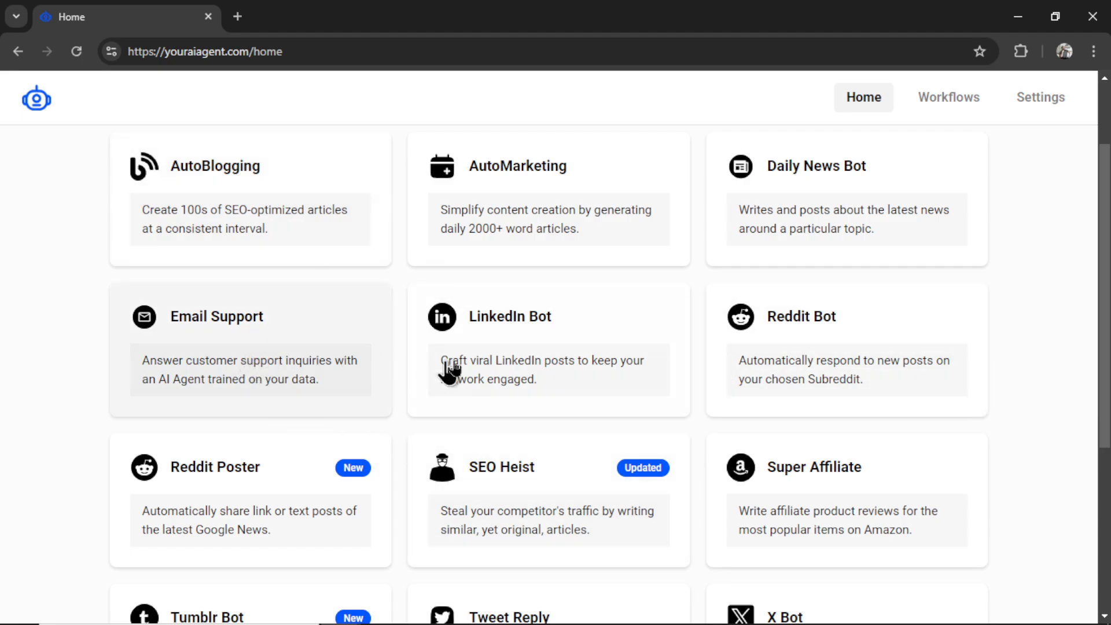
{"action": "scroll", "scroll_direction": "down", "scroll_amount": 3}
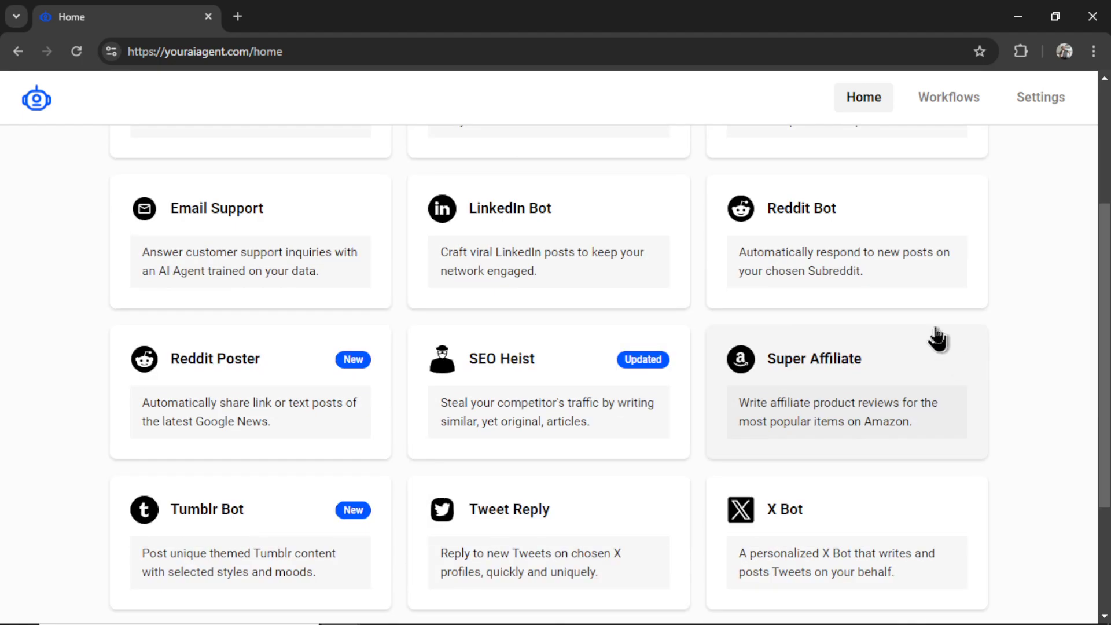
{"action": "scroll", "scroll_direction": "down", "scroll_amount": 3}
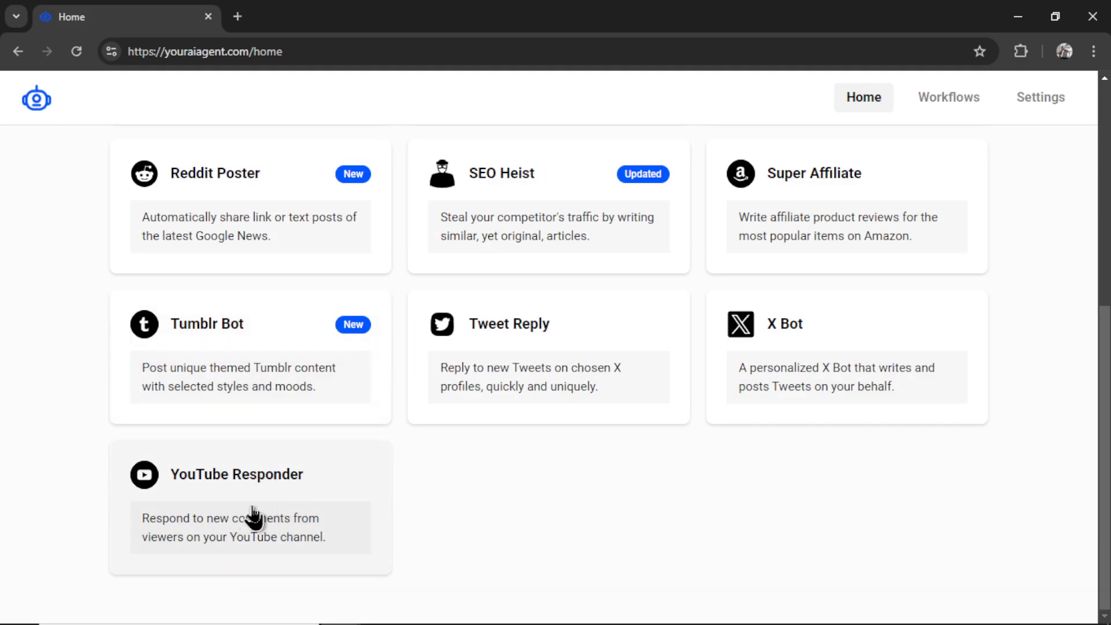
{"action": "mouse_move", "coordinate": [572, 363]}
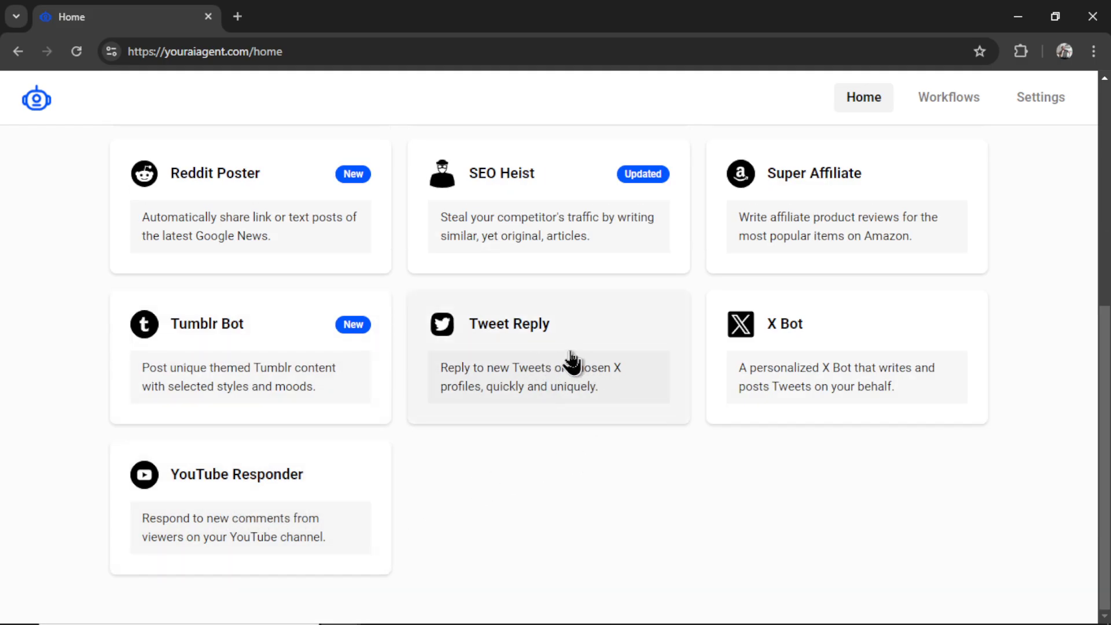
{"action": "mouse_move", "coordinate": [631, 531]}
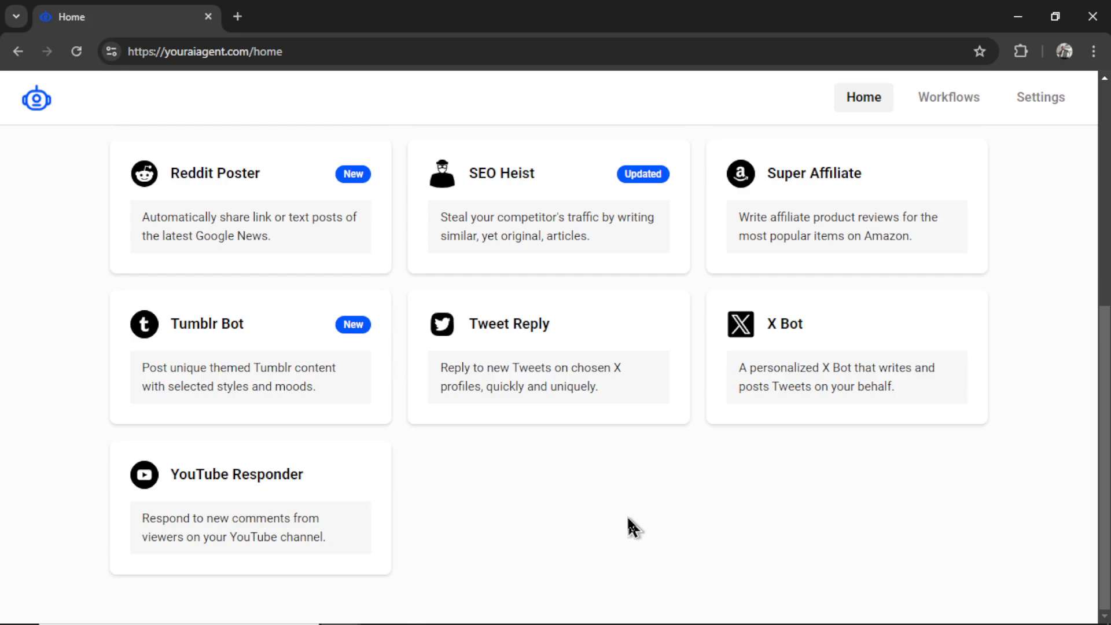
{"action": "key", "text": "ctrl+plus"}
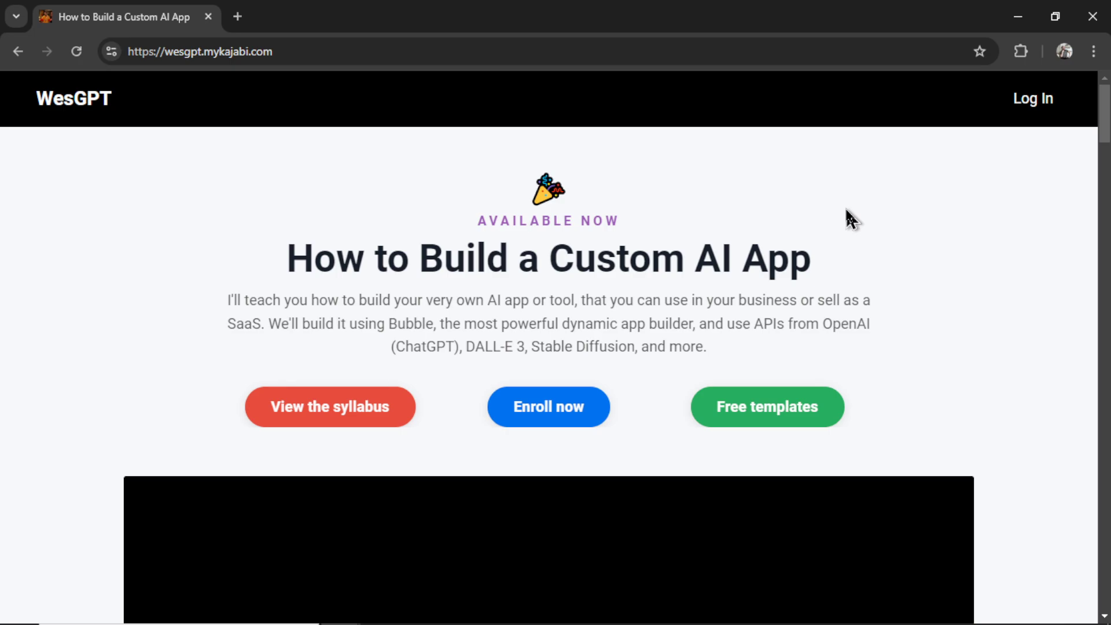
{"action": "mouse_move", "coordinate": [243, 206]}
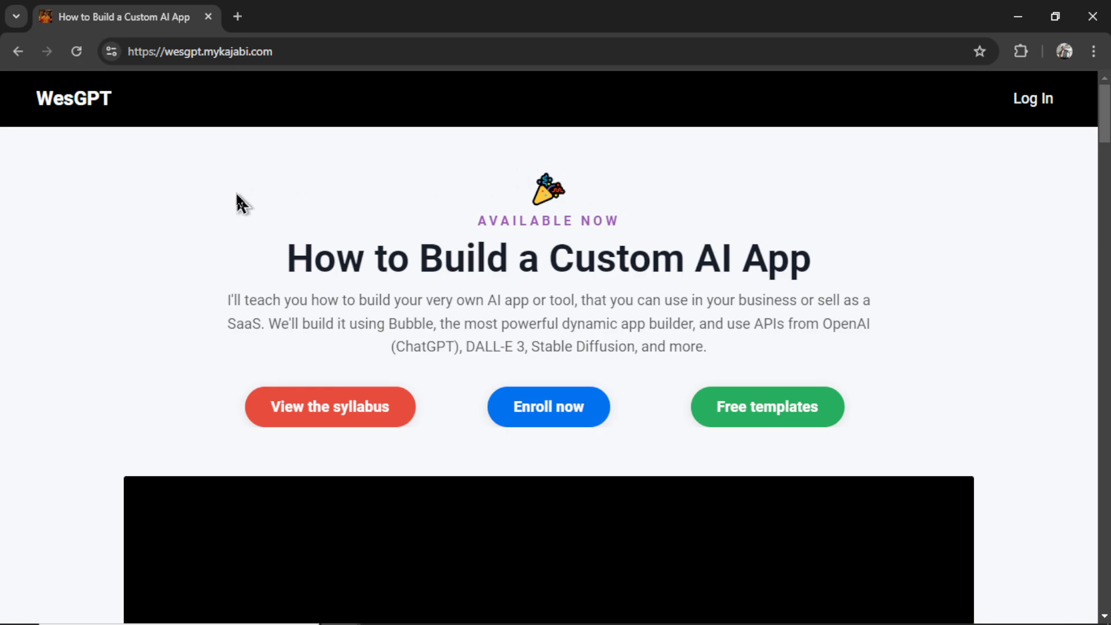
{"action": "mouse_move", "coordinate": [170, 248]}
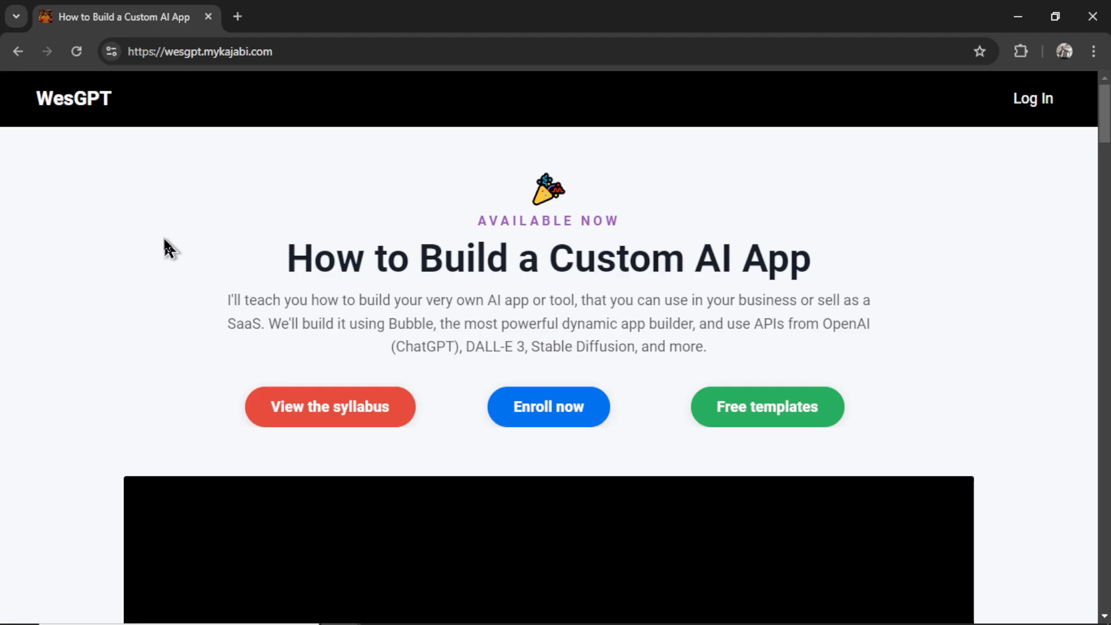